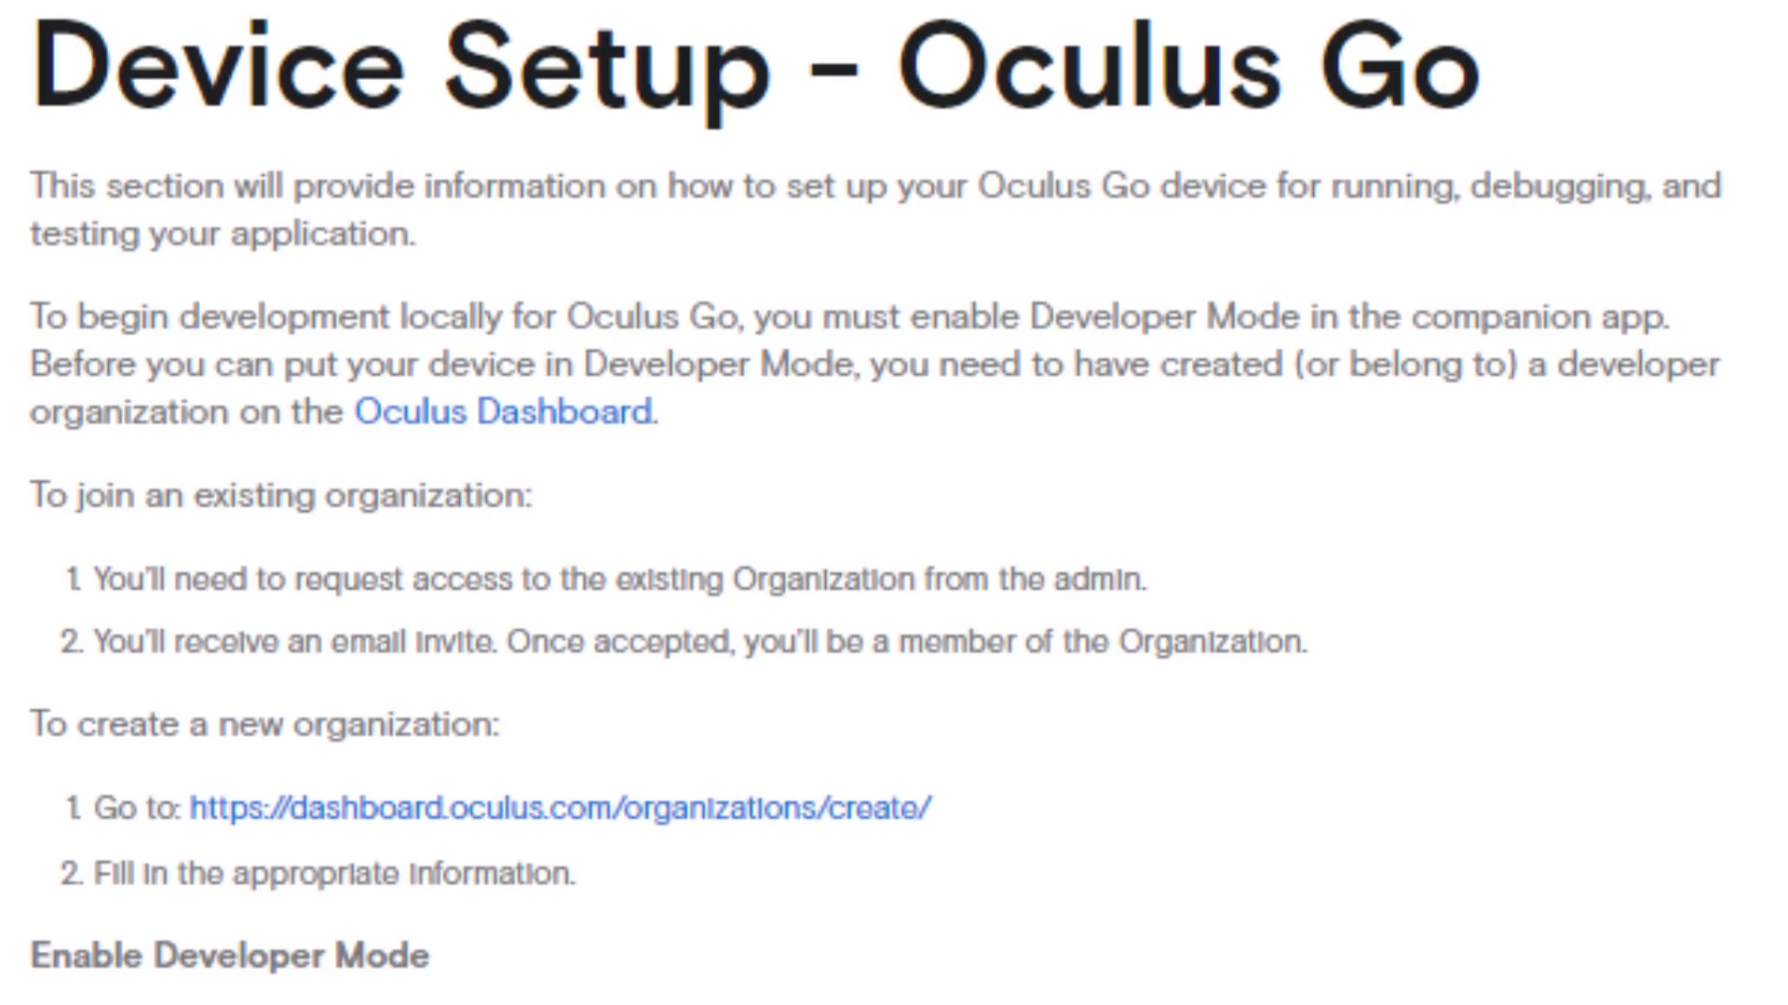
Run the Homebrew install one-liner using curl on raw.githubusercontent.com/Homebrew/install/master/install
scroll(down, 3)
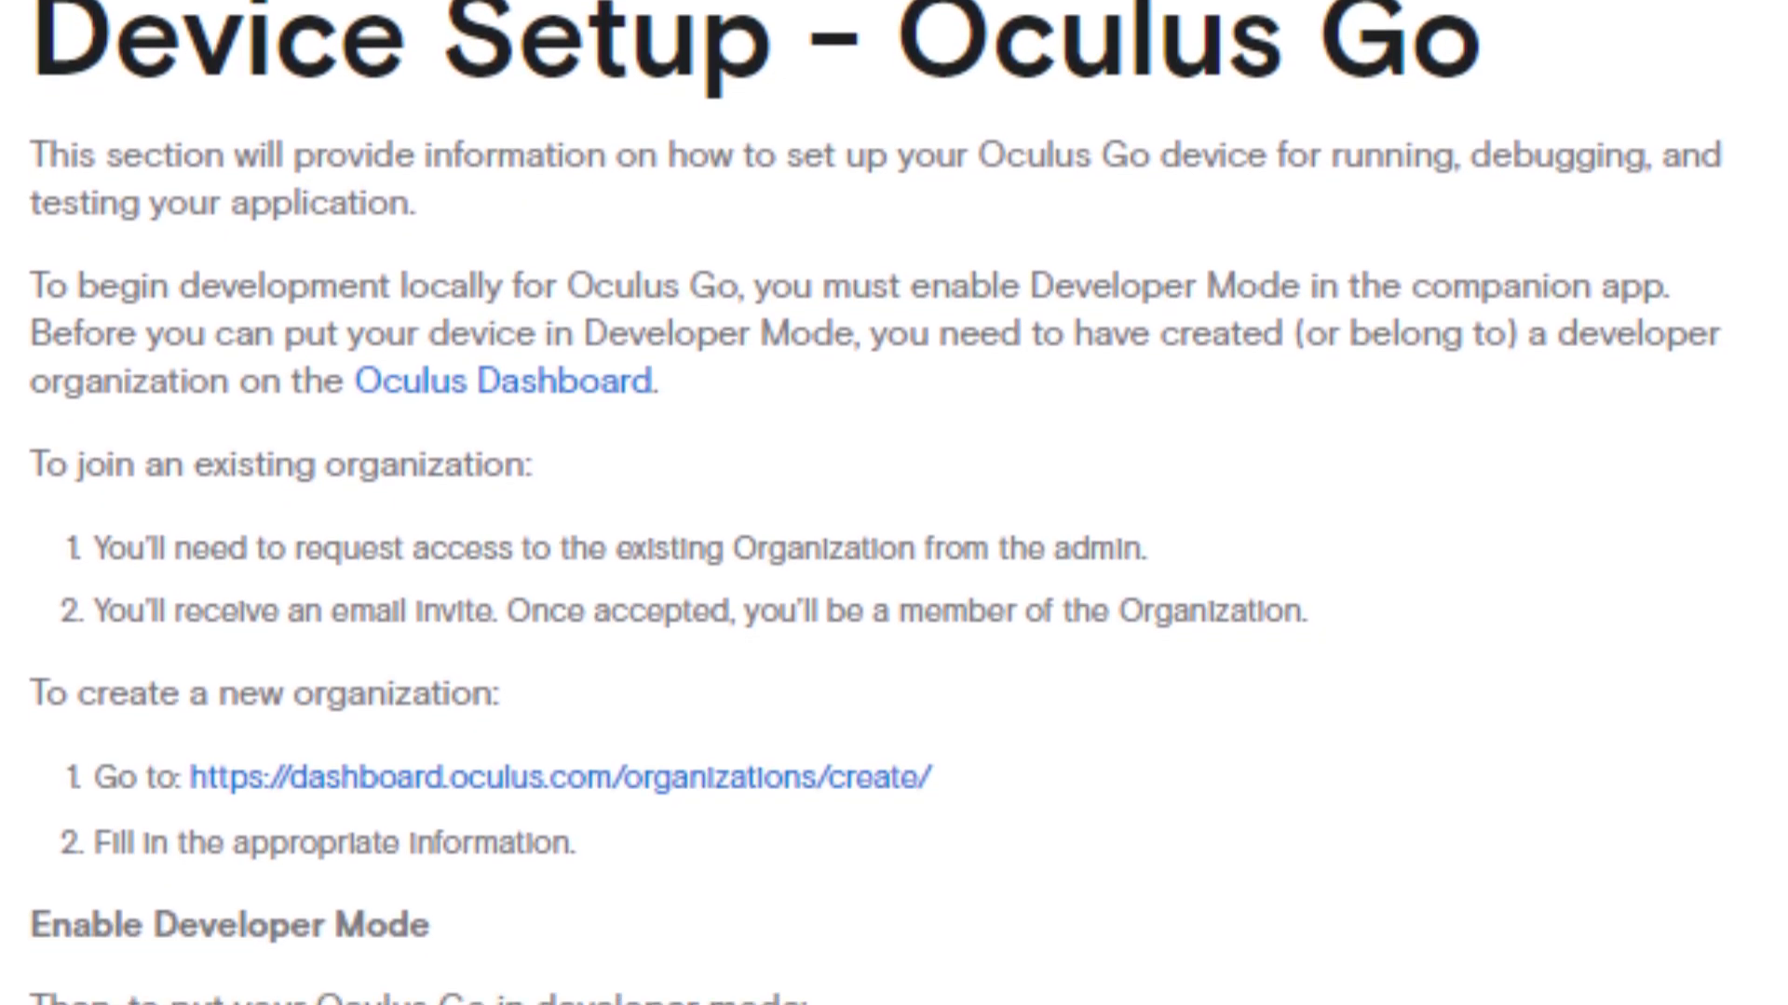
scroll(down, 3)
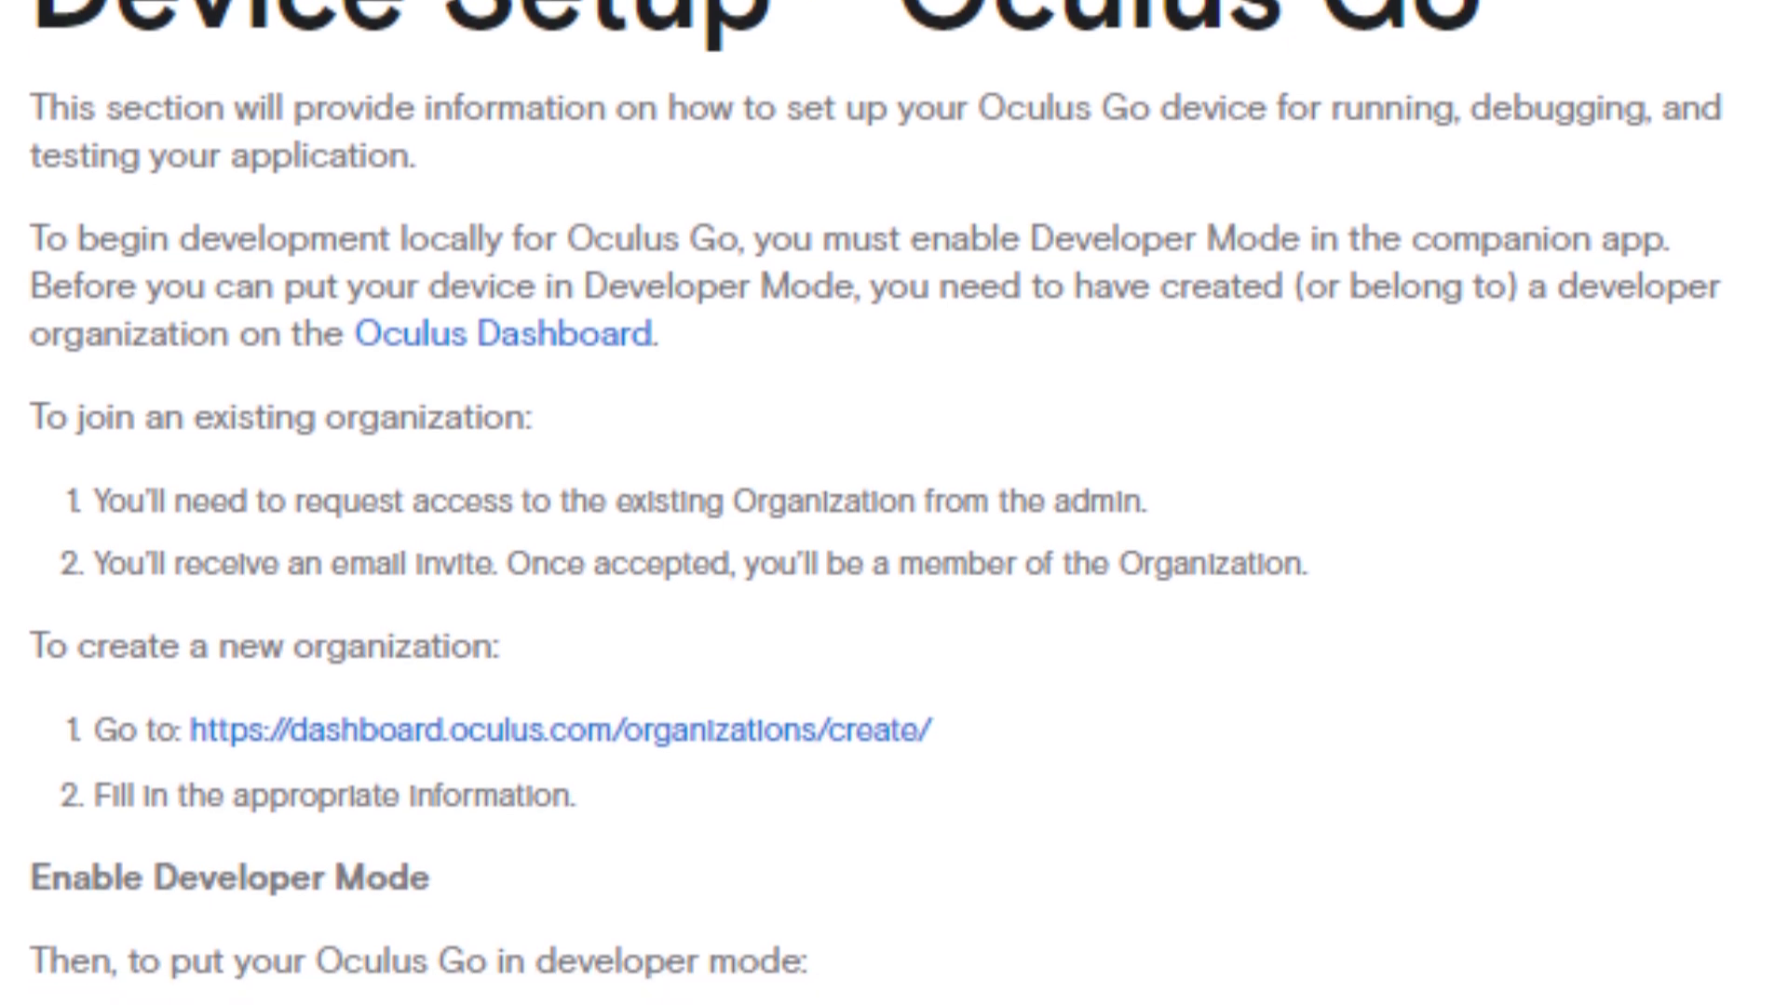
scroll(down, 3)
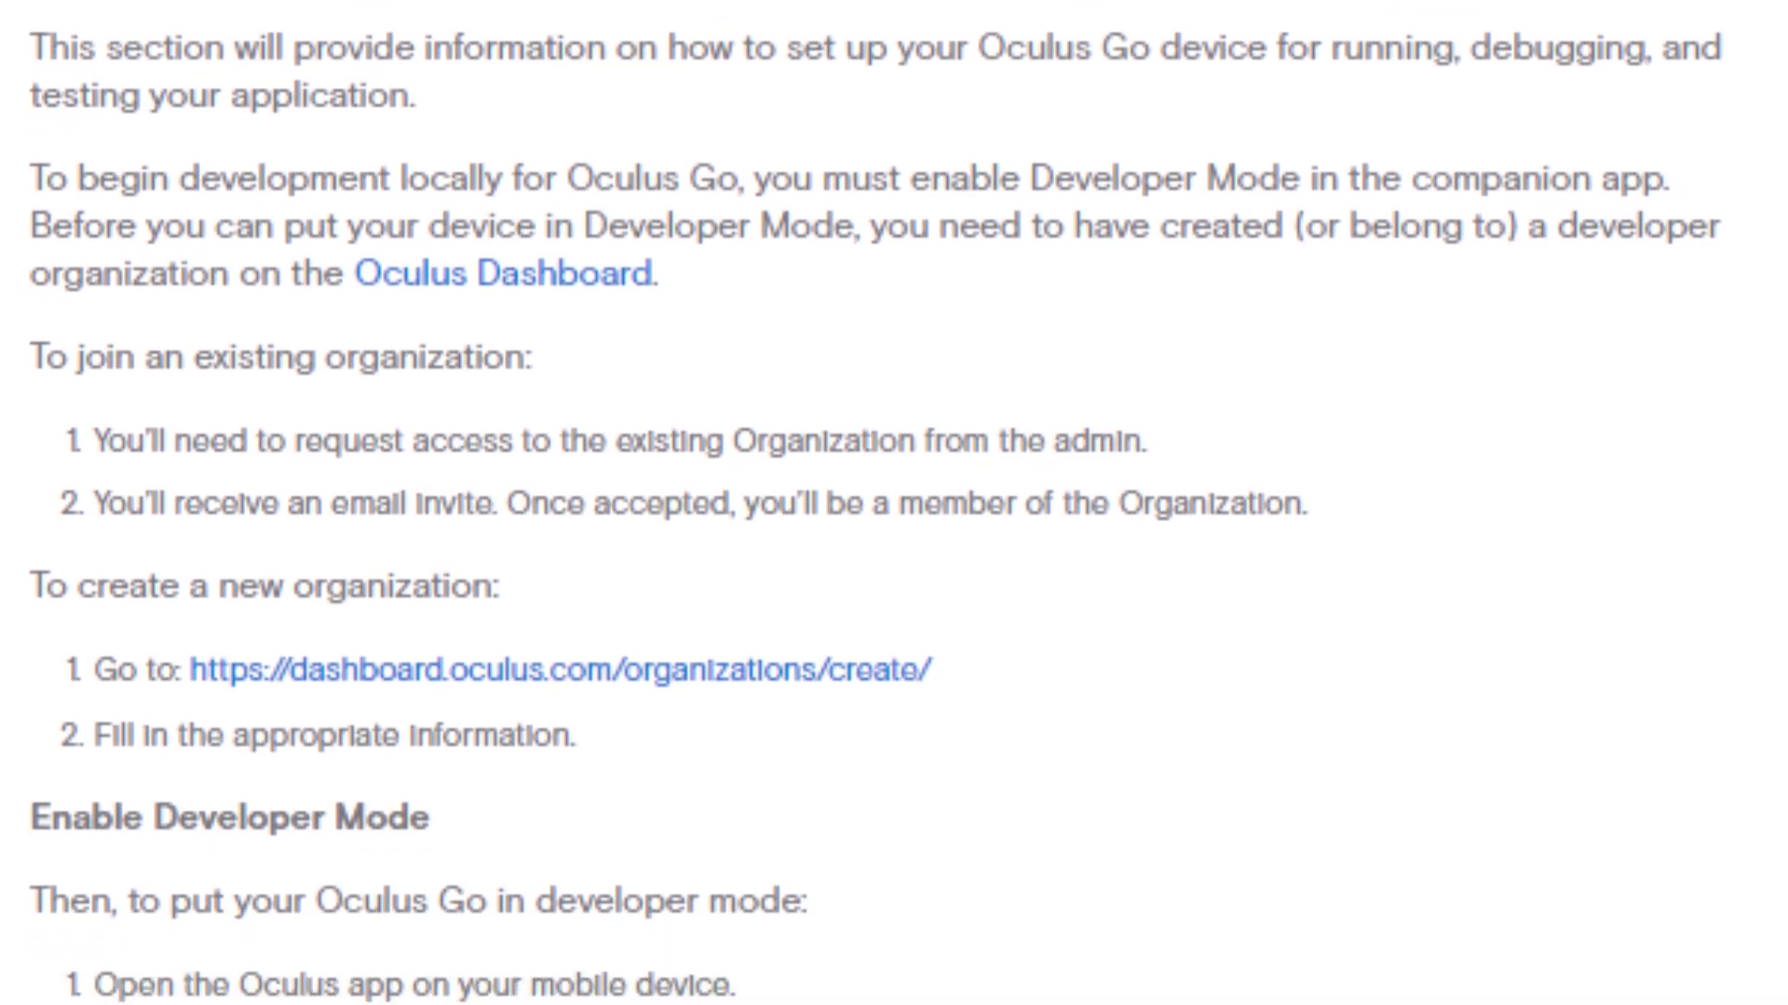
scroll(down, 3)
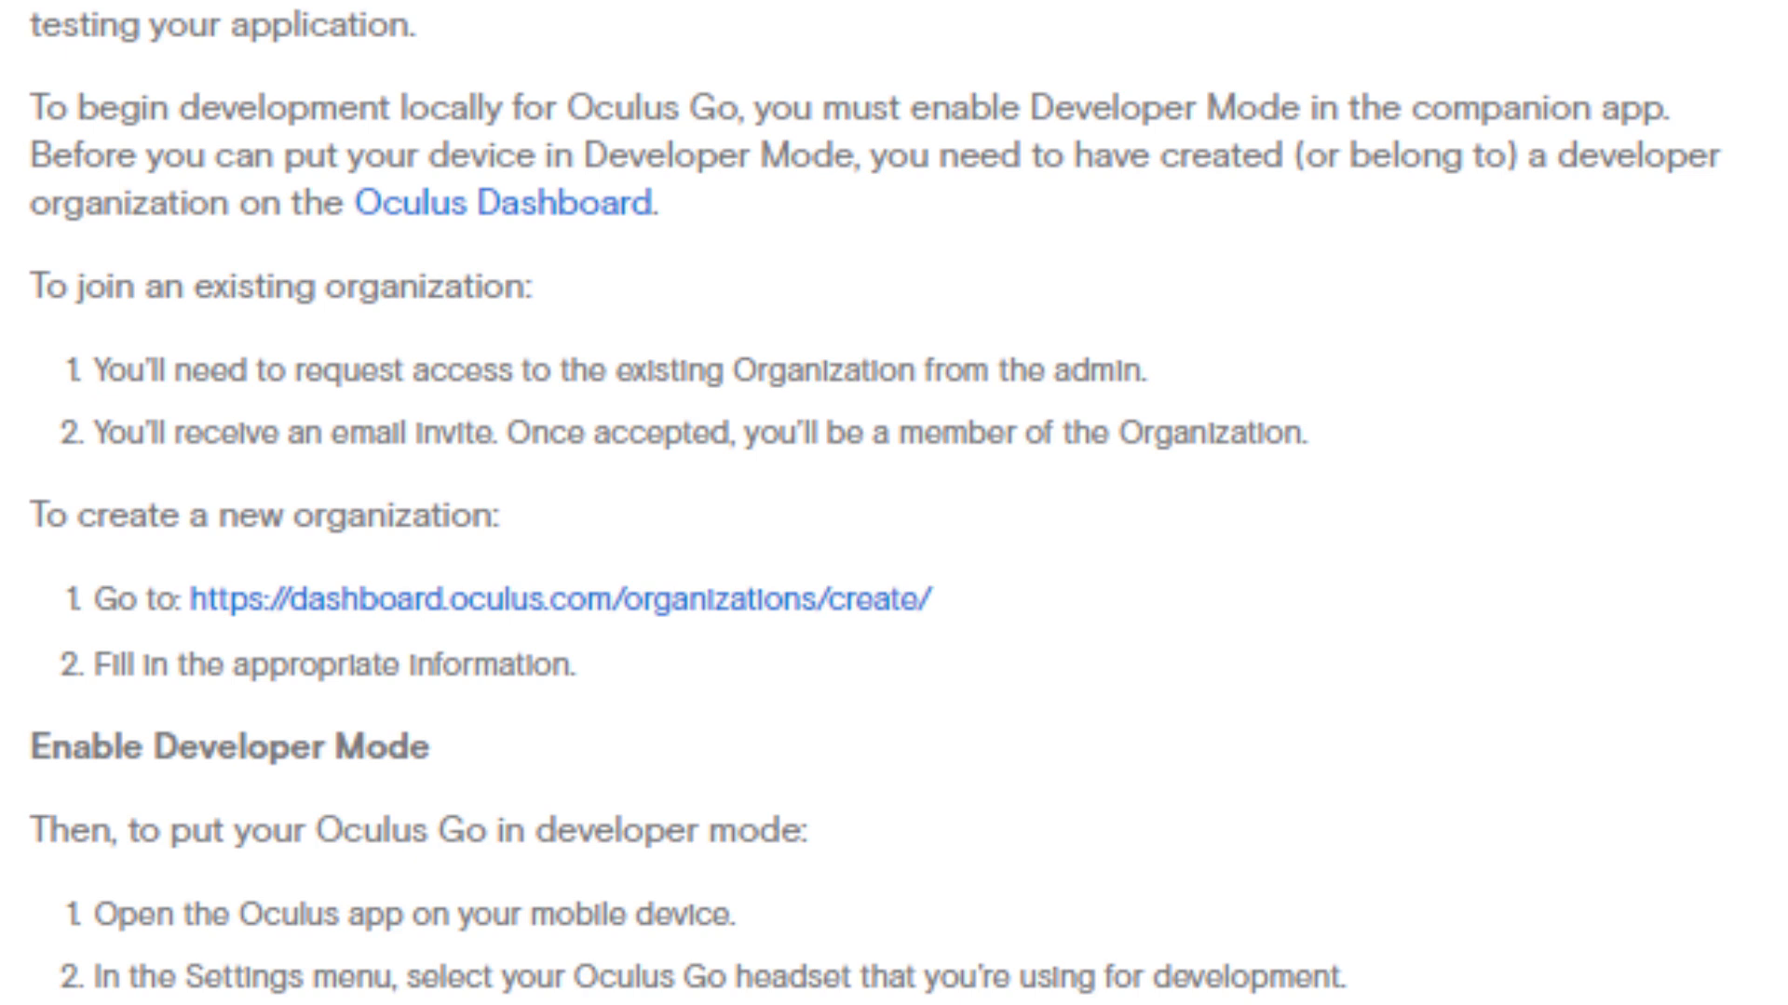
scroll(down, 3)
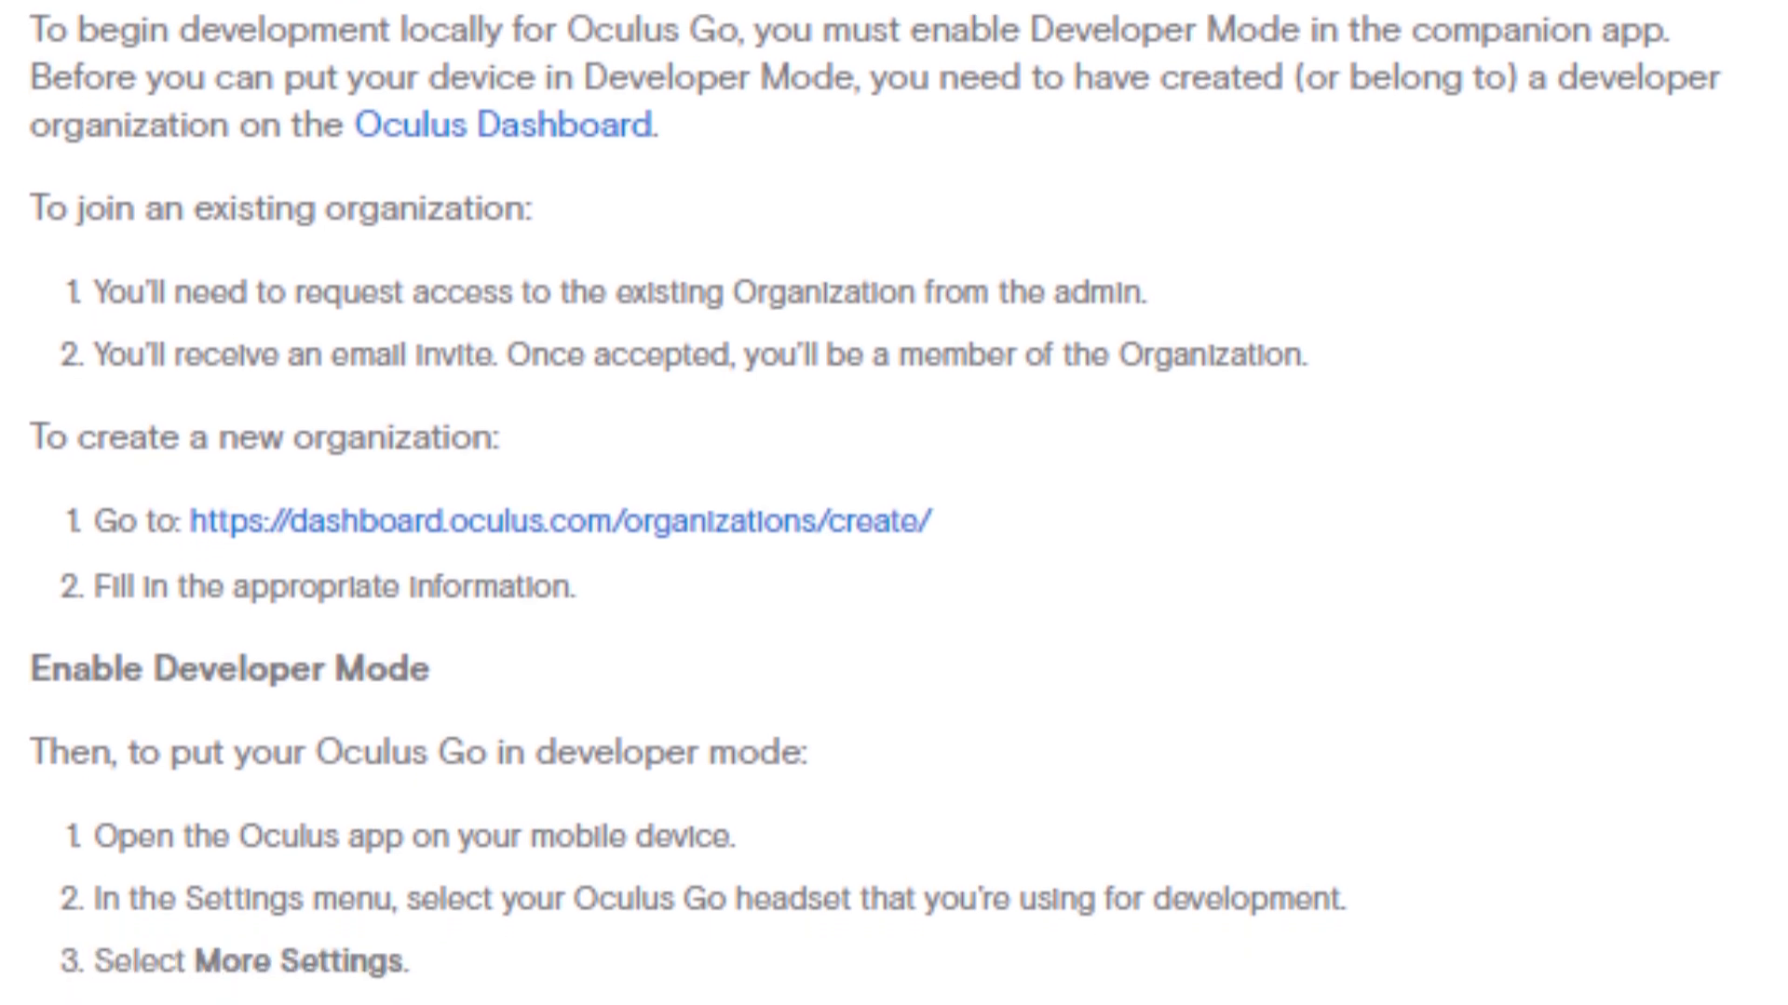
scroll(down, 3)
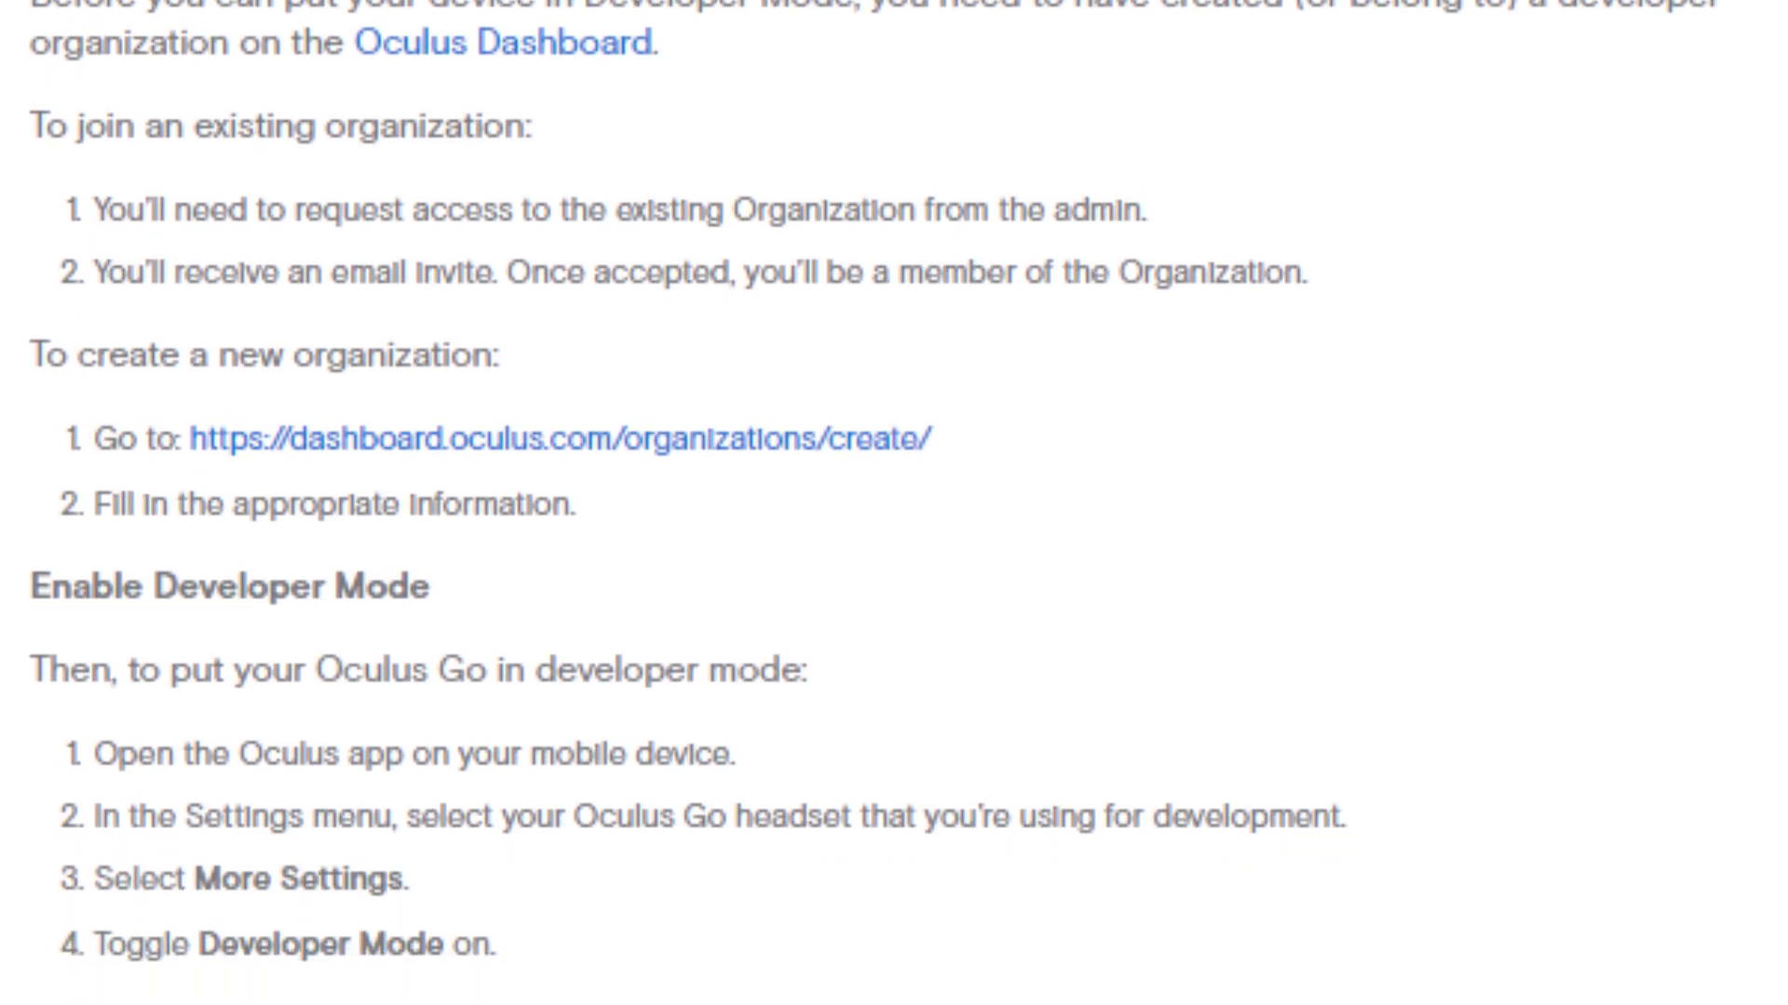
scroll(down, 3)
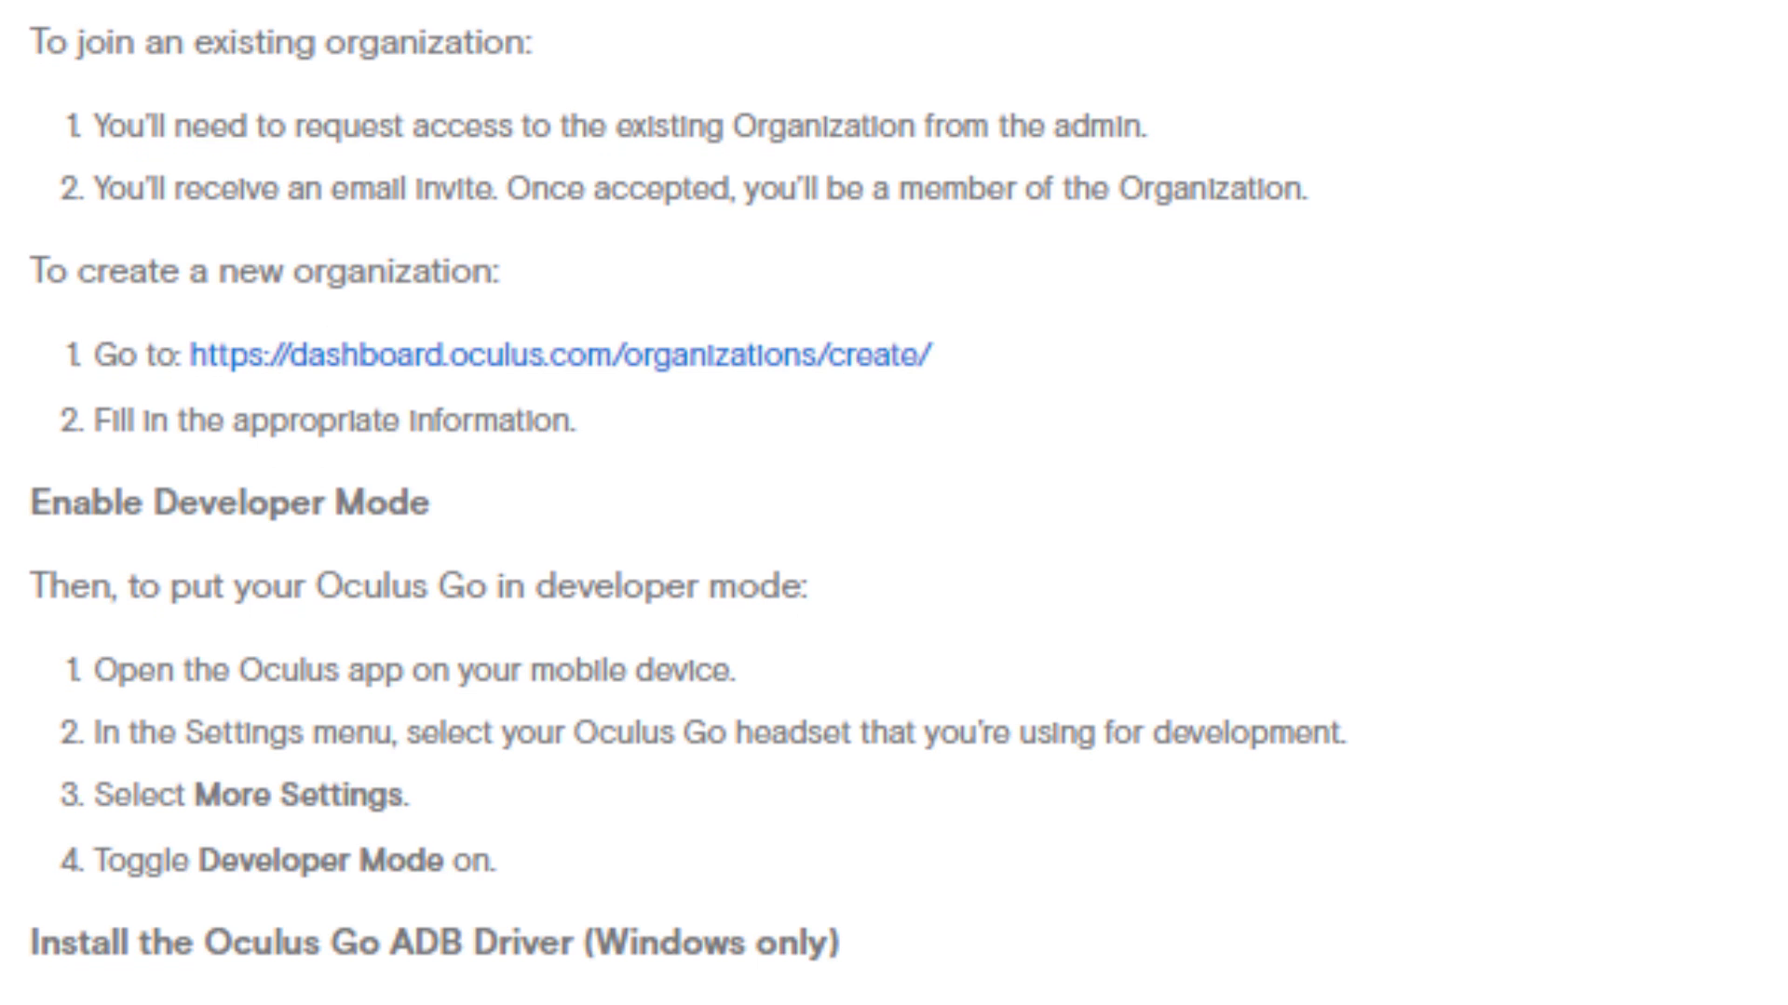
scroll(down, 3)
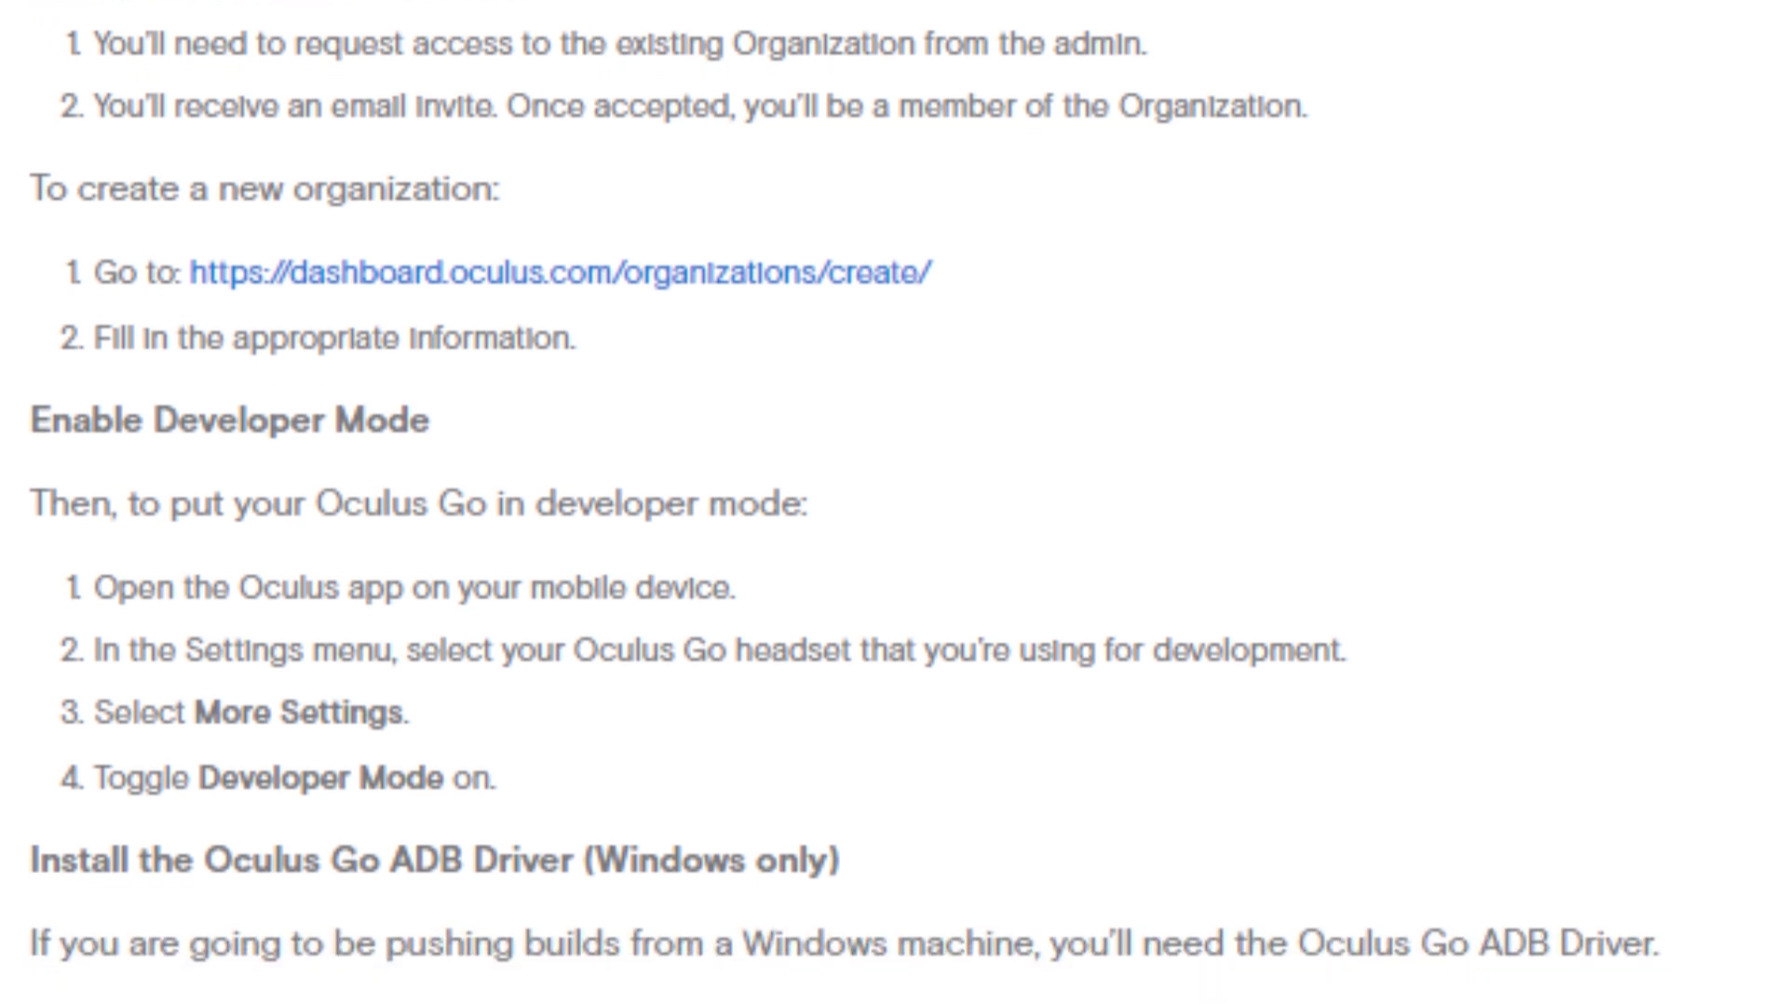
scroll(down, 3)
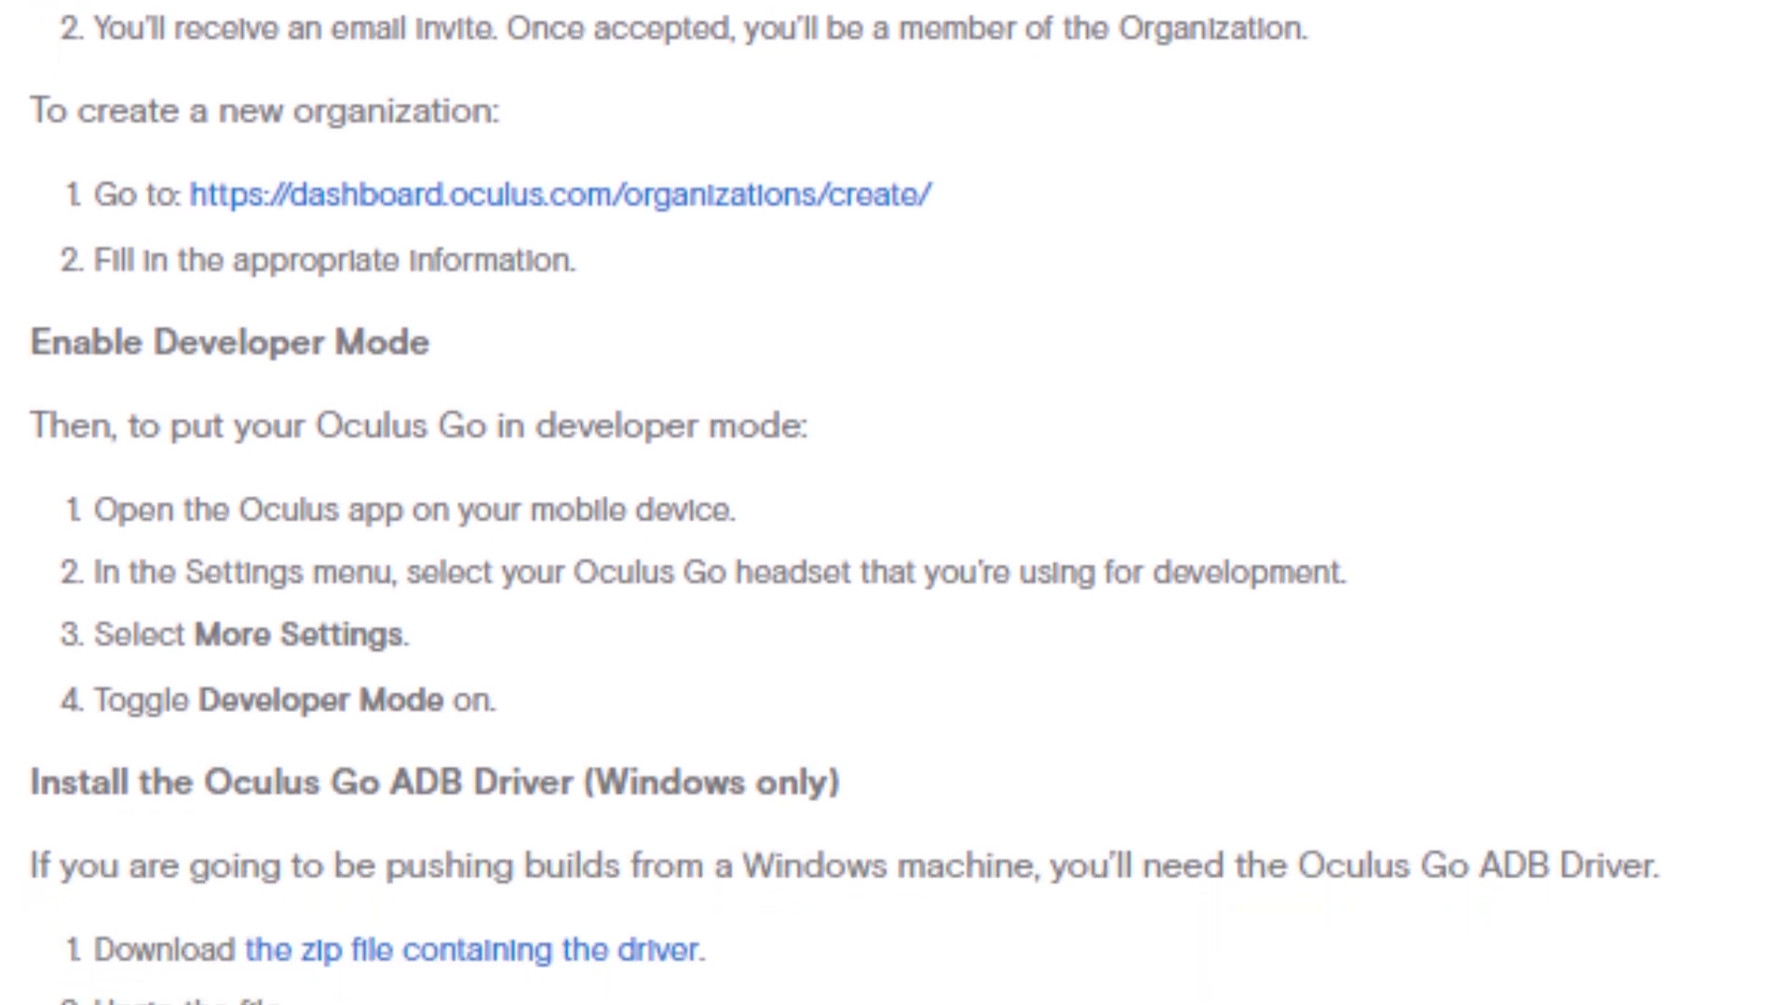
scroll(down, 3)
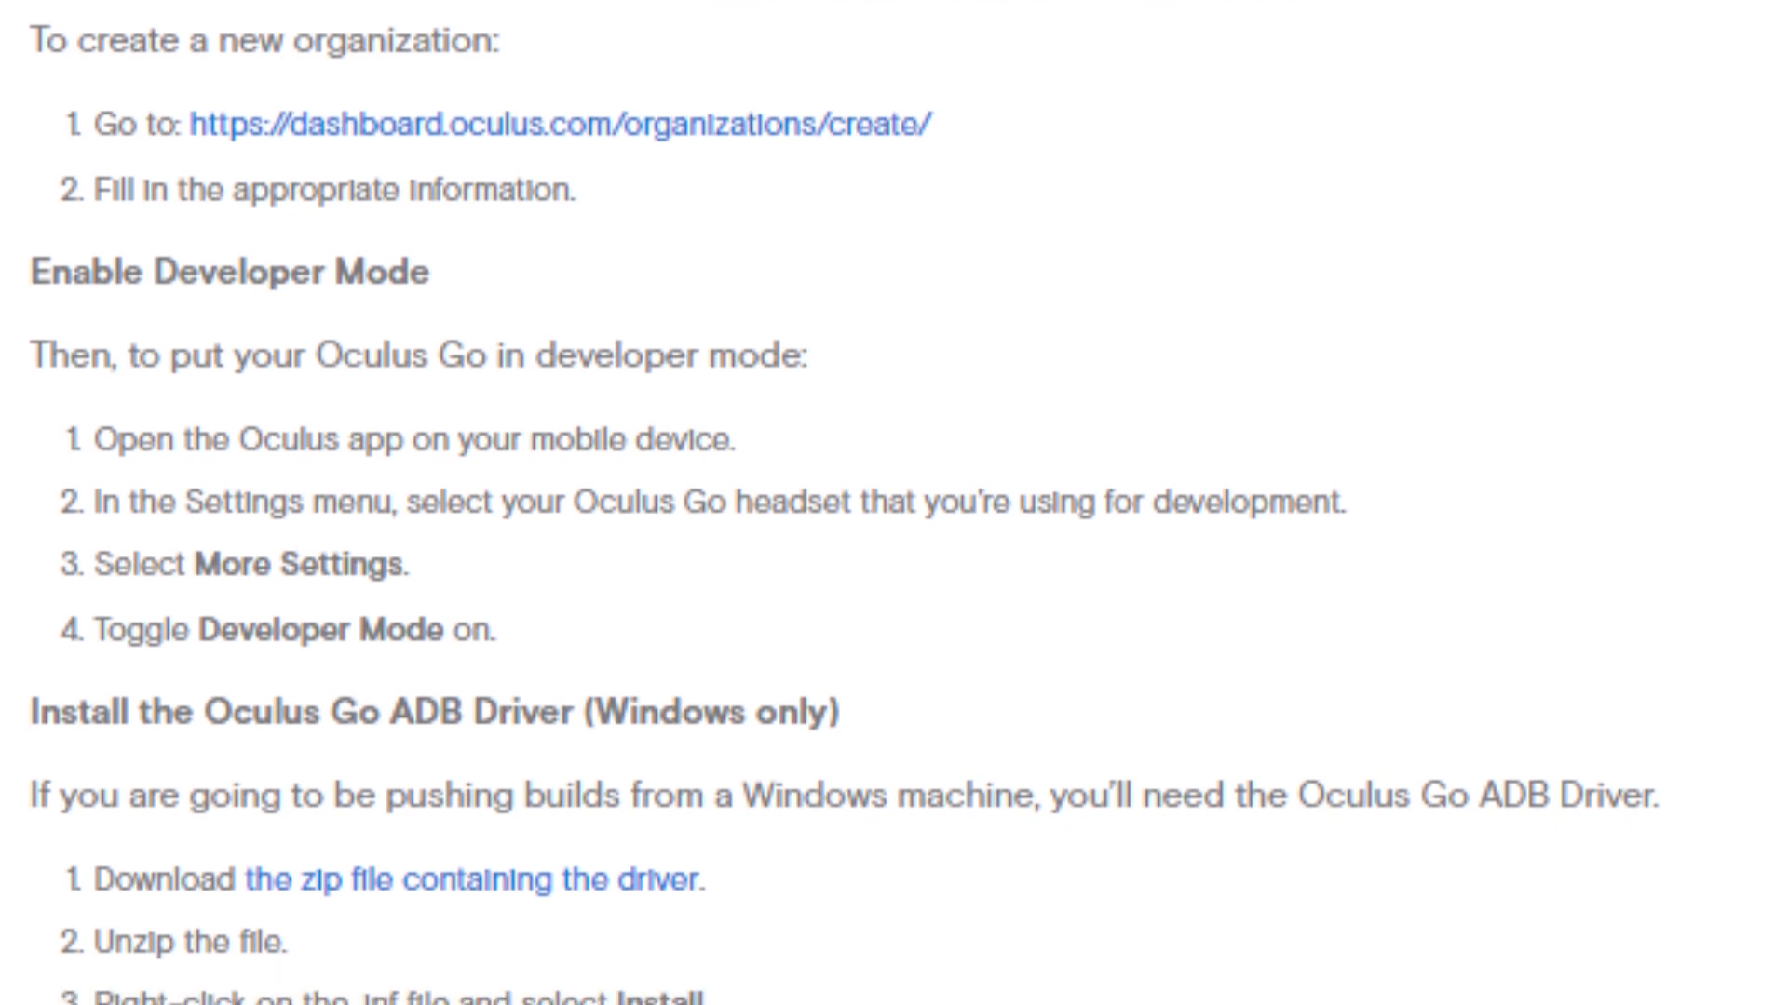
scroll(down, 3)
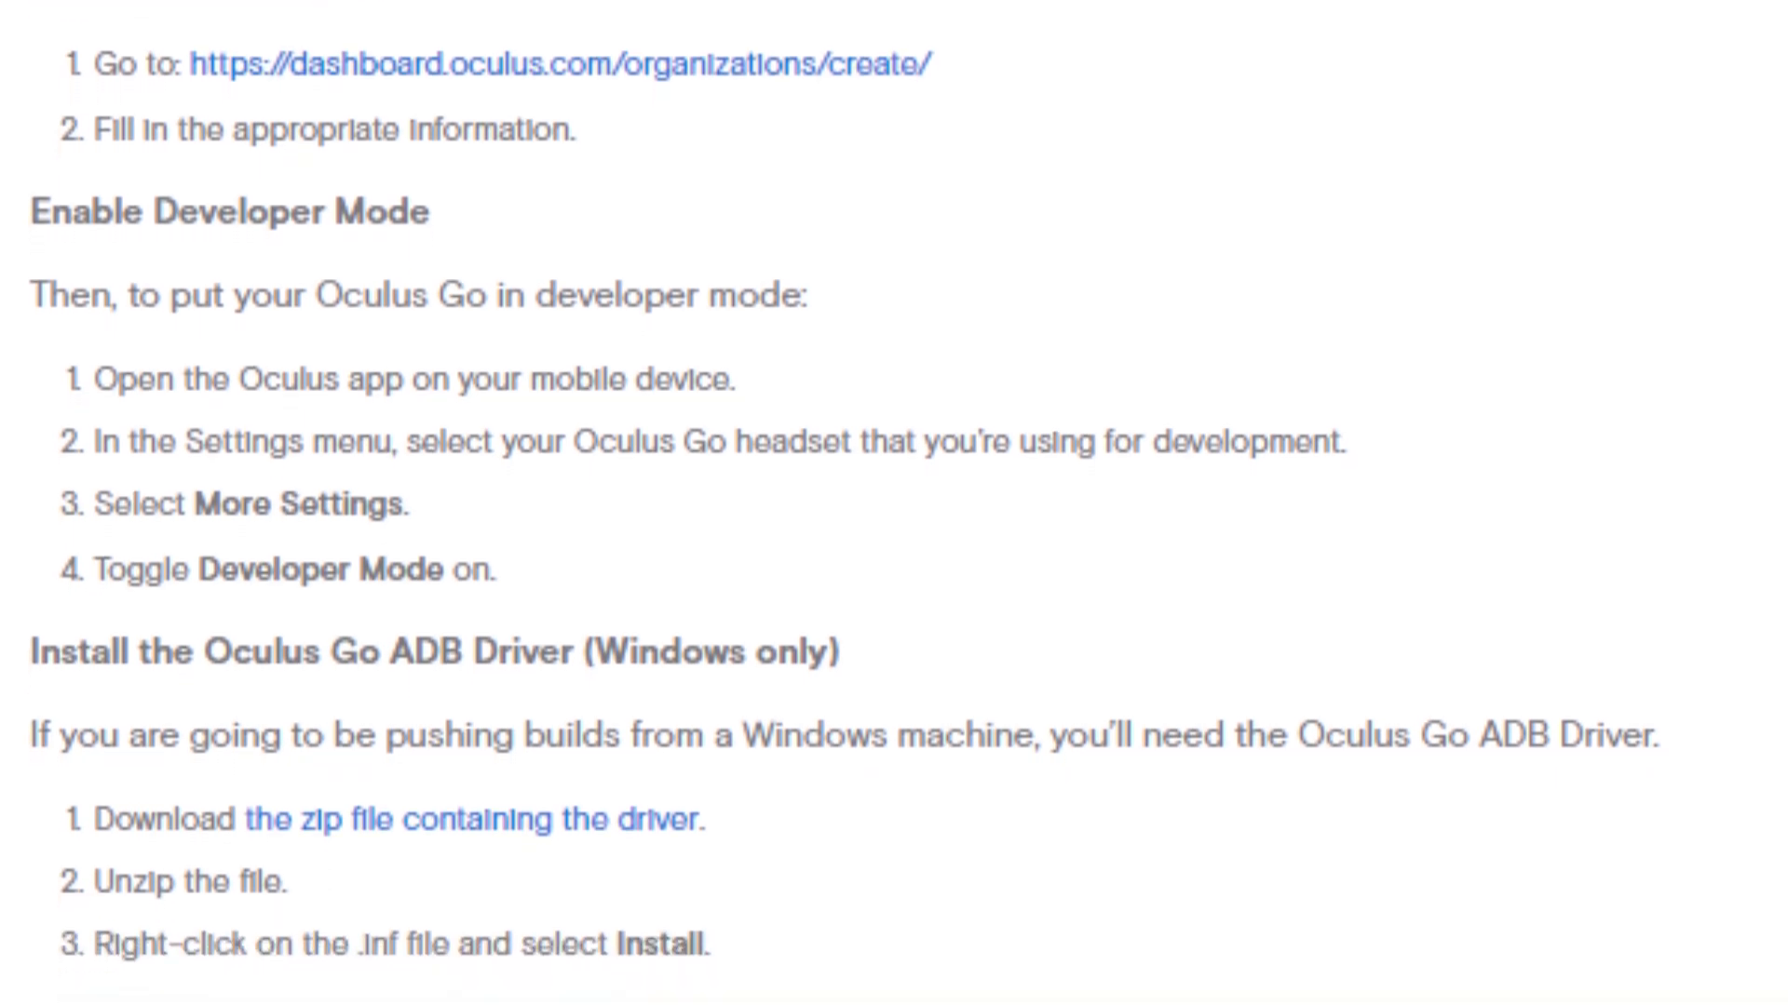
scroll(down, 3)
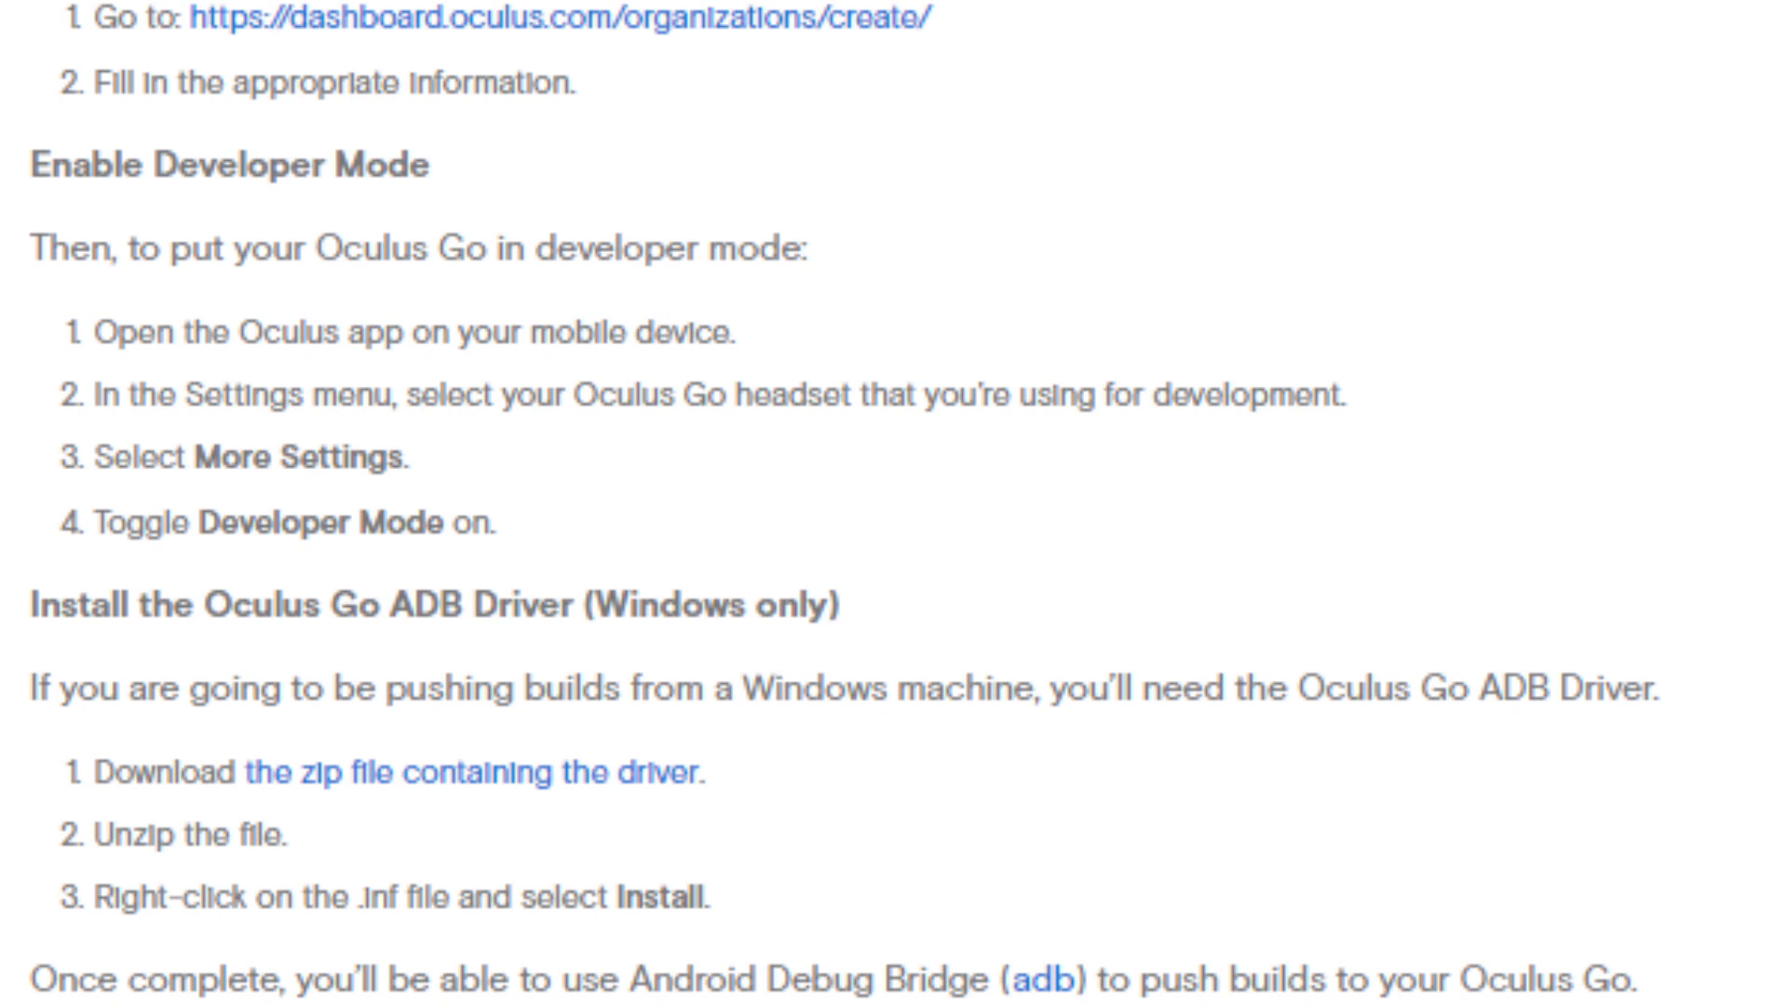
scroll(down, 3)
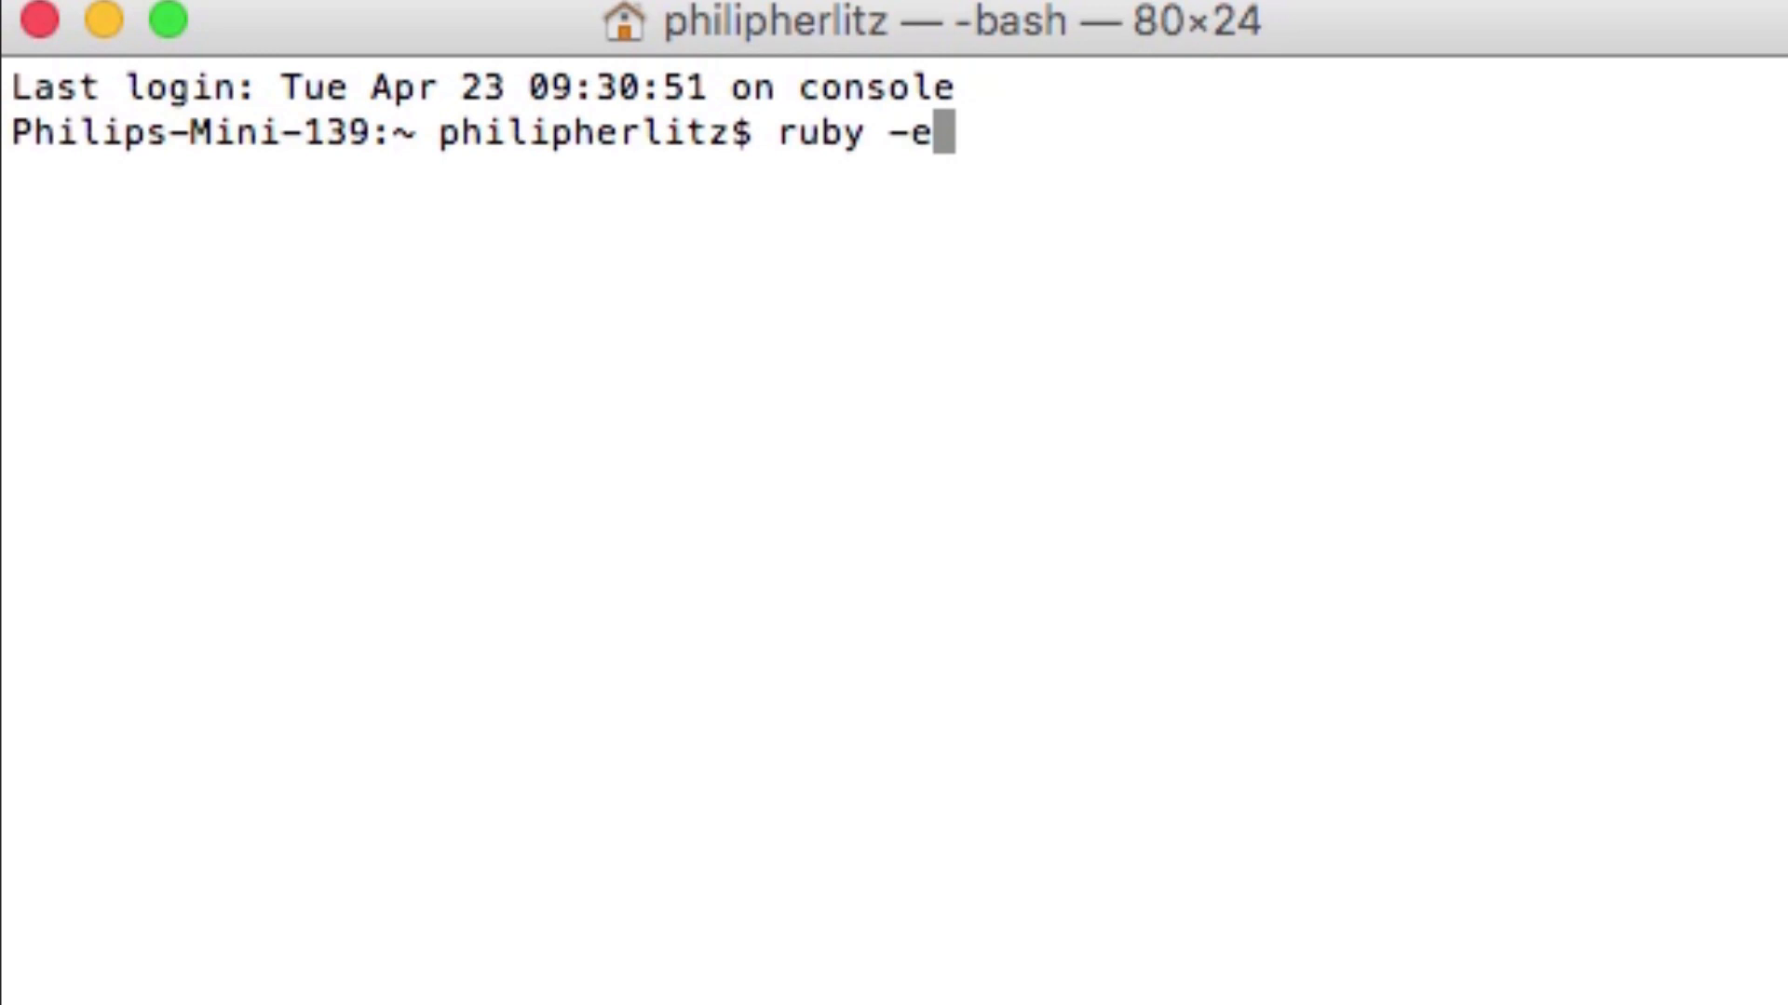
text("$(curl -fsSL https://raw.githubusercontent.com/H)
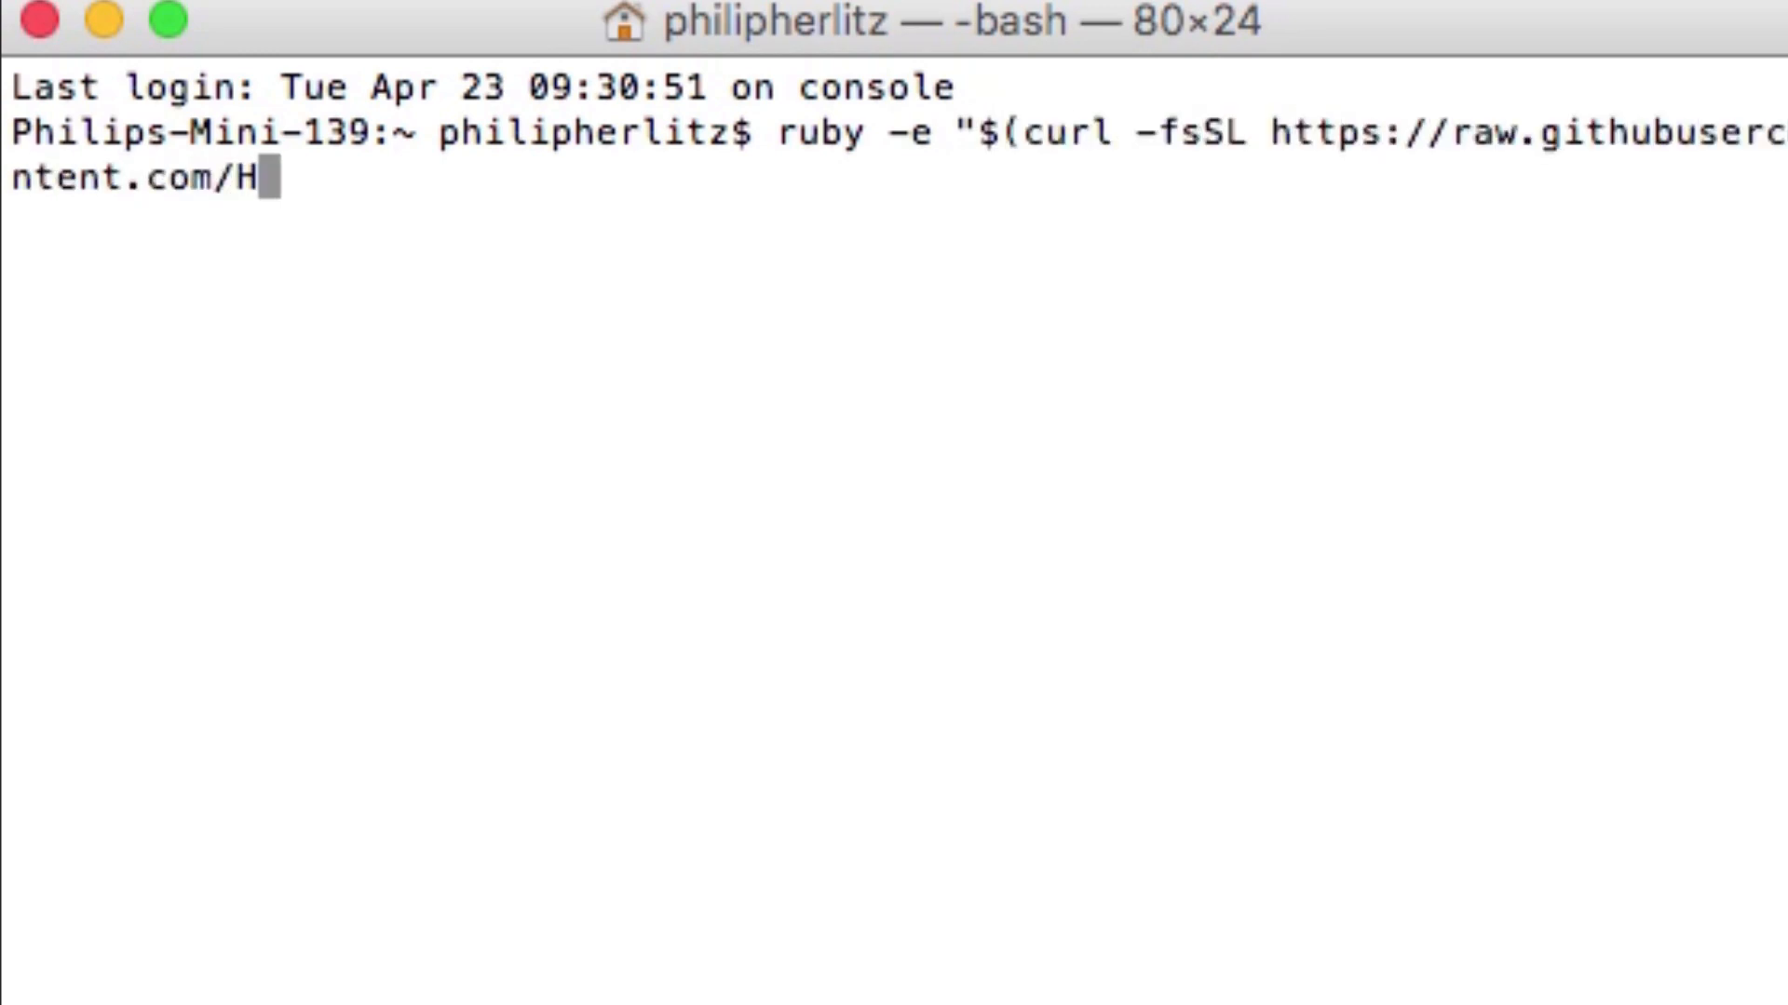
text(omebrew/install/master/install)")
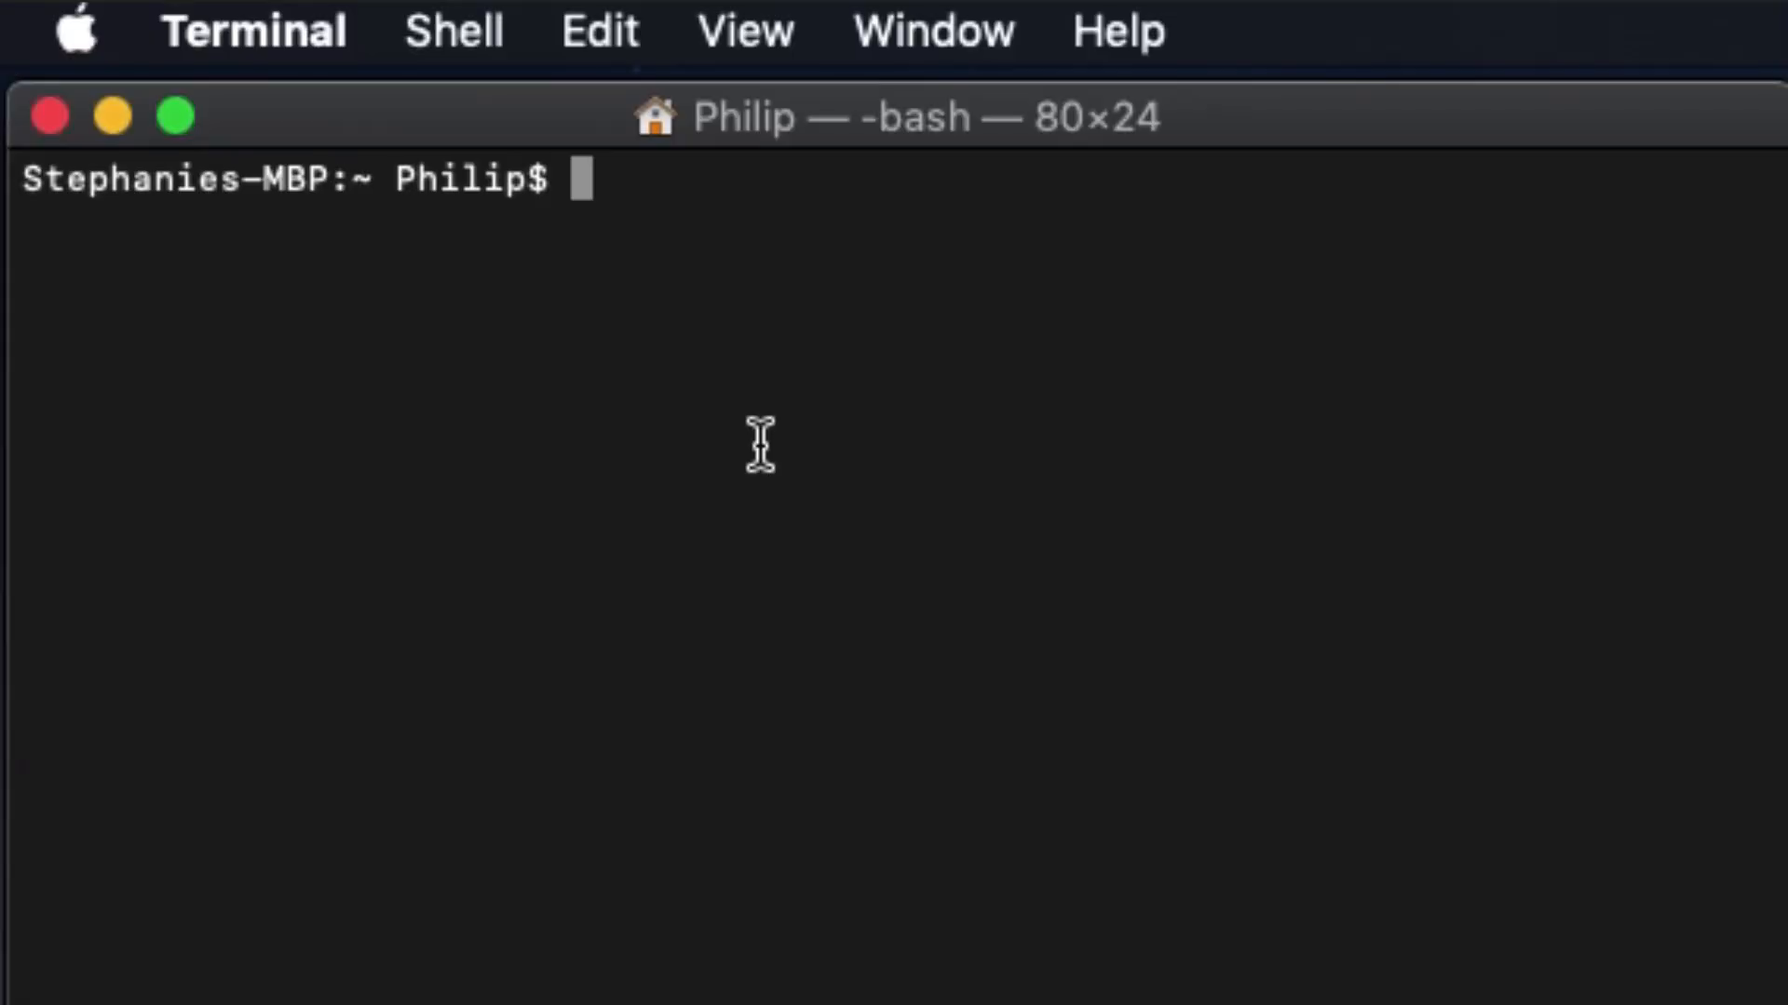
Install homebrew/cask/android-platform-tools with brew, then run adb devices
text(brew)
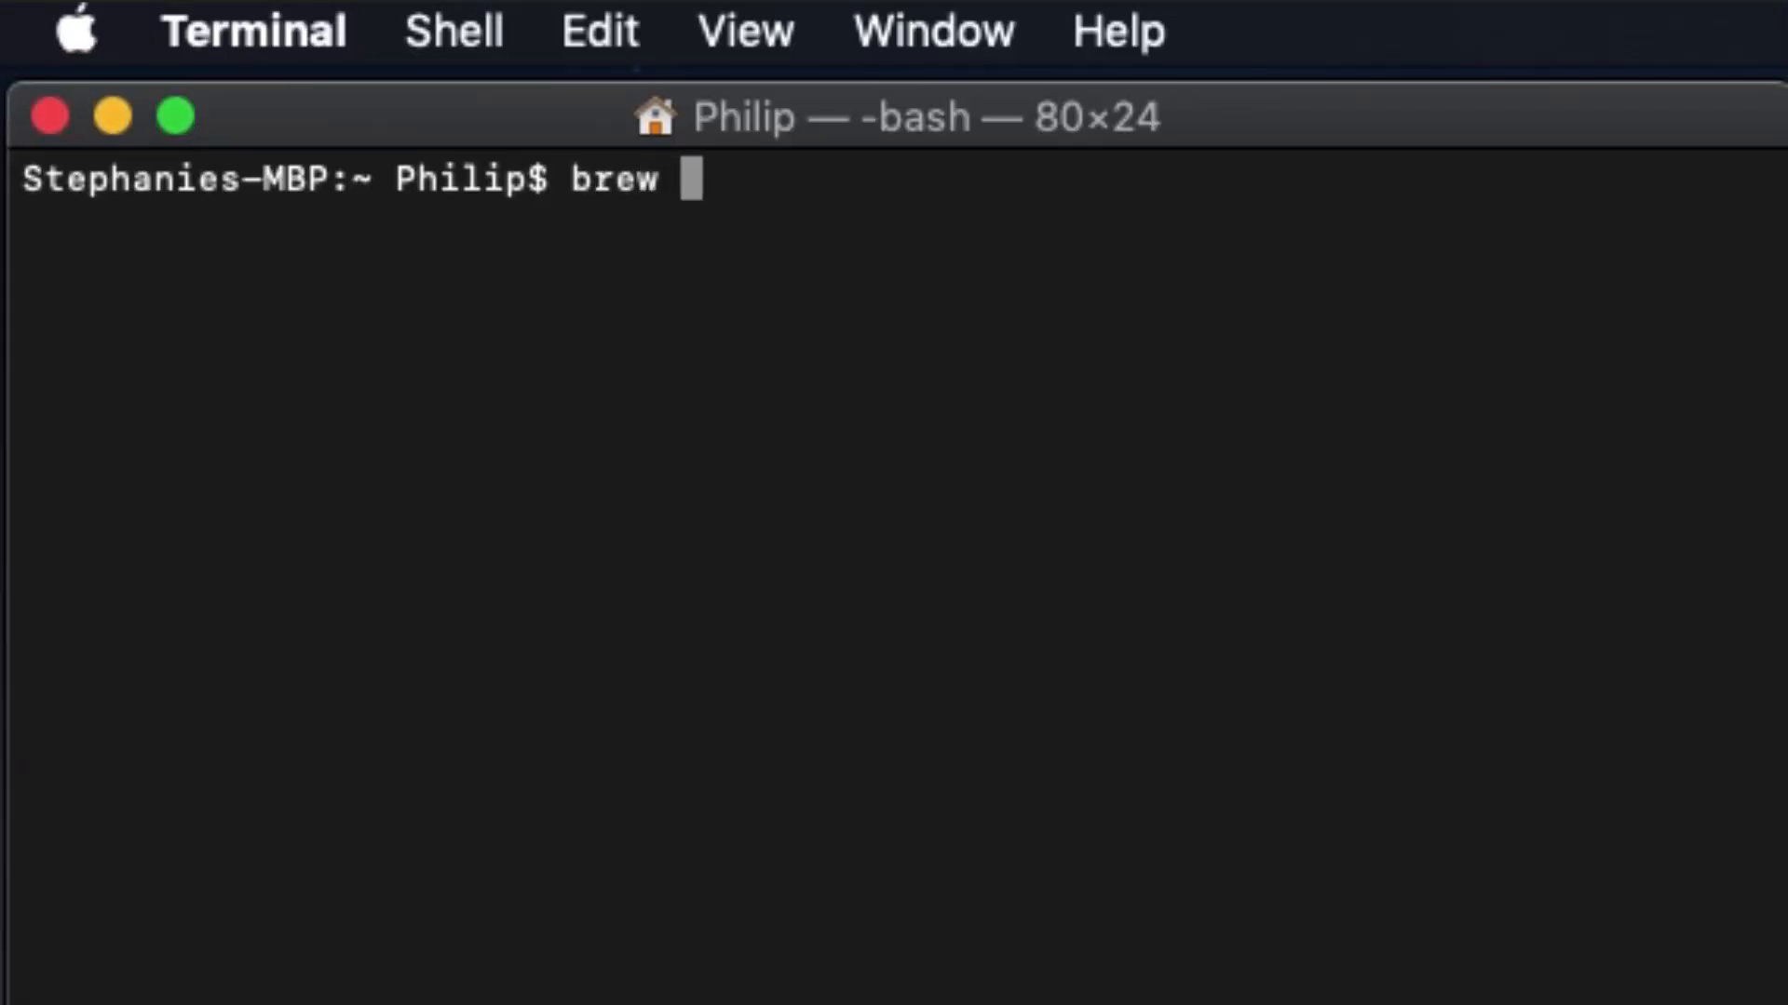
text(install homebrew/cask/andro)
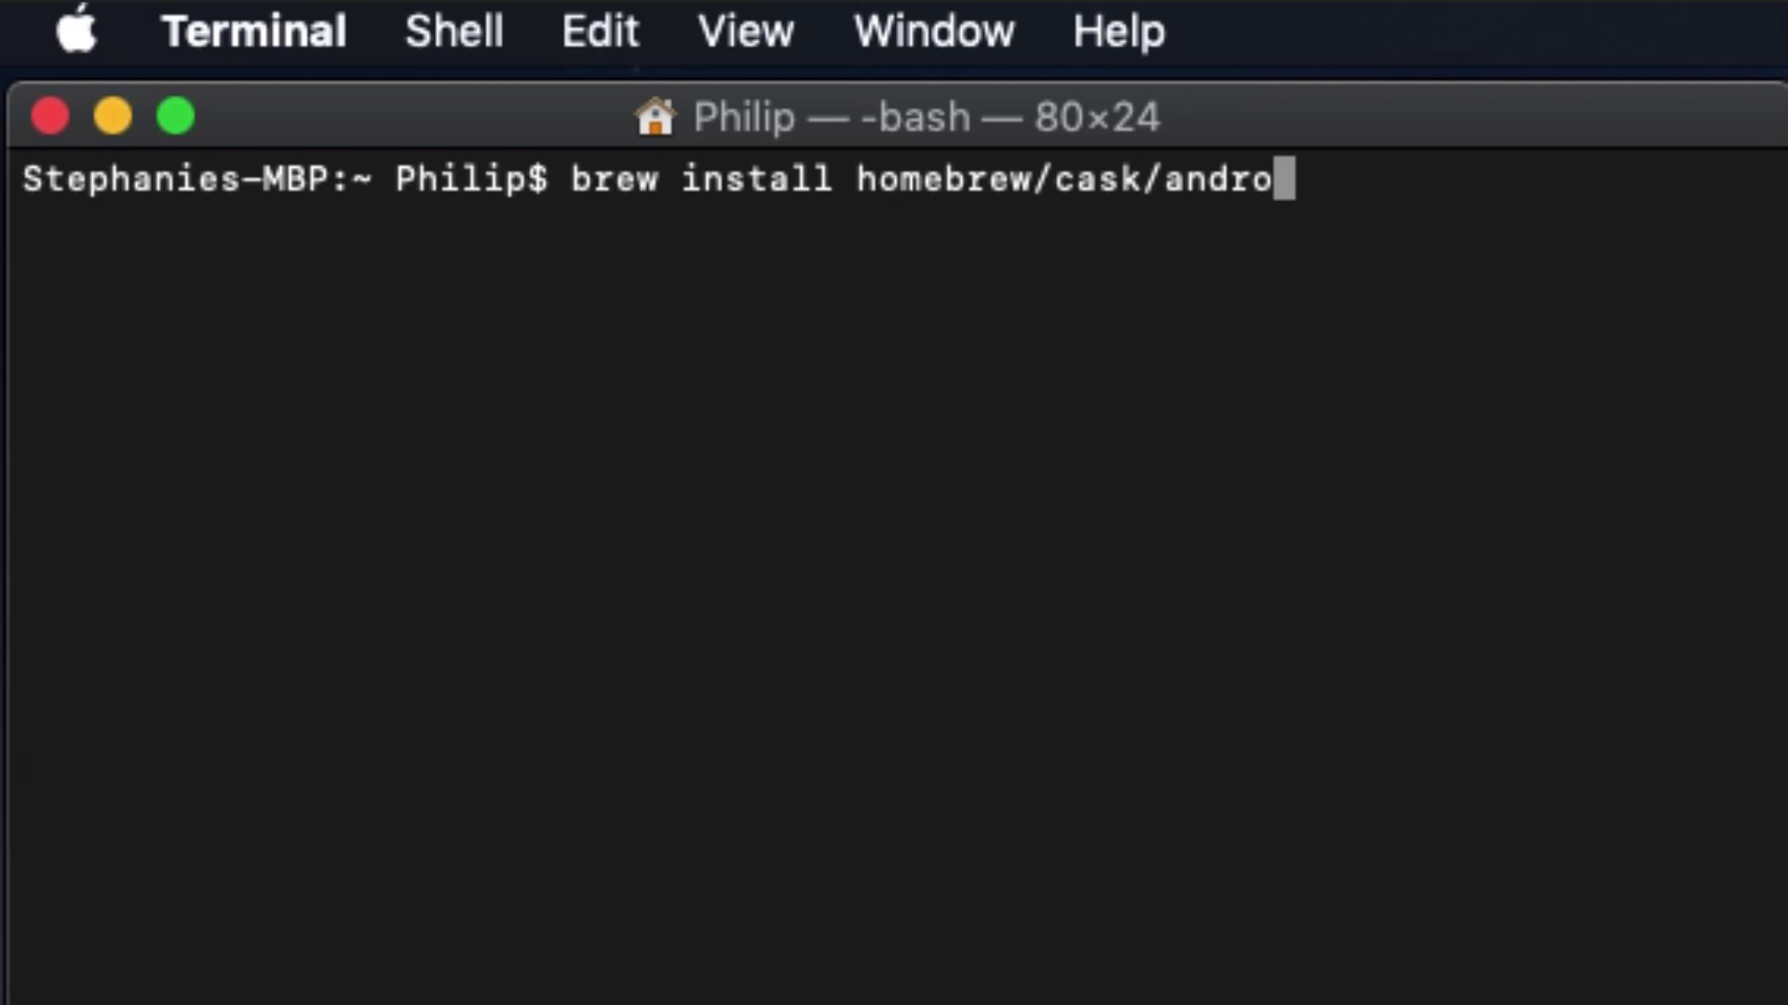
text(id-platform-tools)
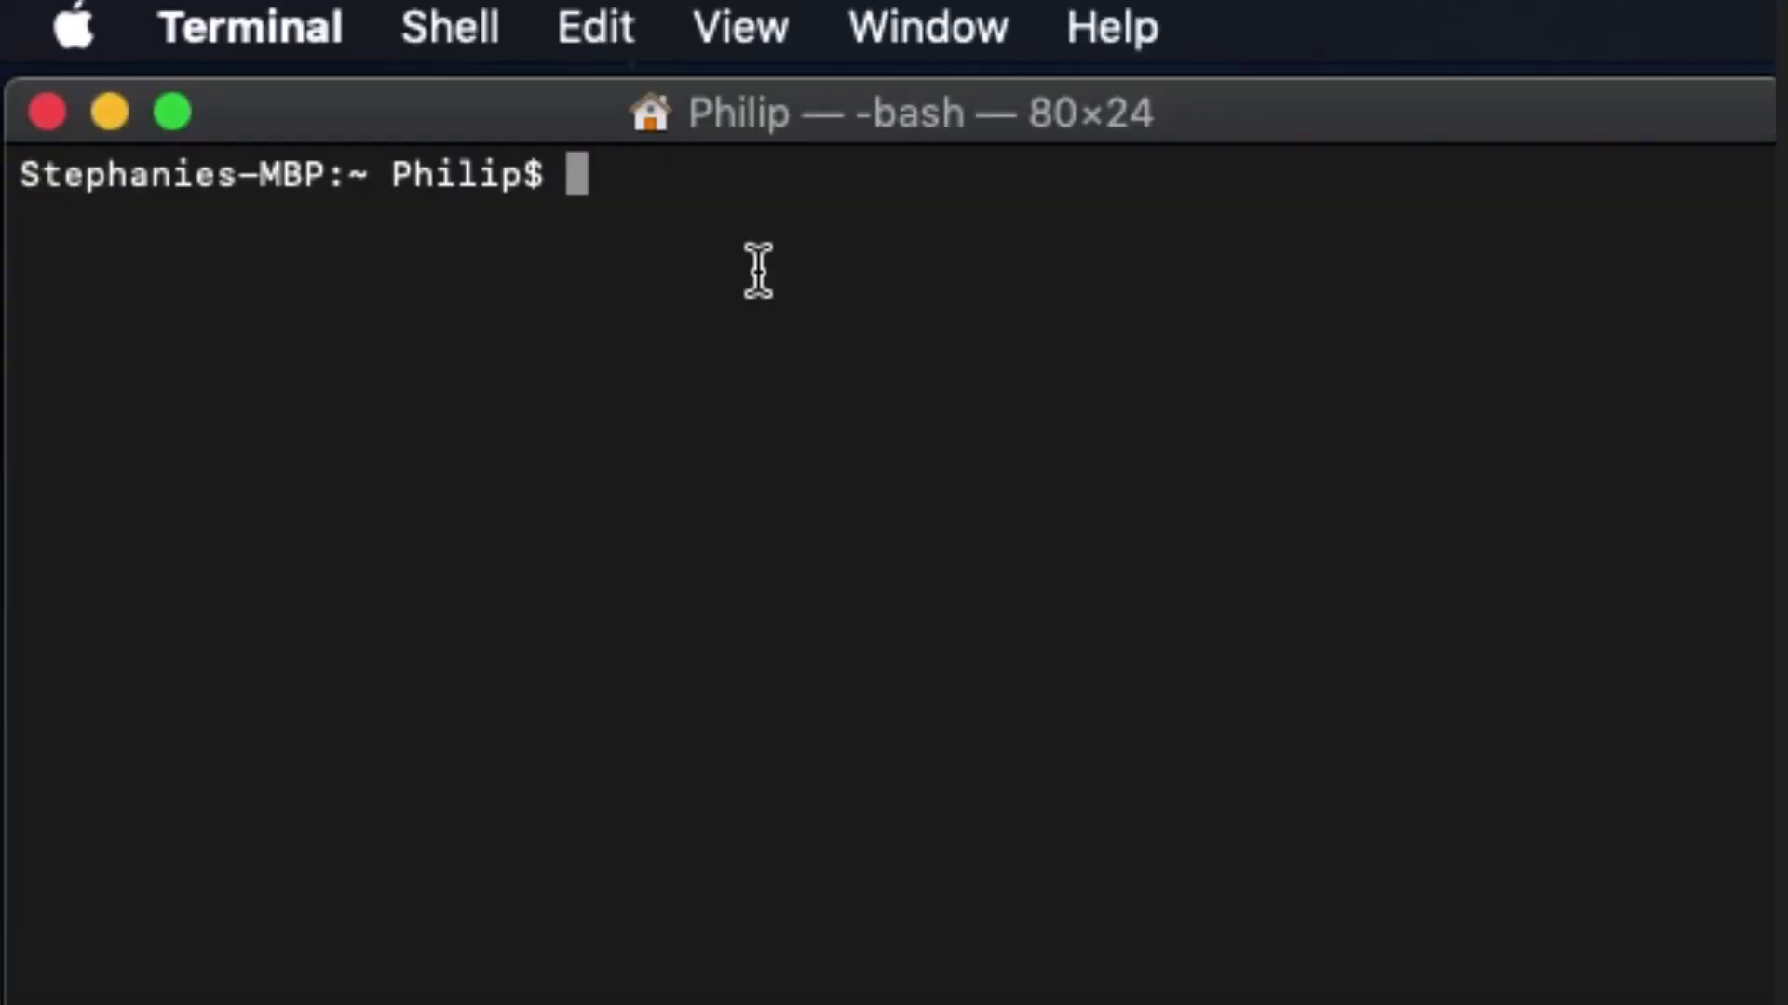
text(adb devices)
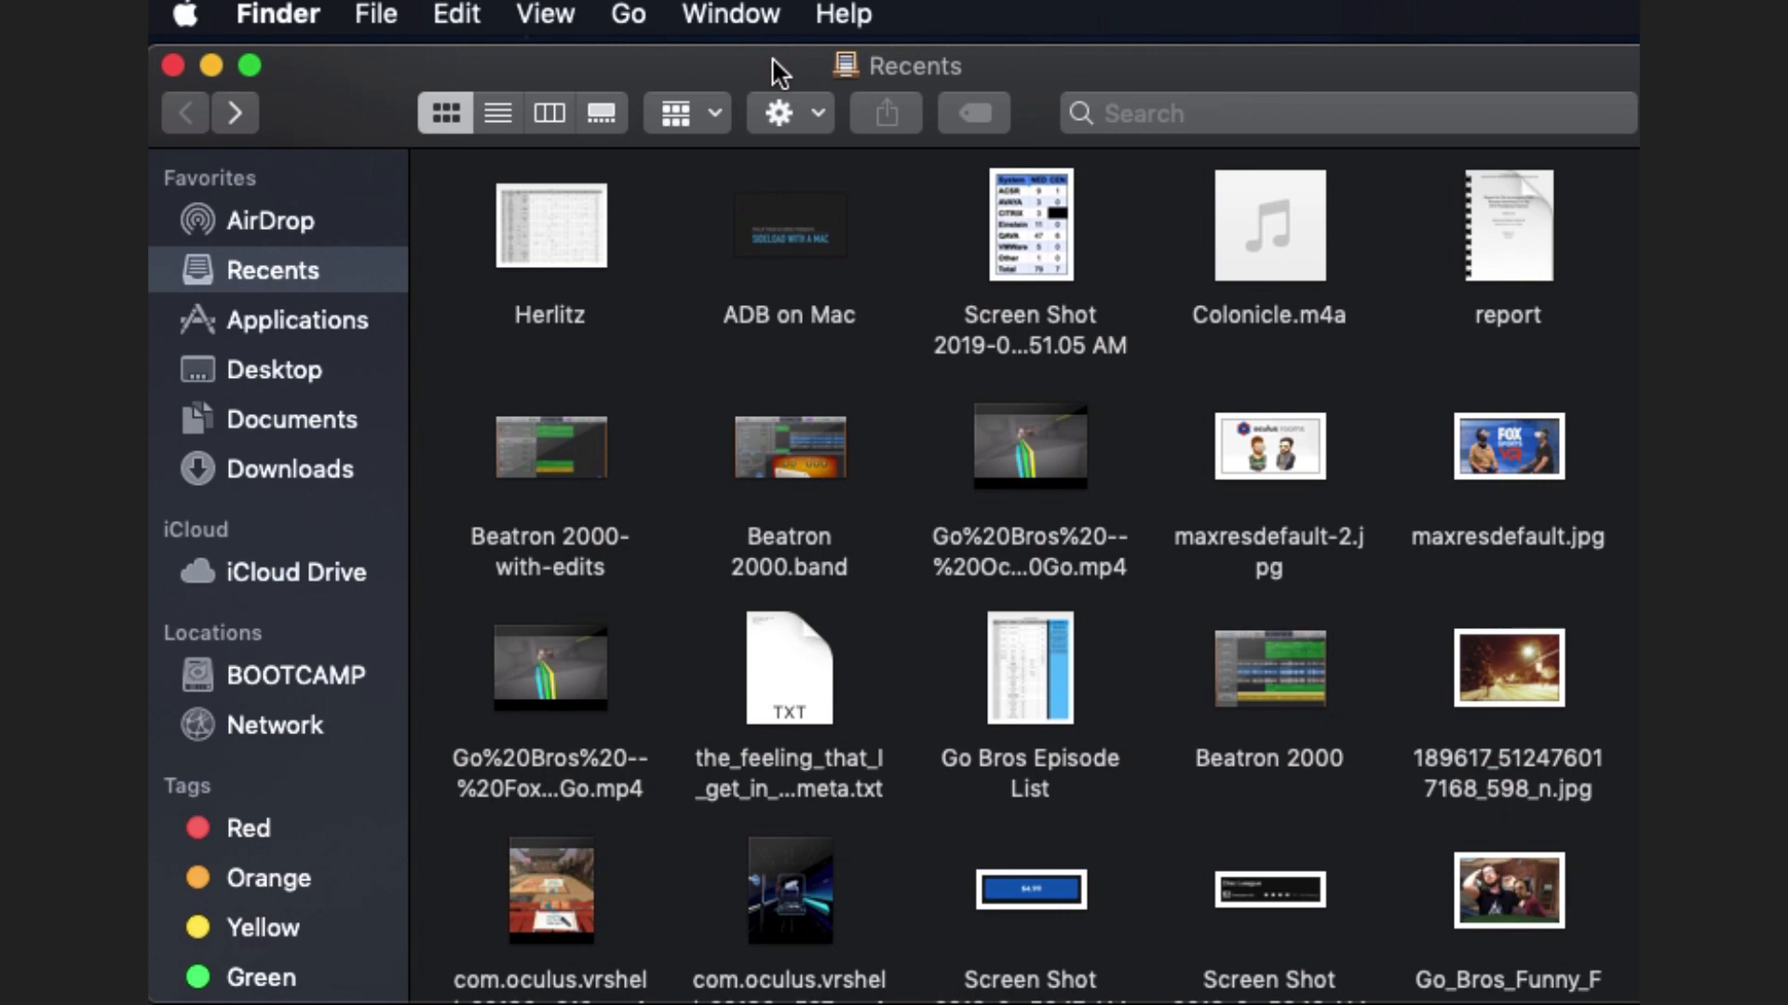
Go to the home folder, enter the hidden .android folder and show adb_usb.ini's context menu
click(628, 15)
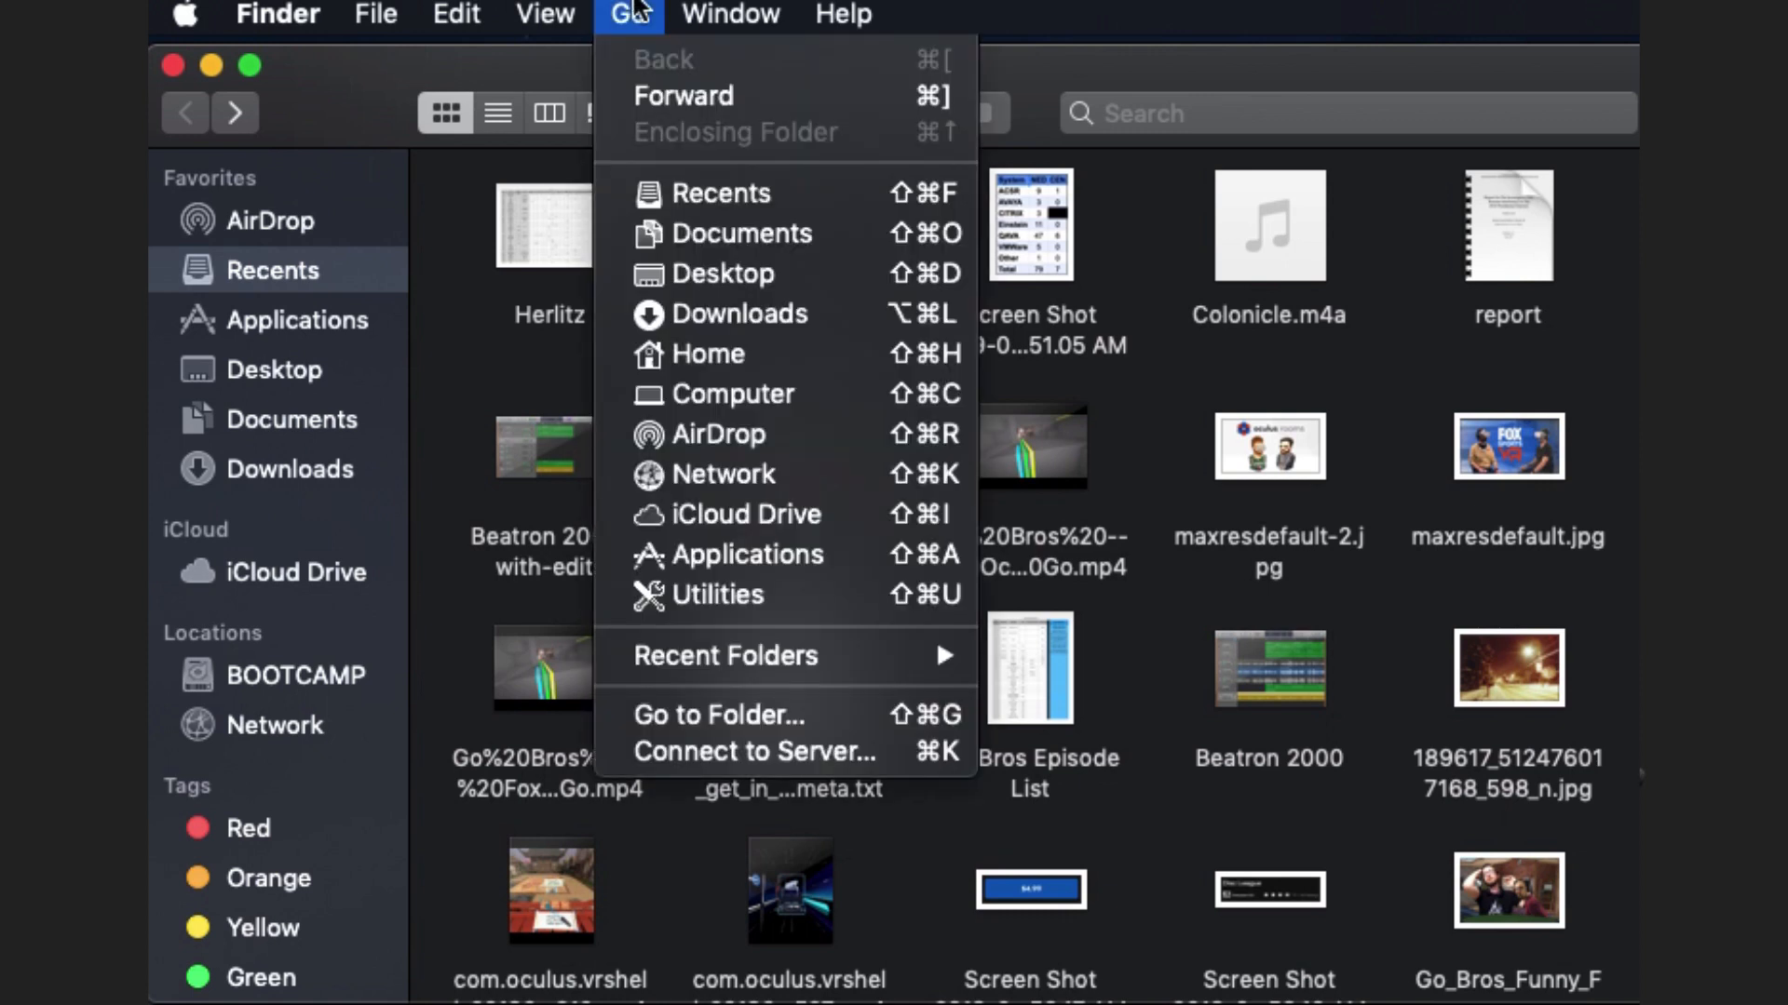
mouse_move(707, 354)
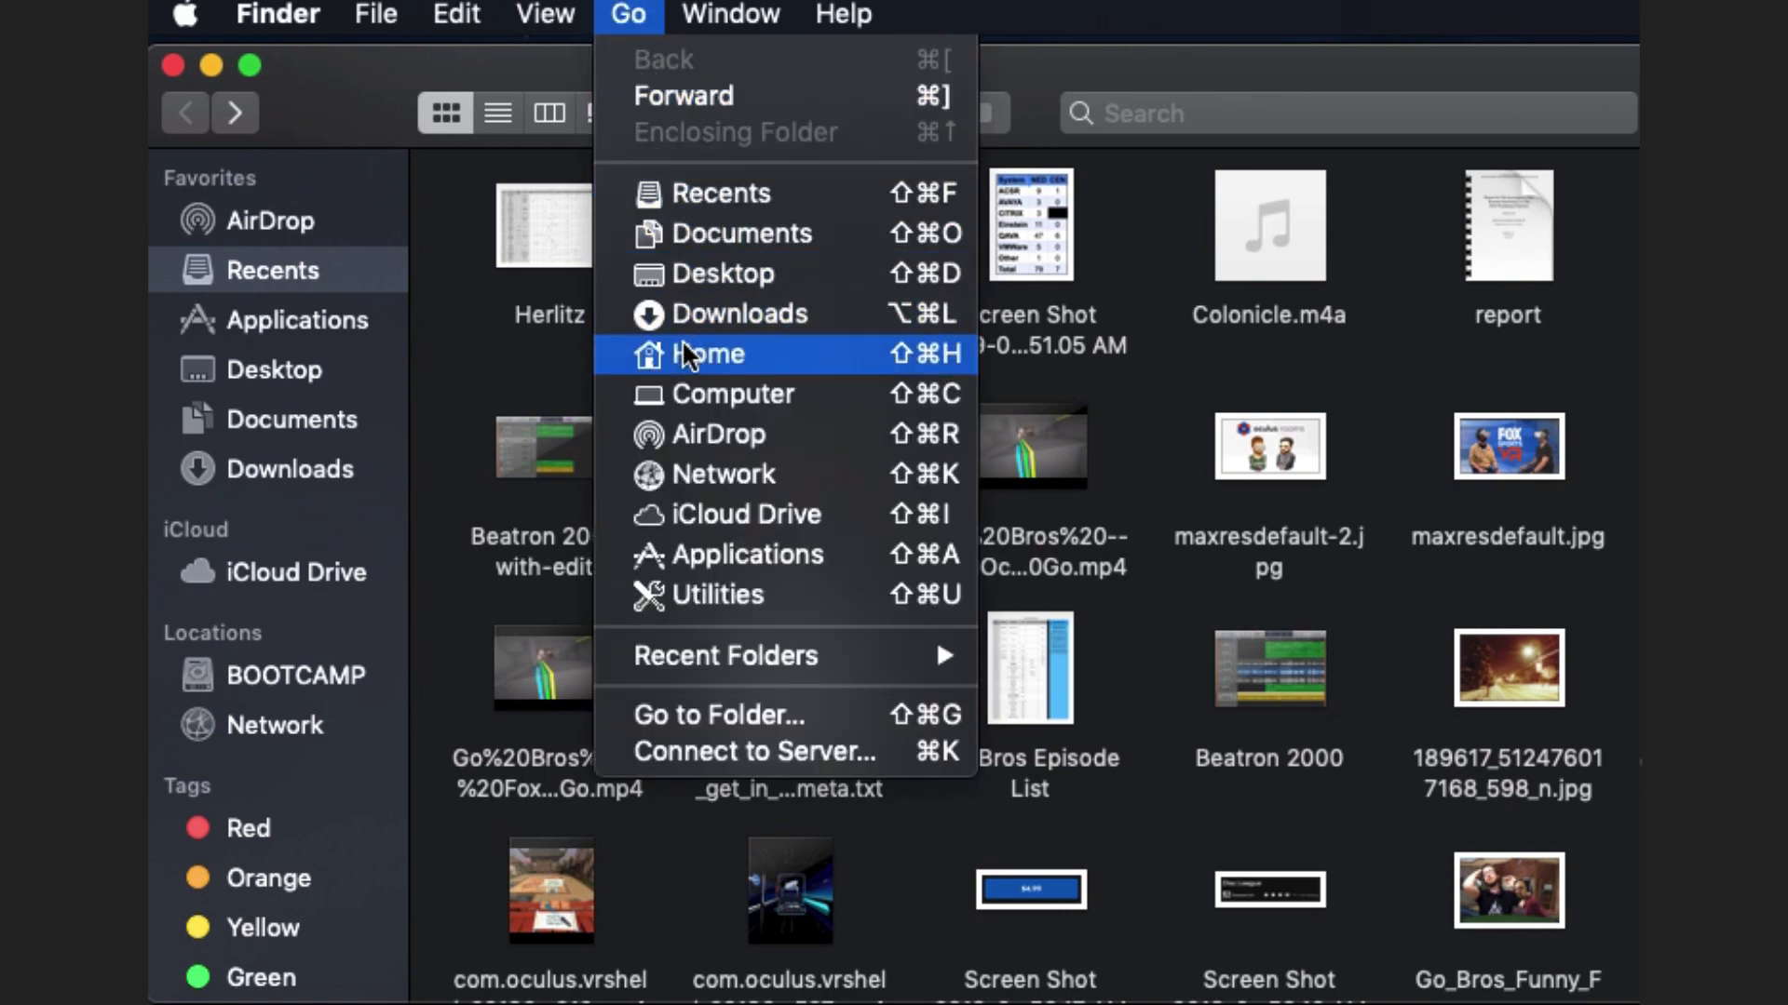
mouse_move(774, 374)
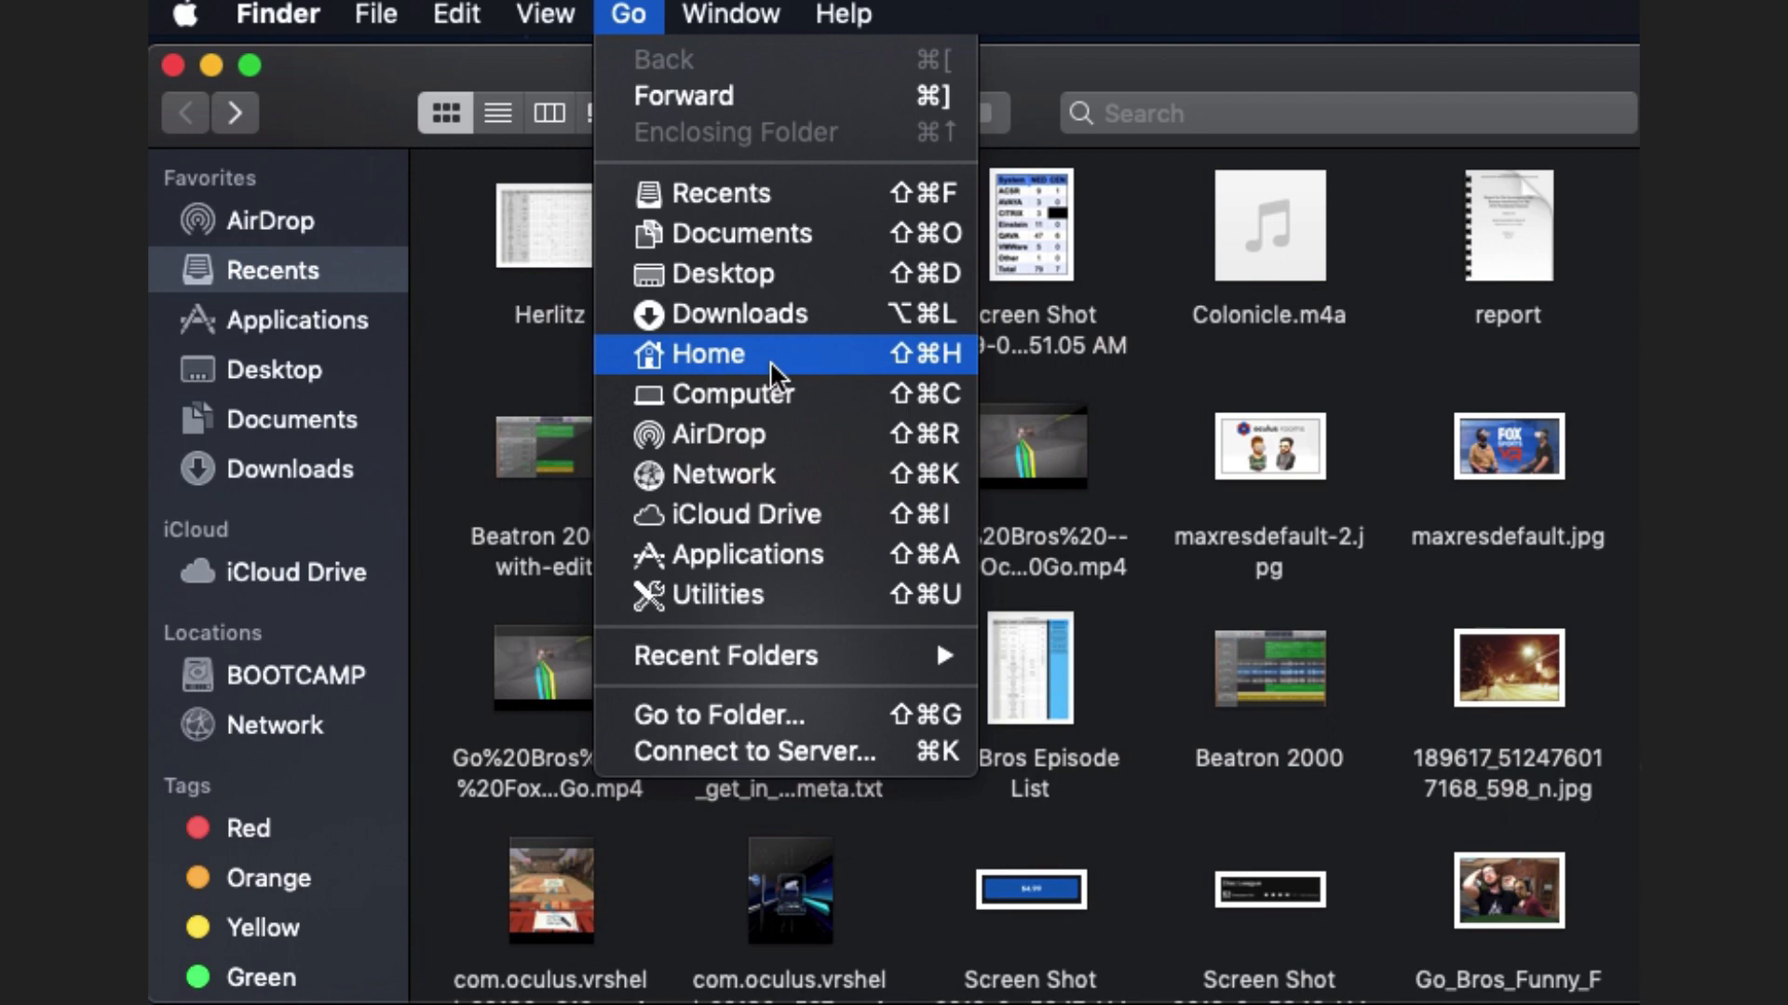
click(706, 354)
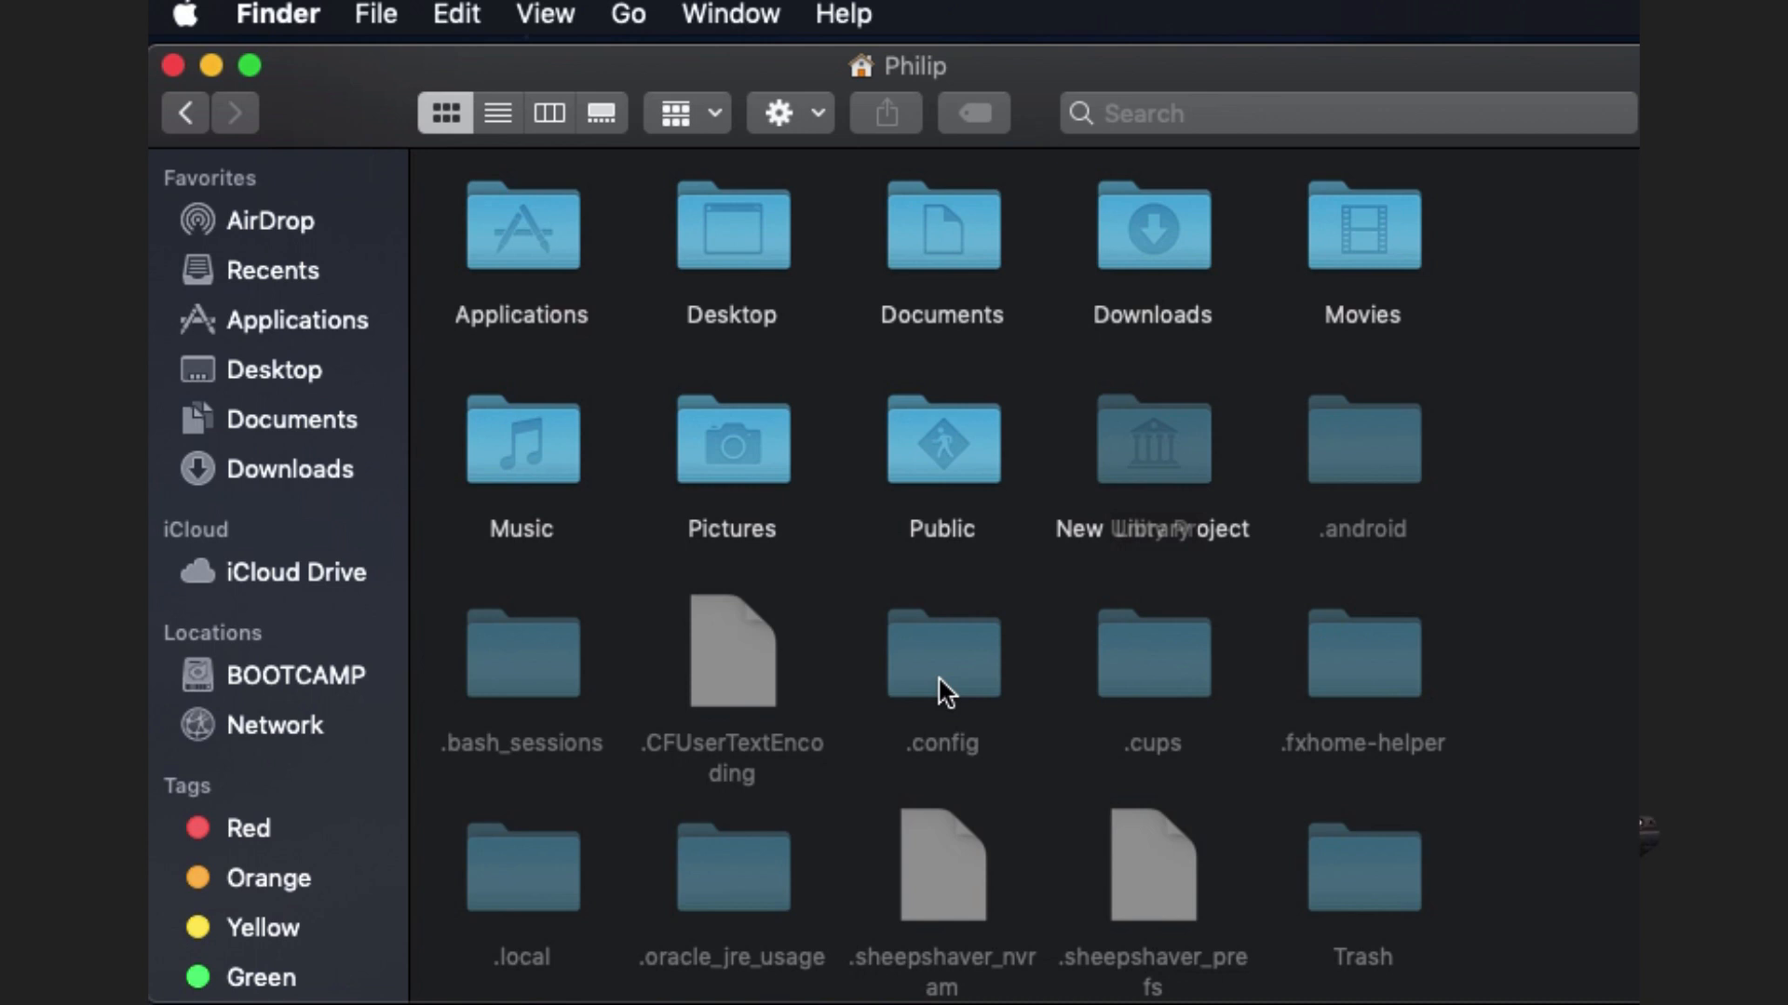
mouse_move(1268, 542)
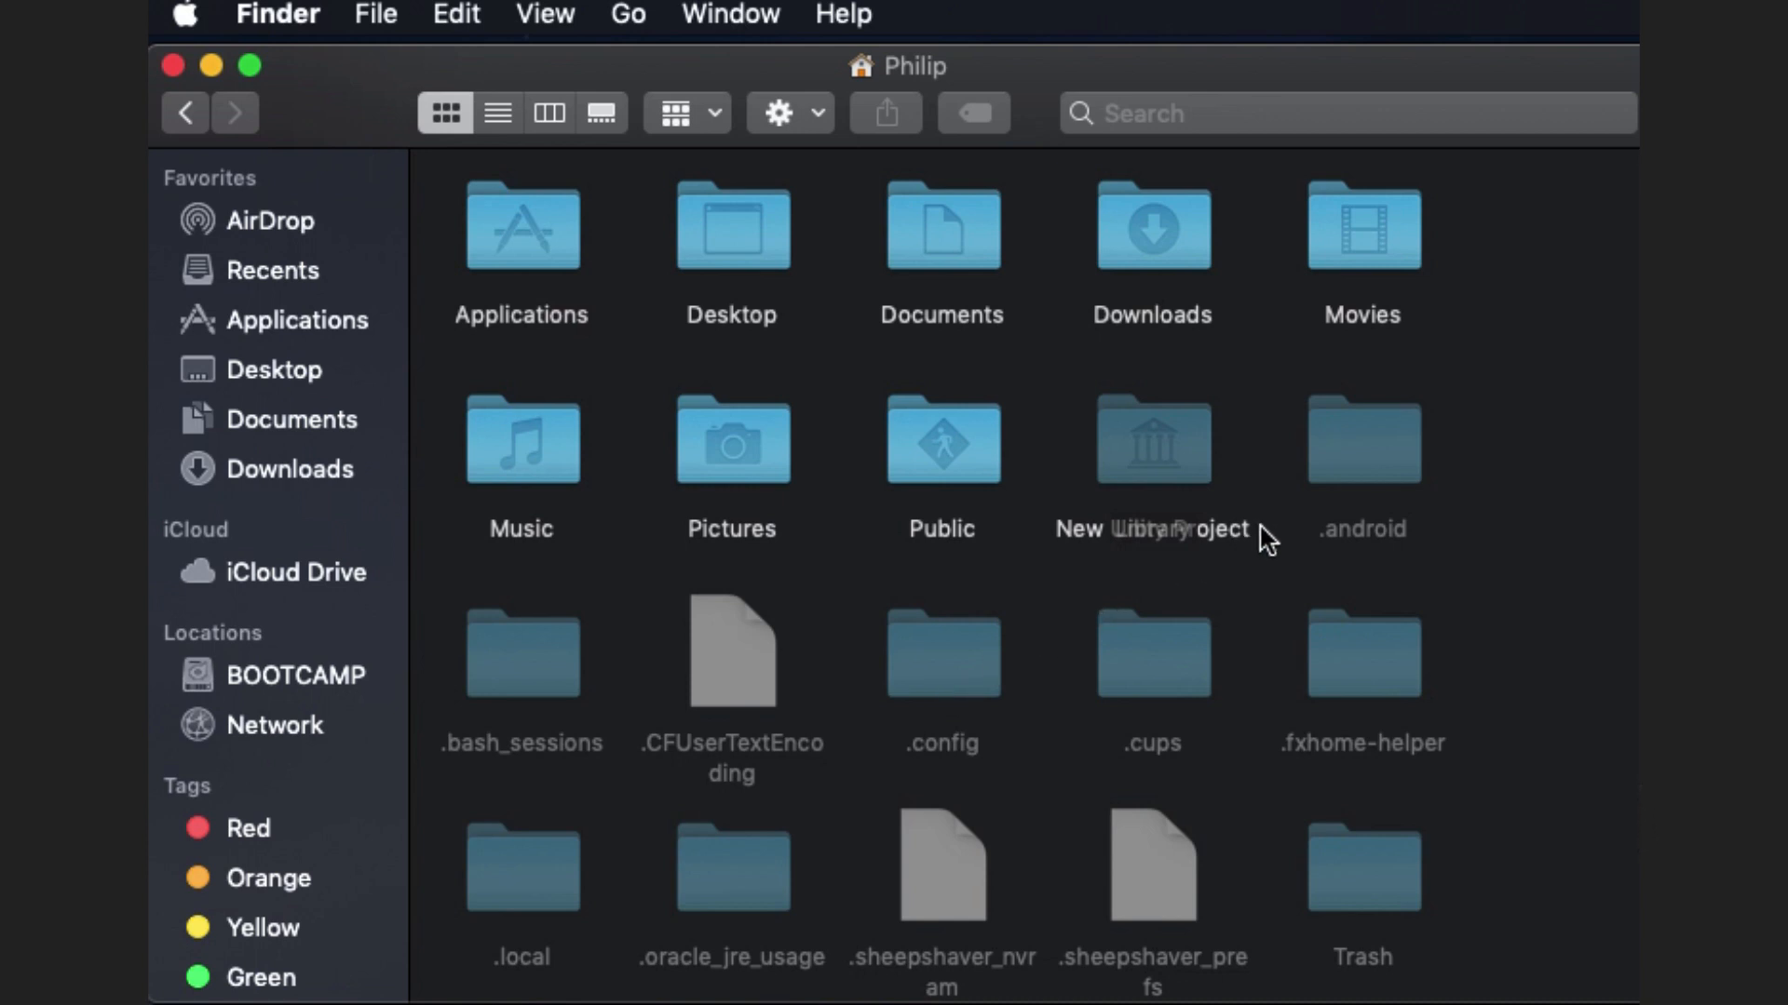
mouse_move(1358, 473)
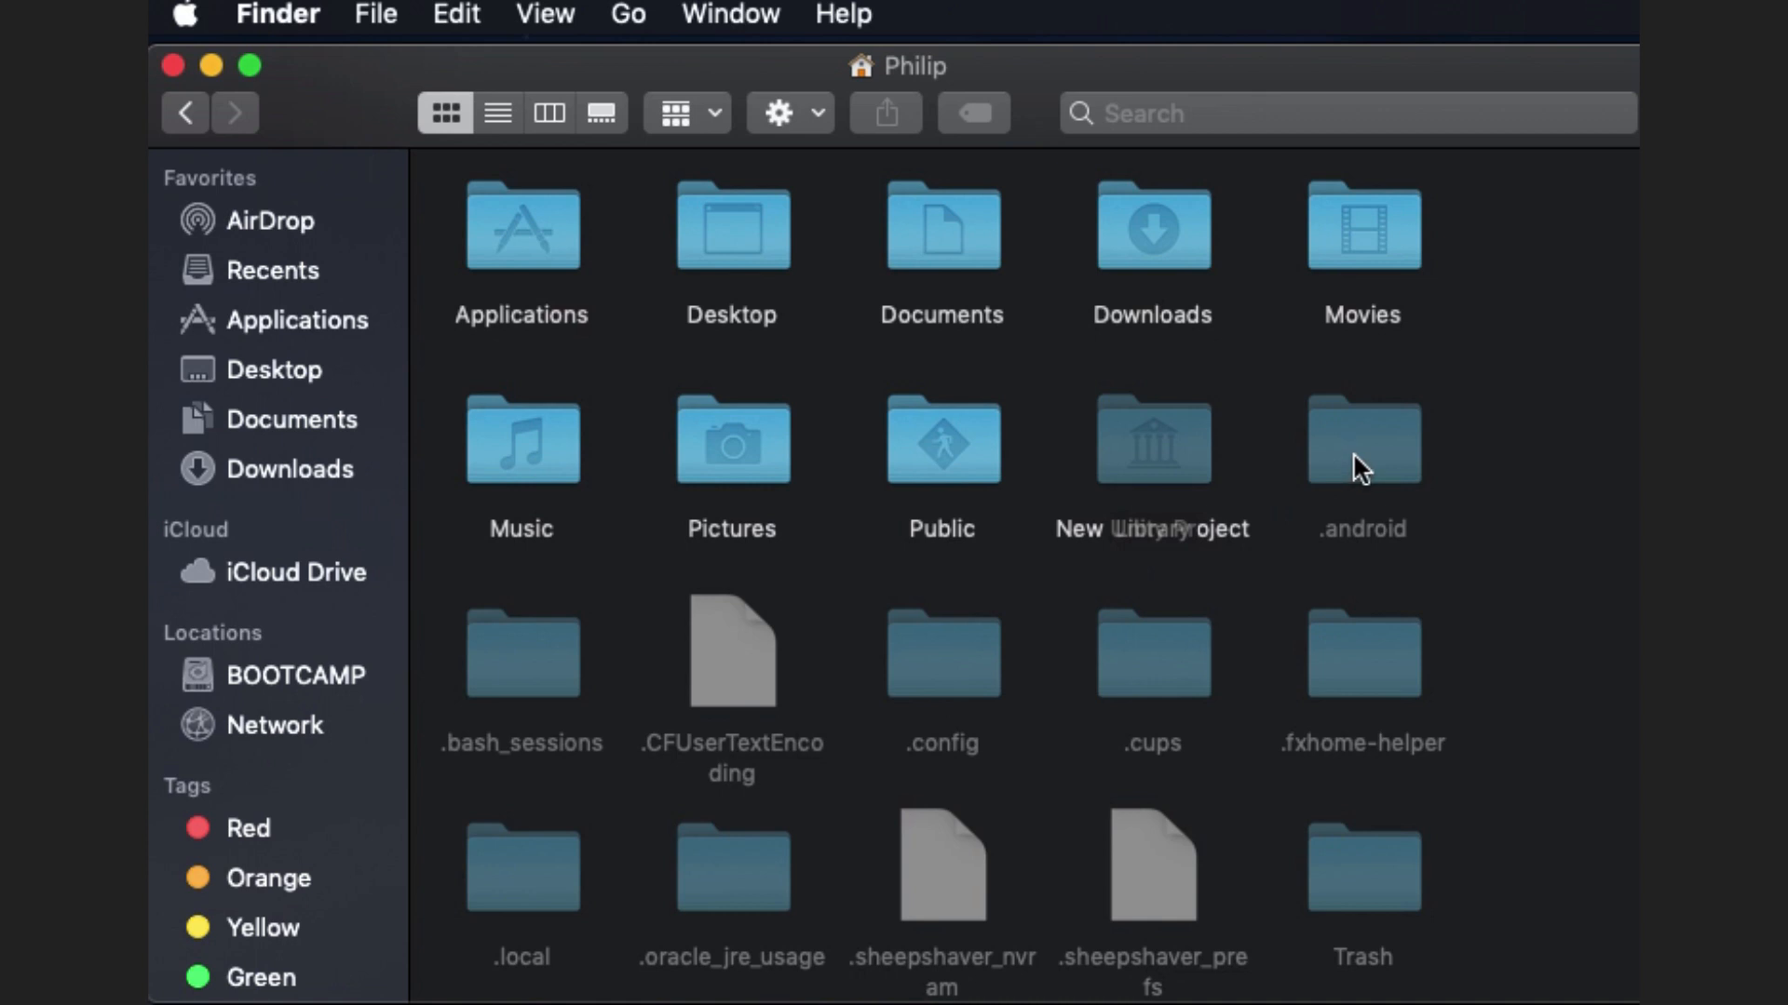
click(1361, 439)
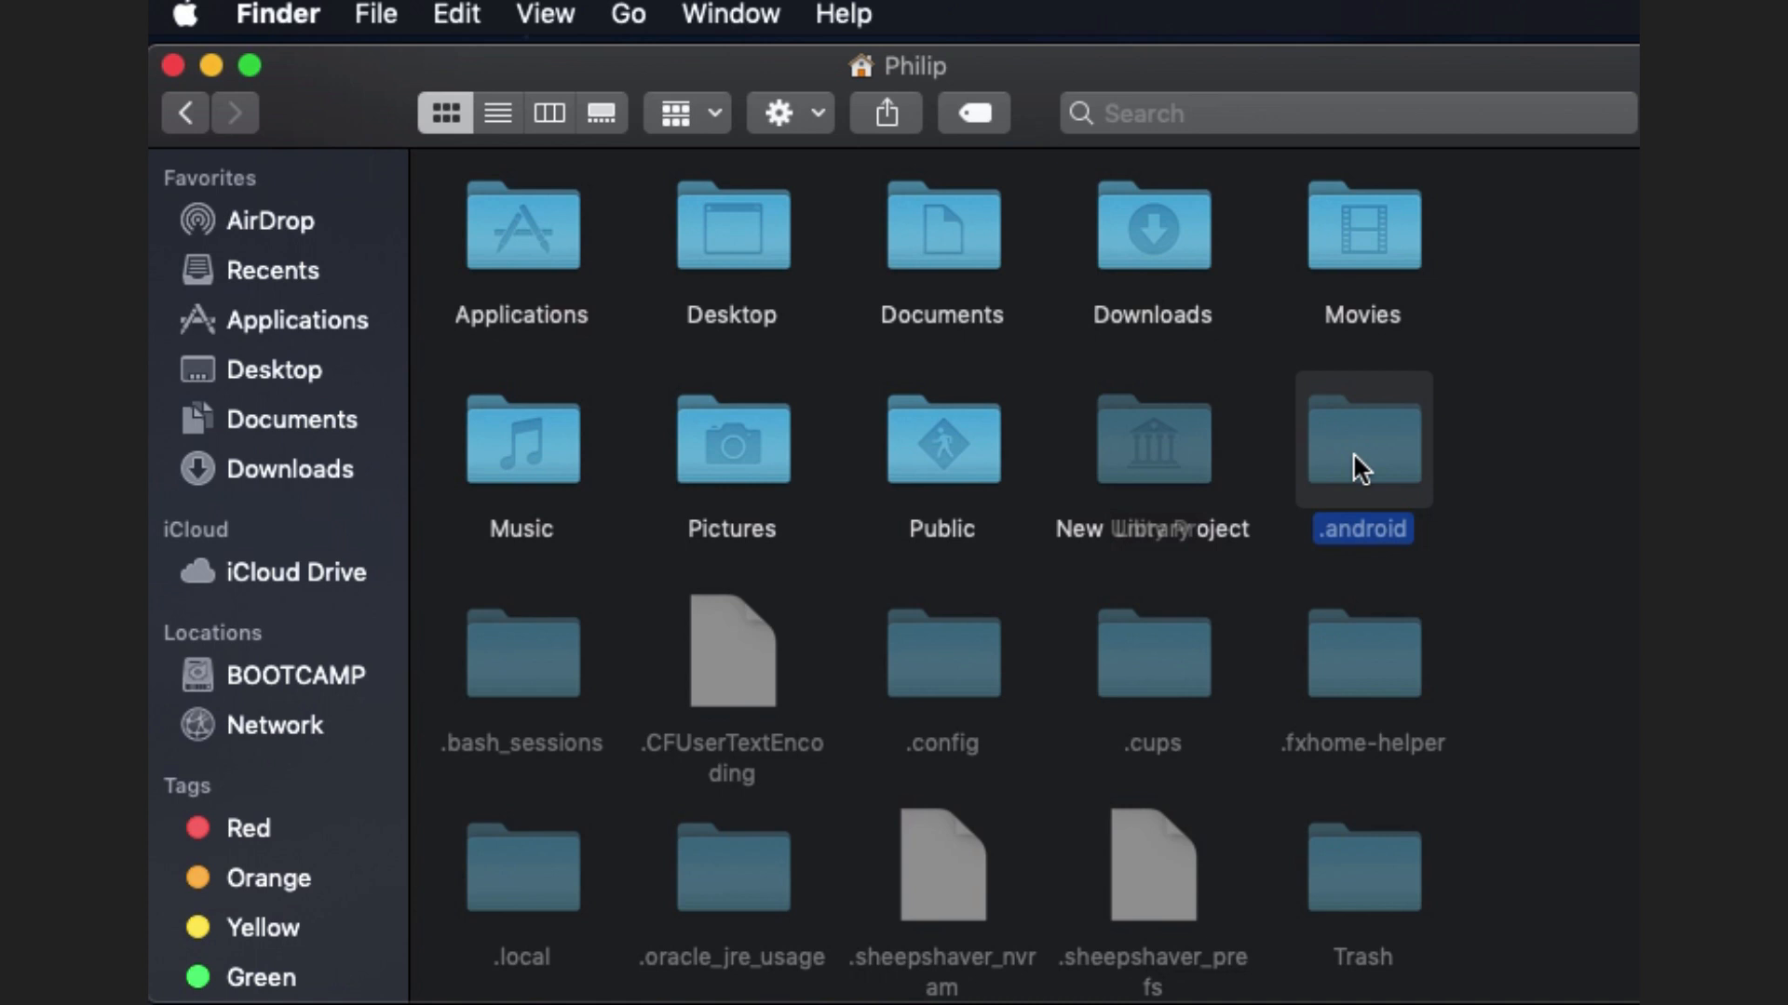
double_click(1359, 439)
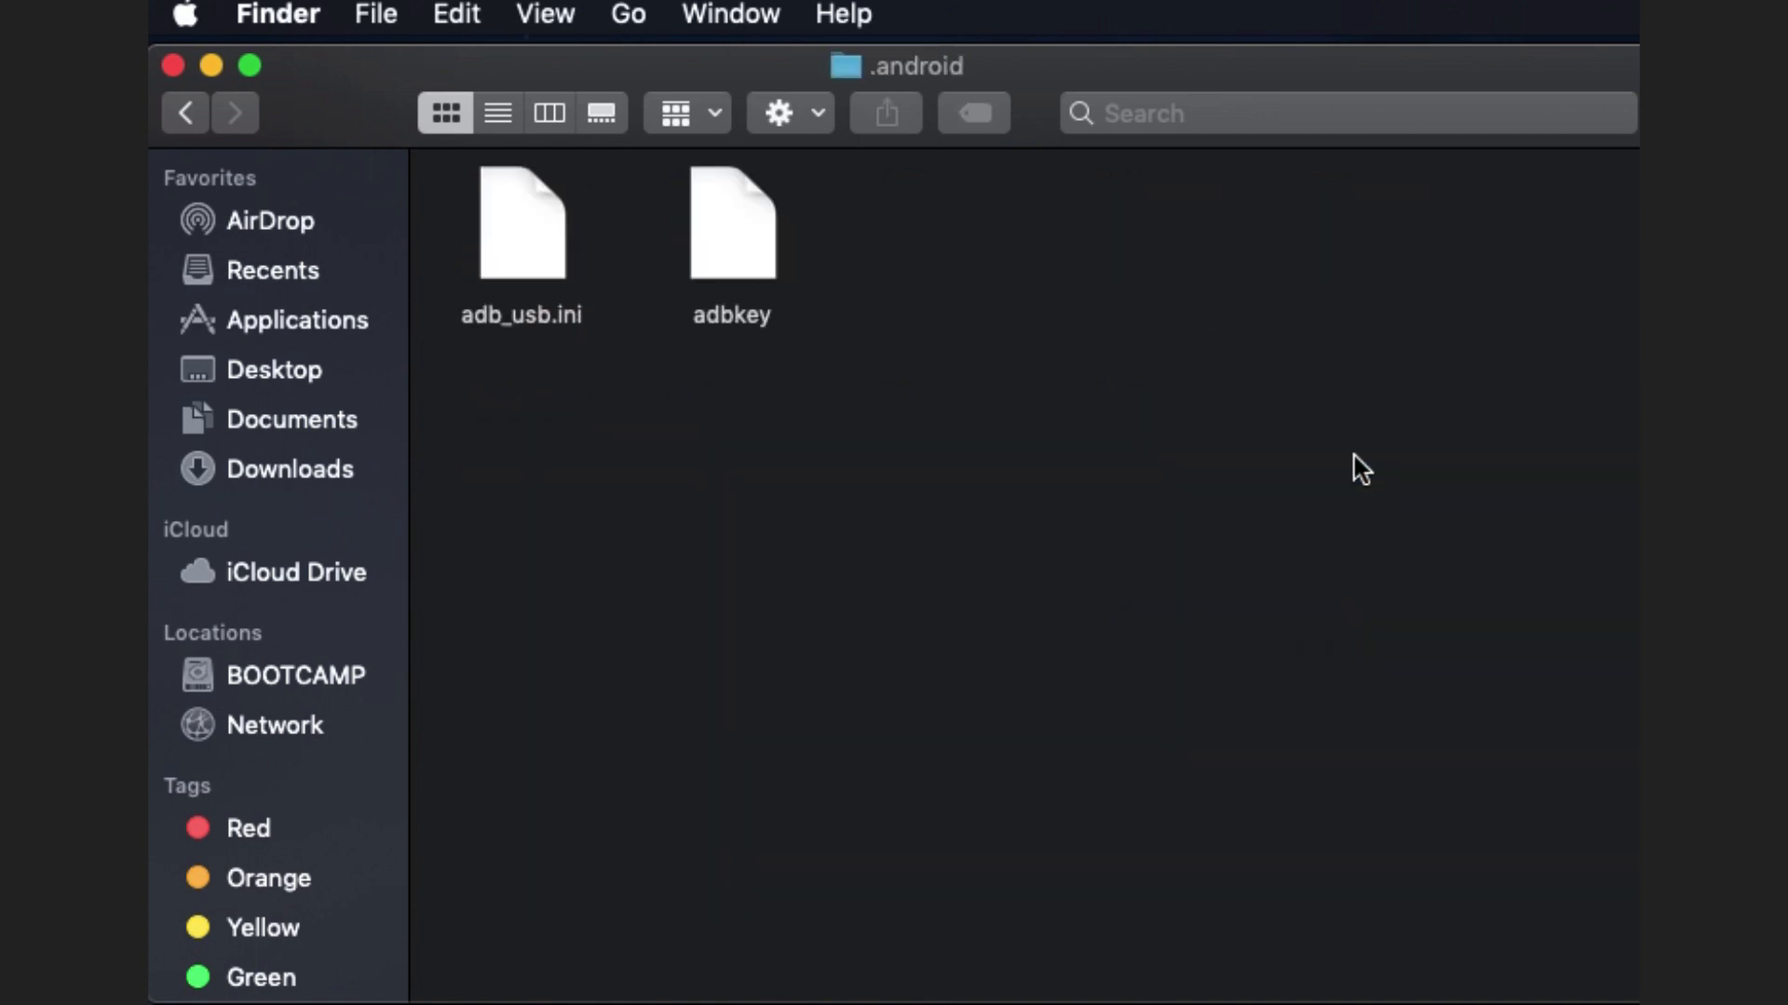
click(521, 224)
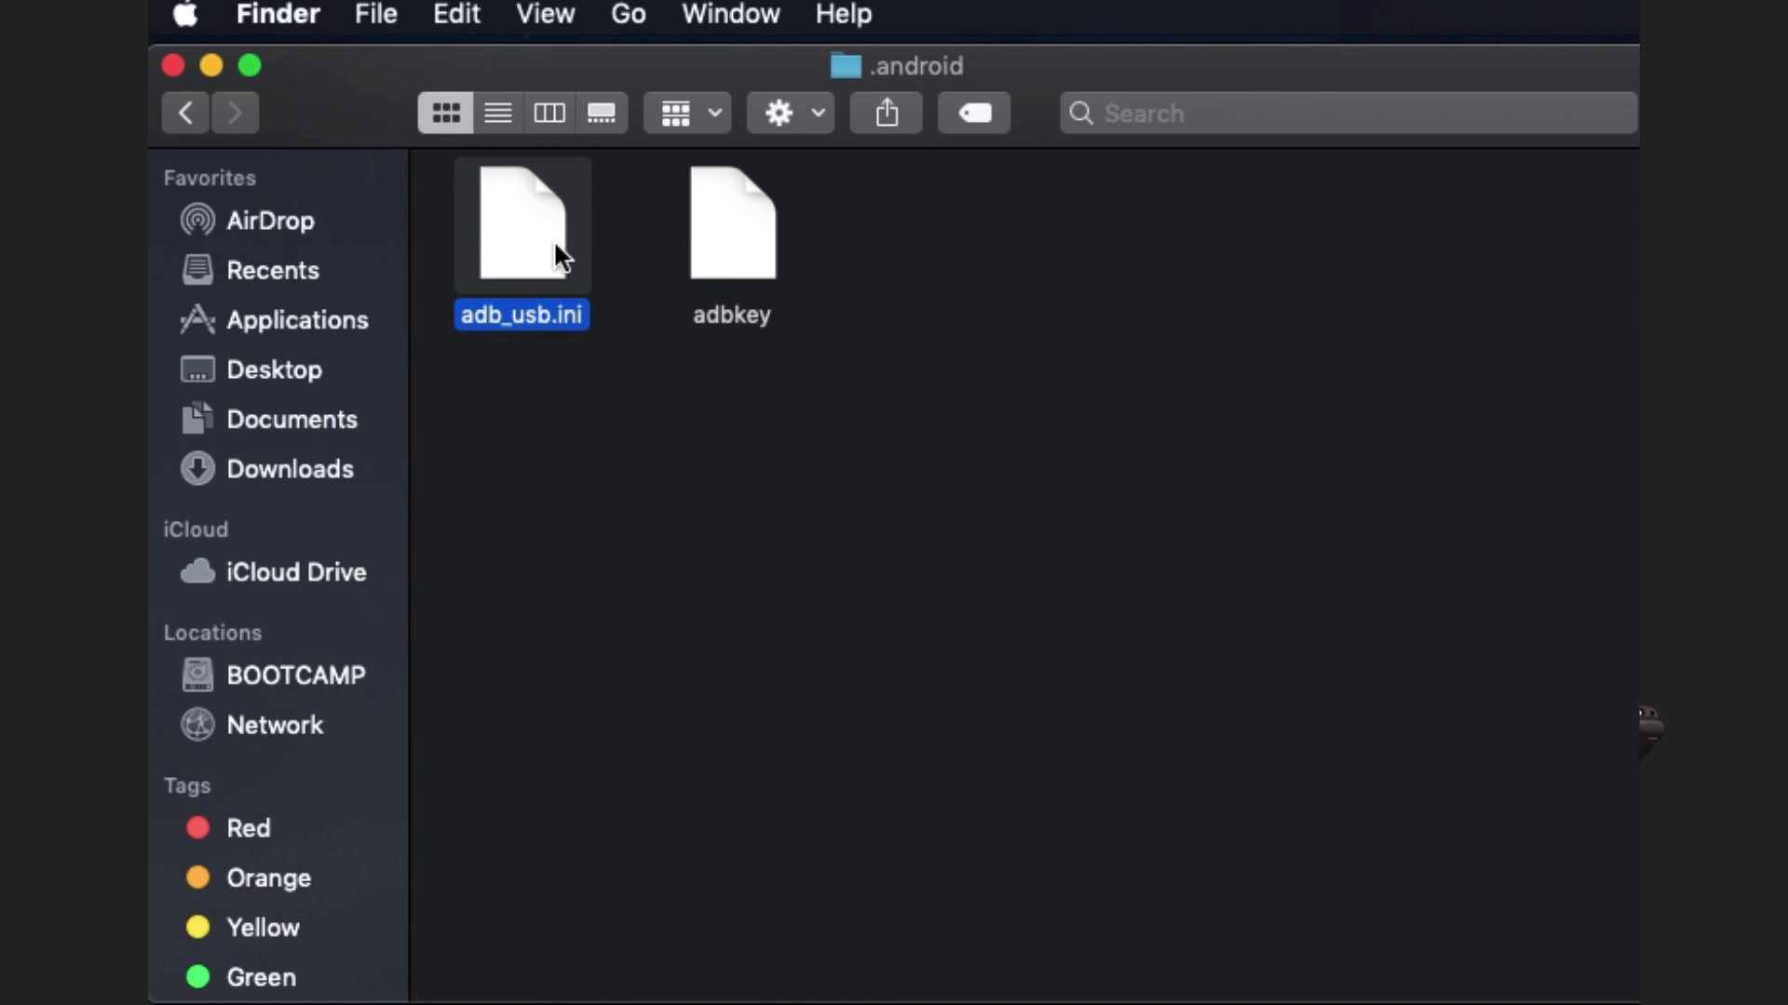
right_click(521, 225)
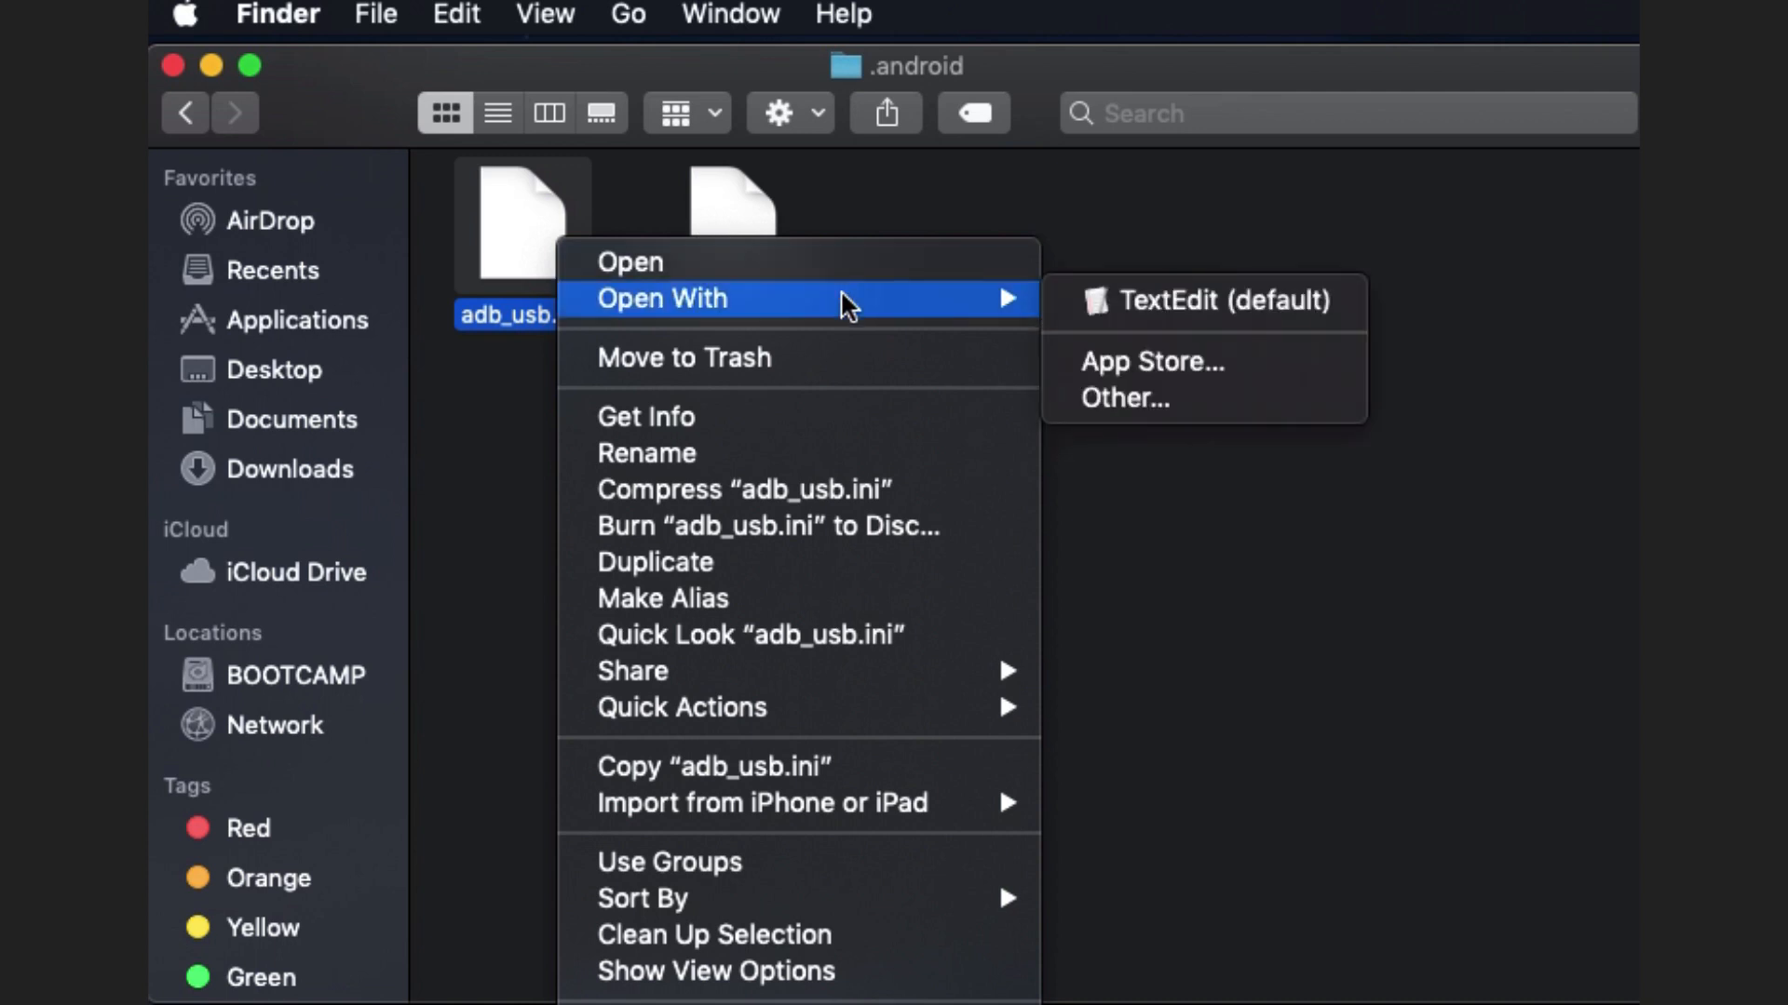
mouse_move(1203, 301)
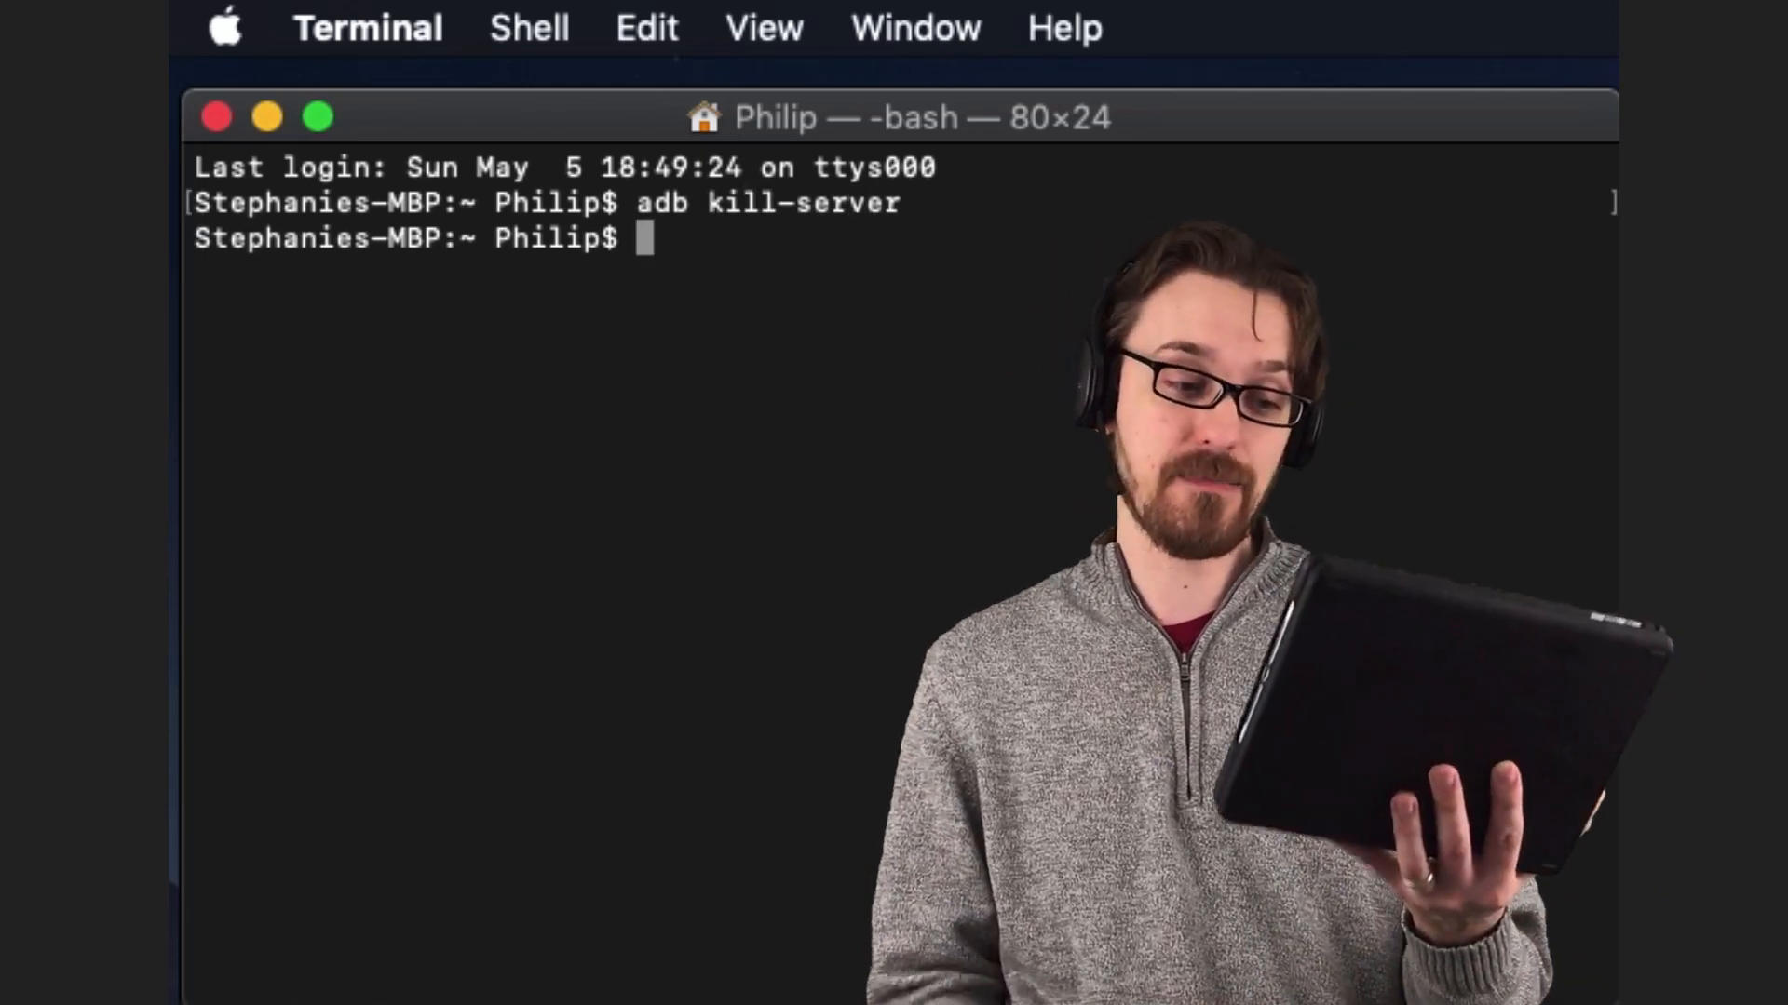
Run adb devices to list the attached devices
text(adb devices)
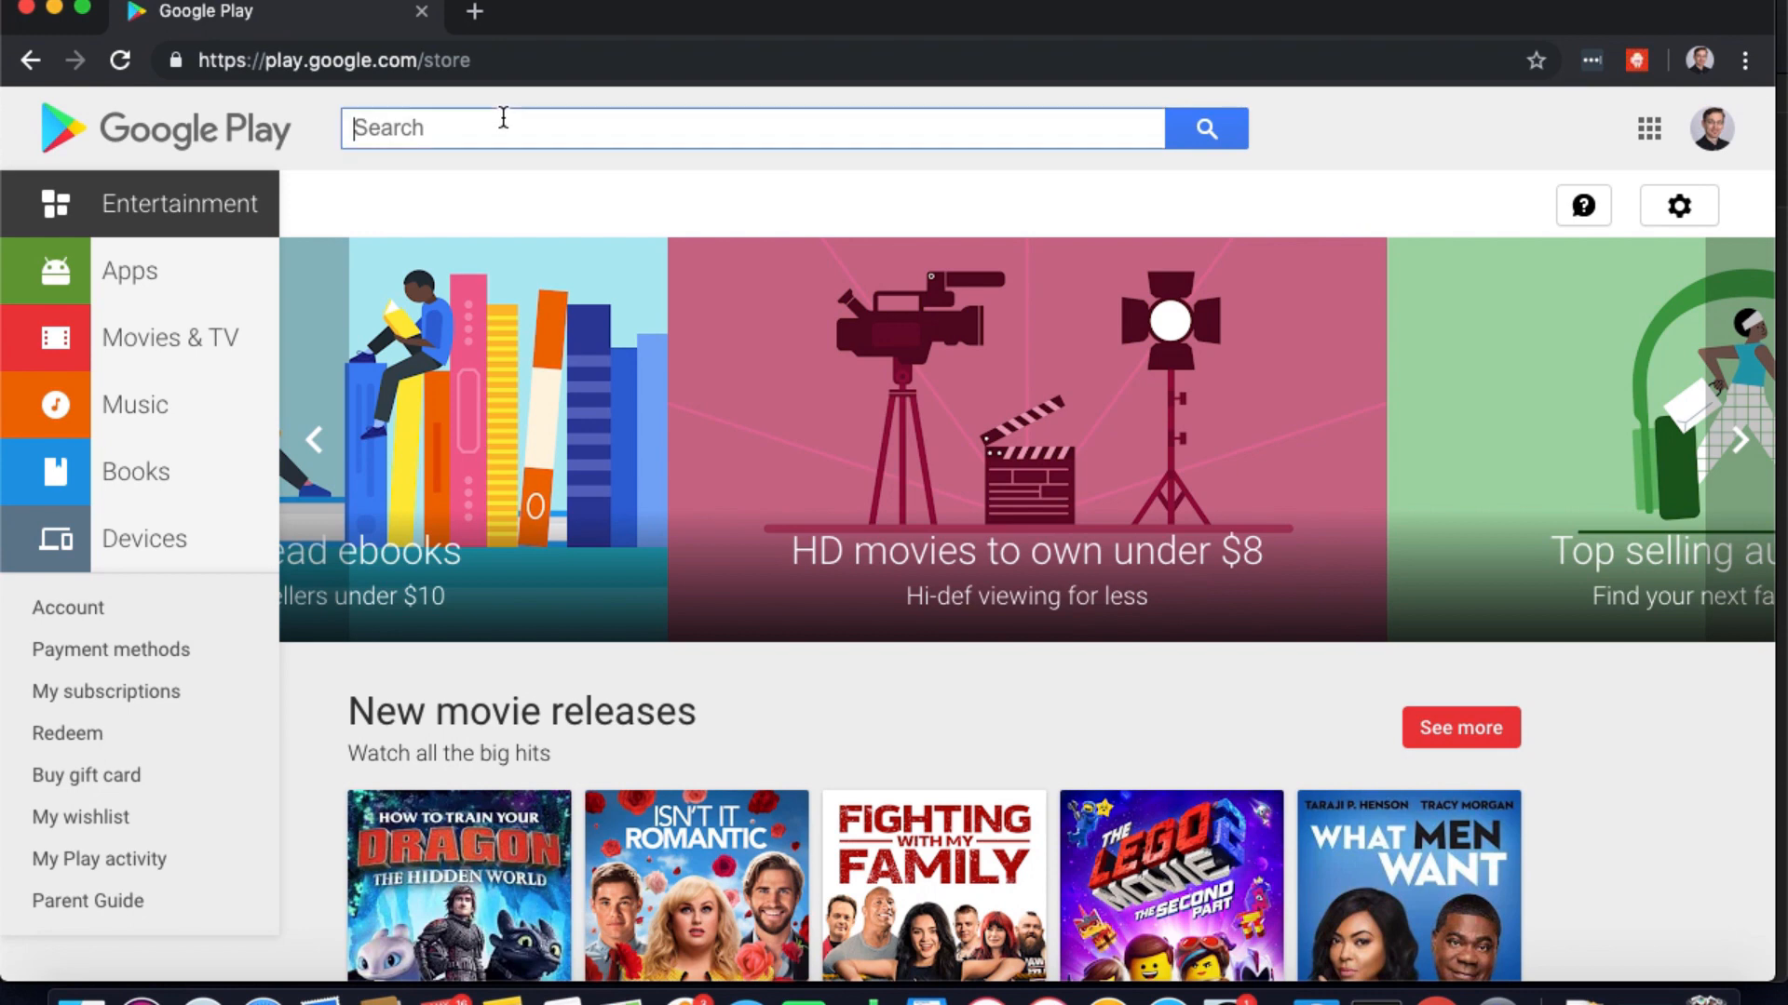
Search Google Play for 'star trek' and look through the results
text(star trek)
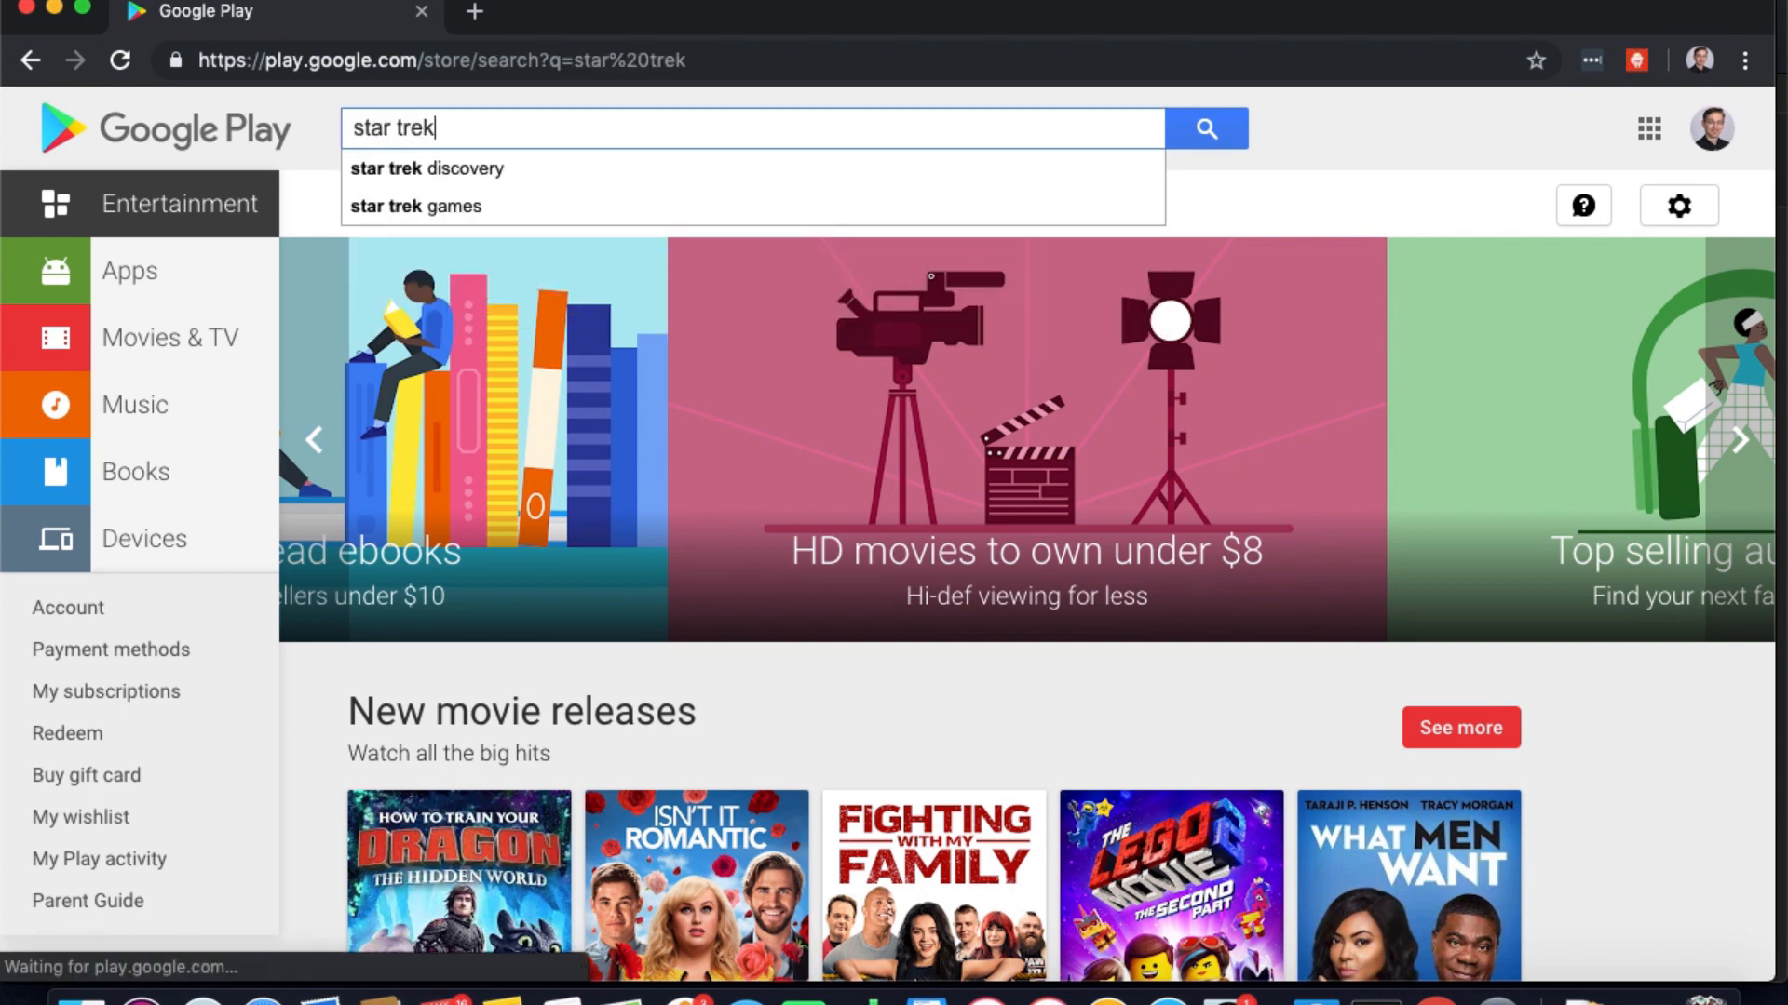
click(1205, 126)
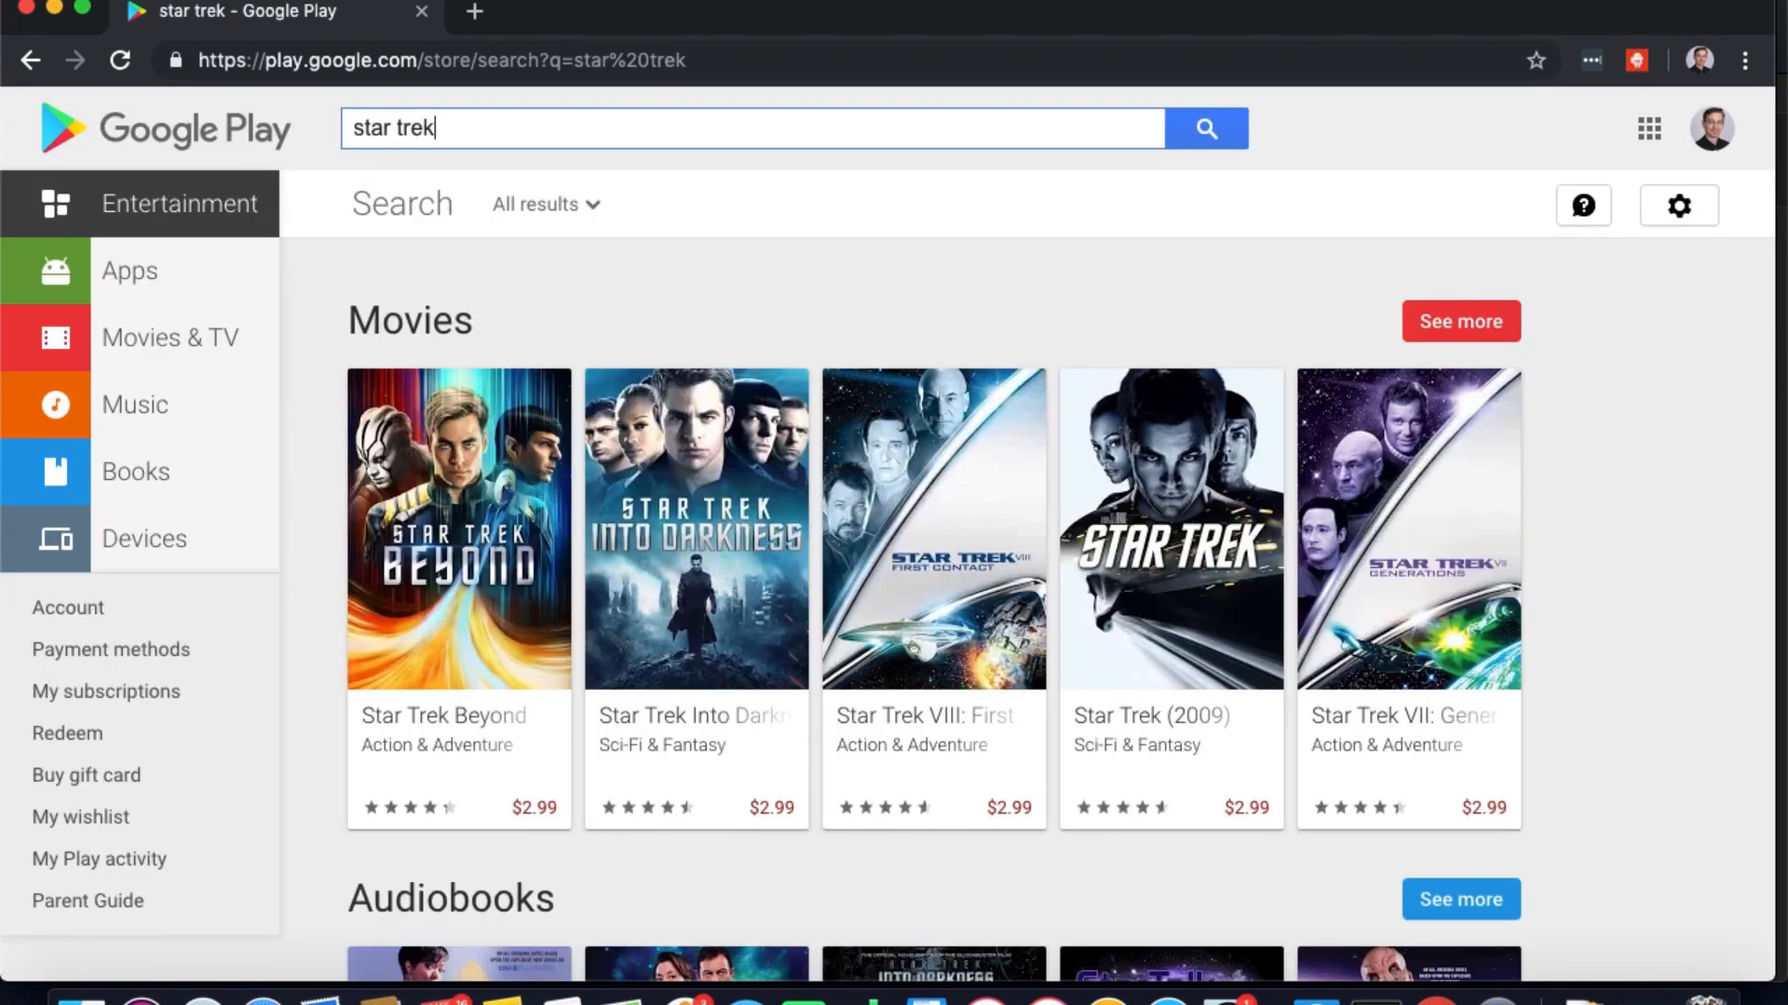
scroll(down, 3)
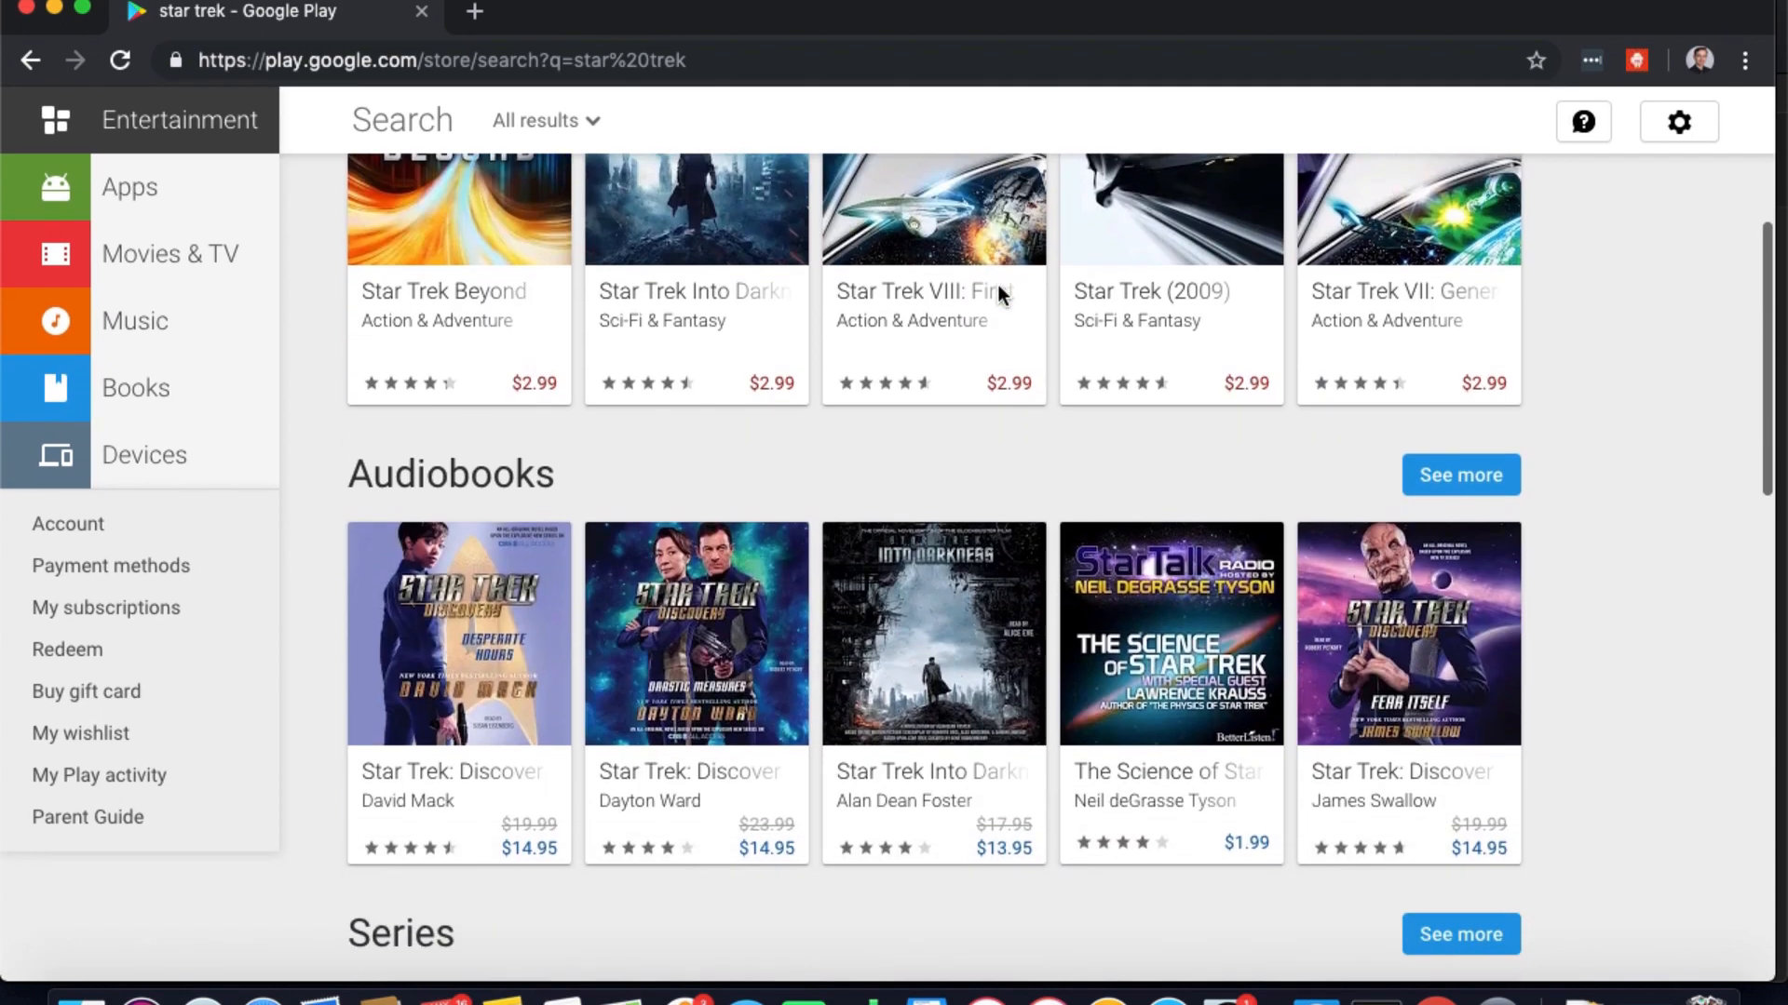
scroll(down, 3)
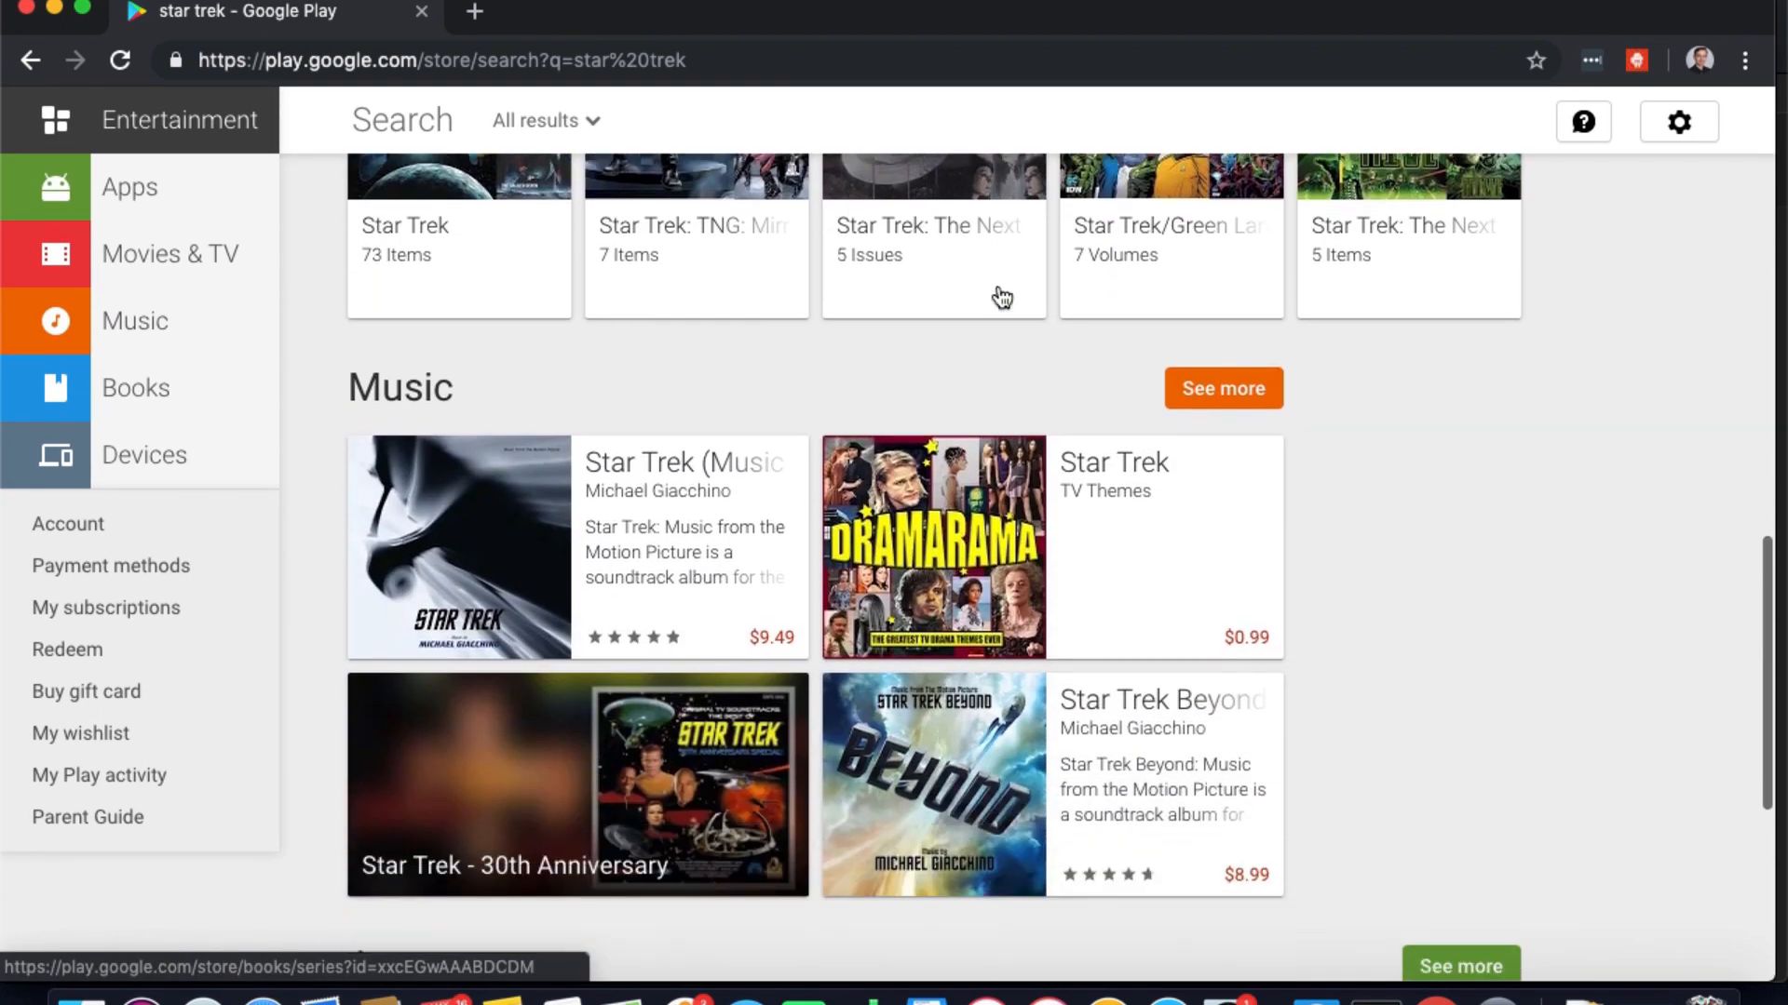
Search the Apps section for star trek, open the Star Trek Trexels II page and select its URL
click(128, 186)
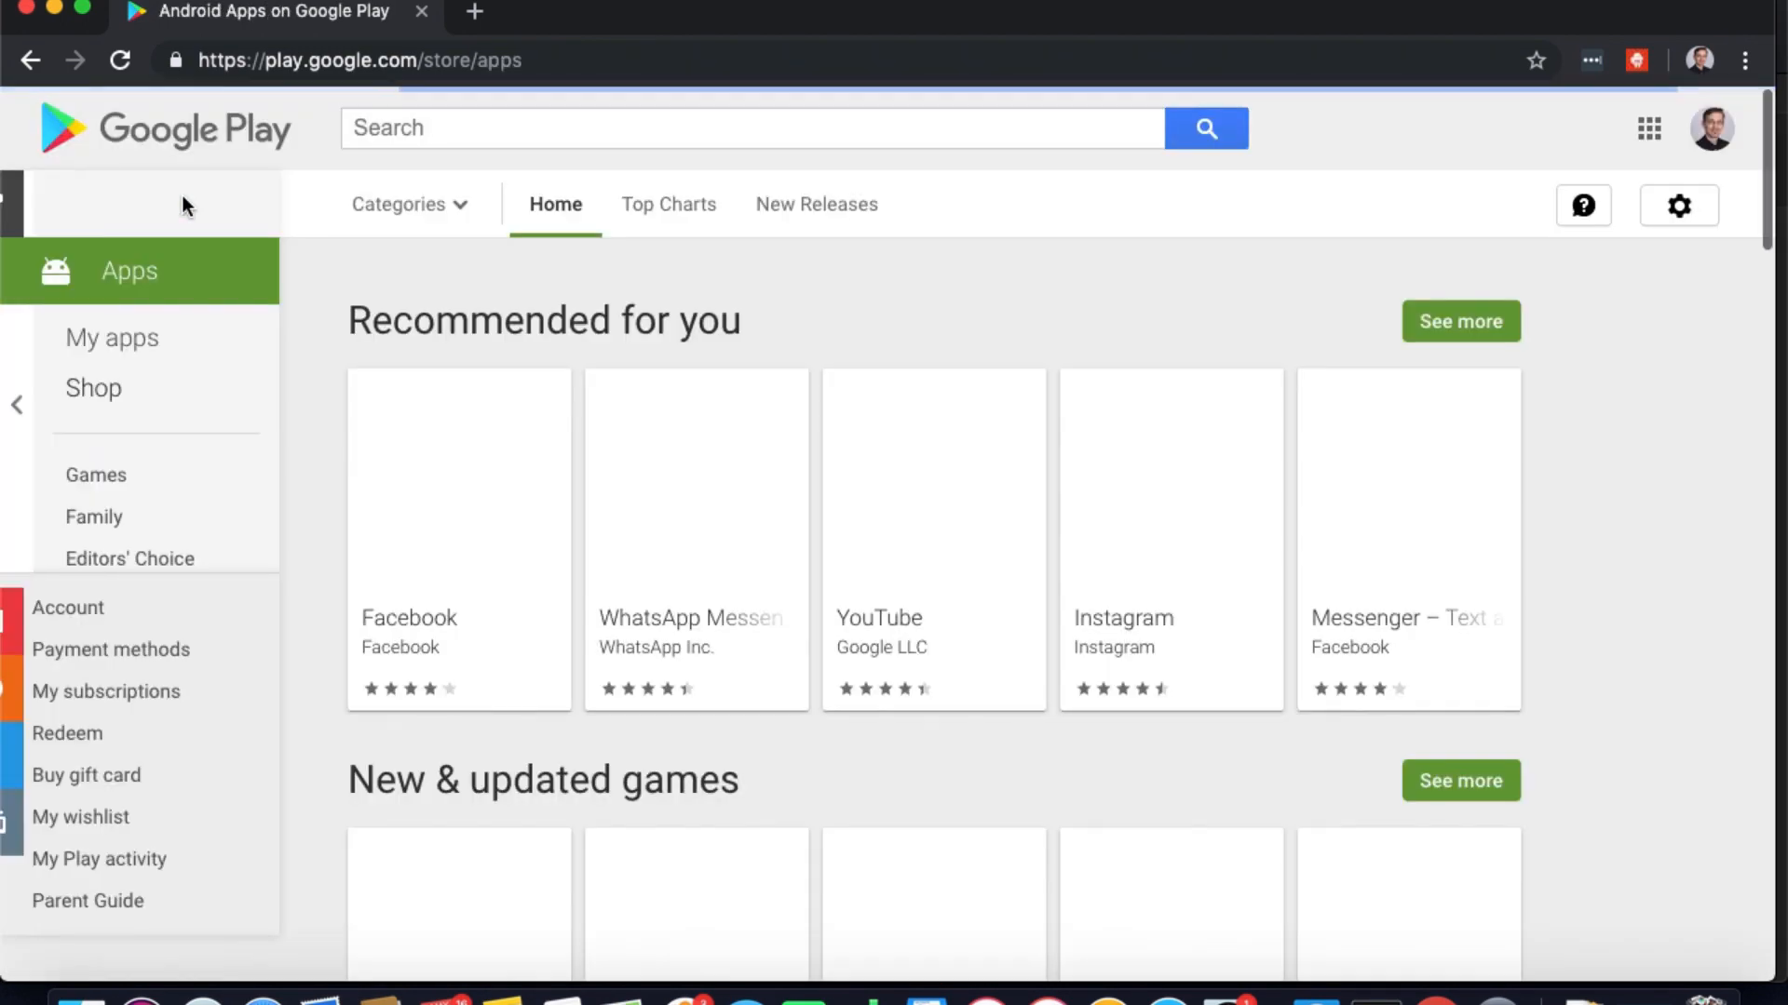
text(star tr)
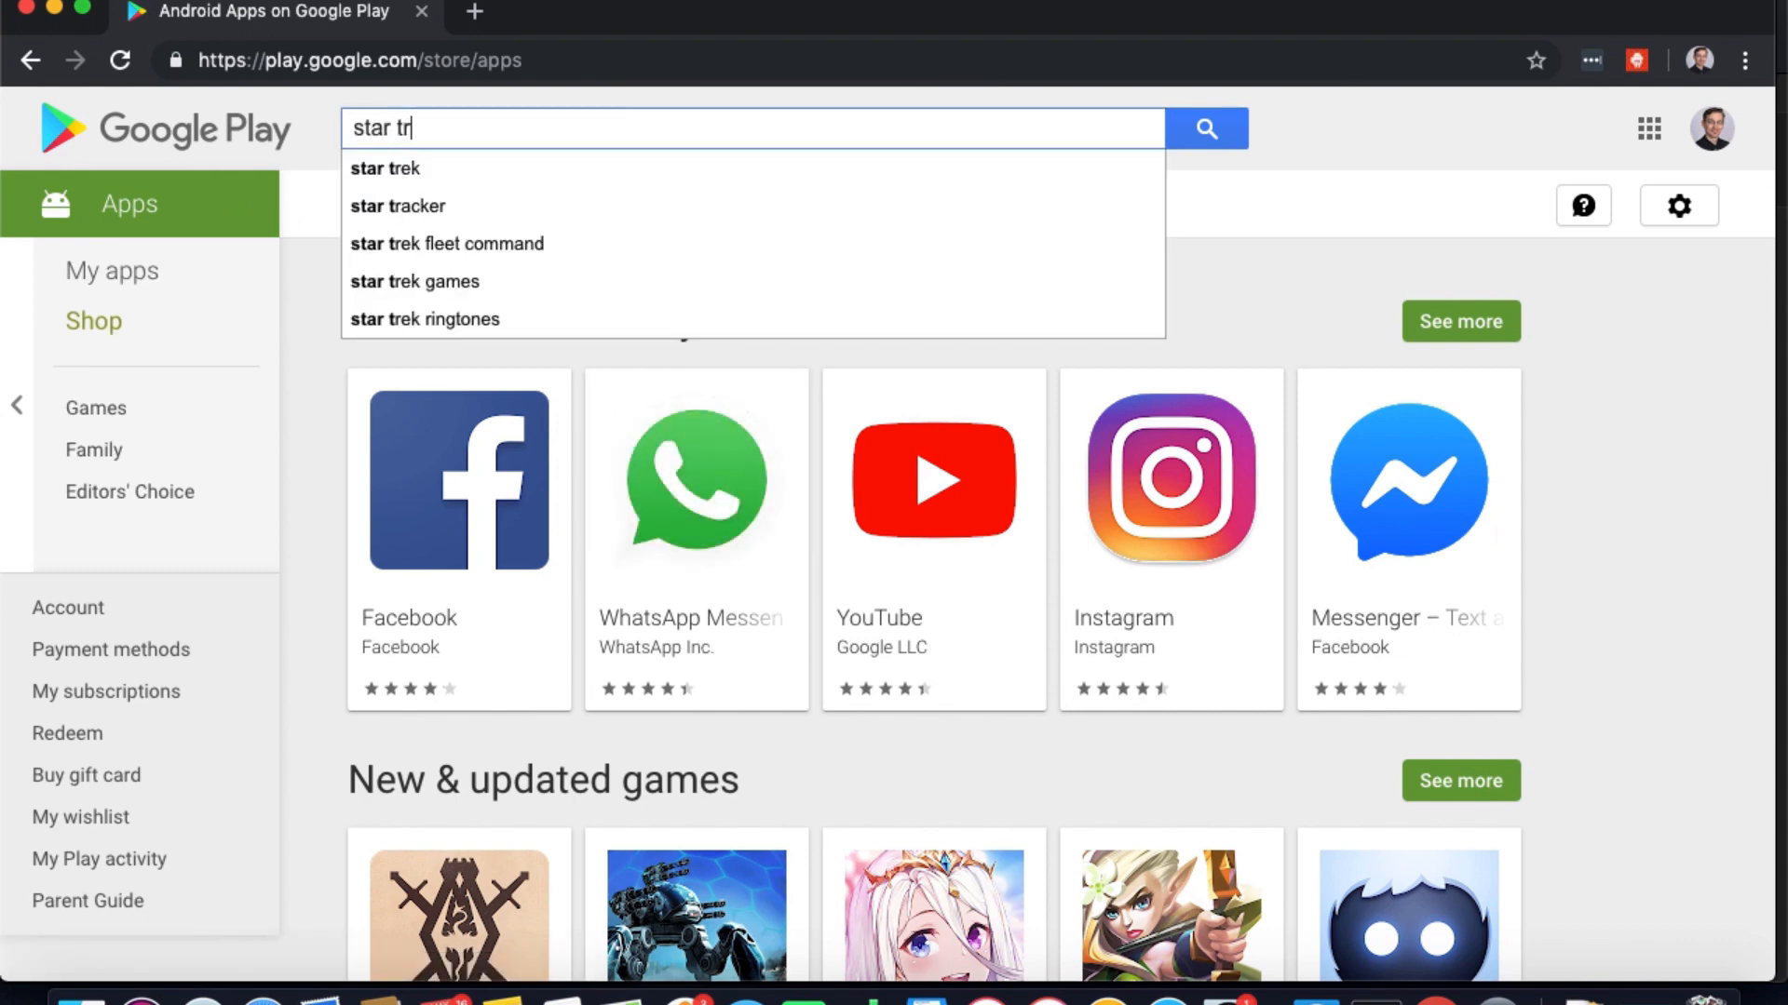
click(385, 168)
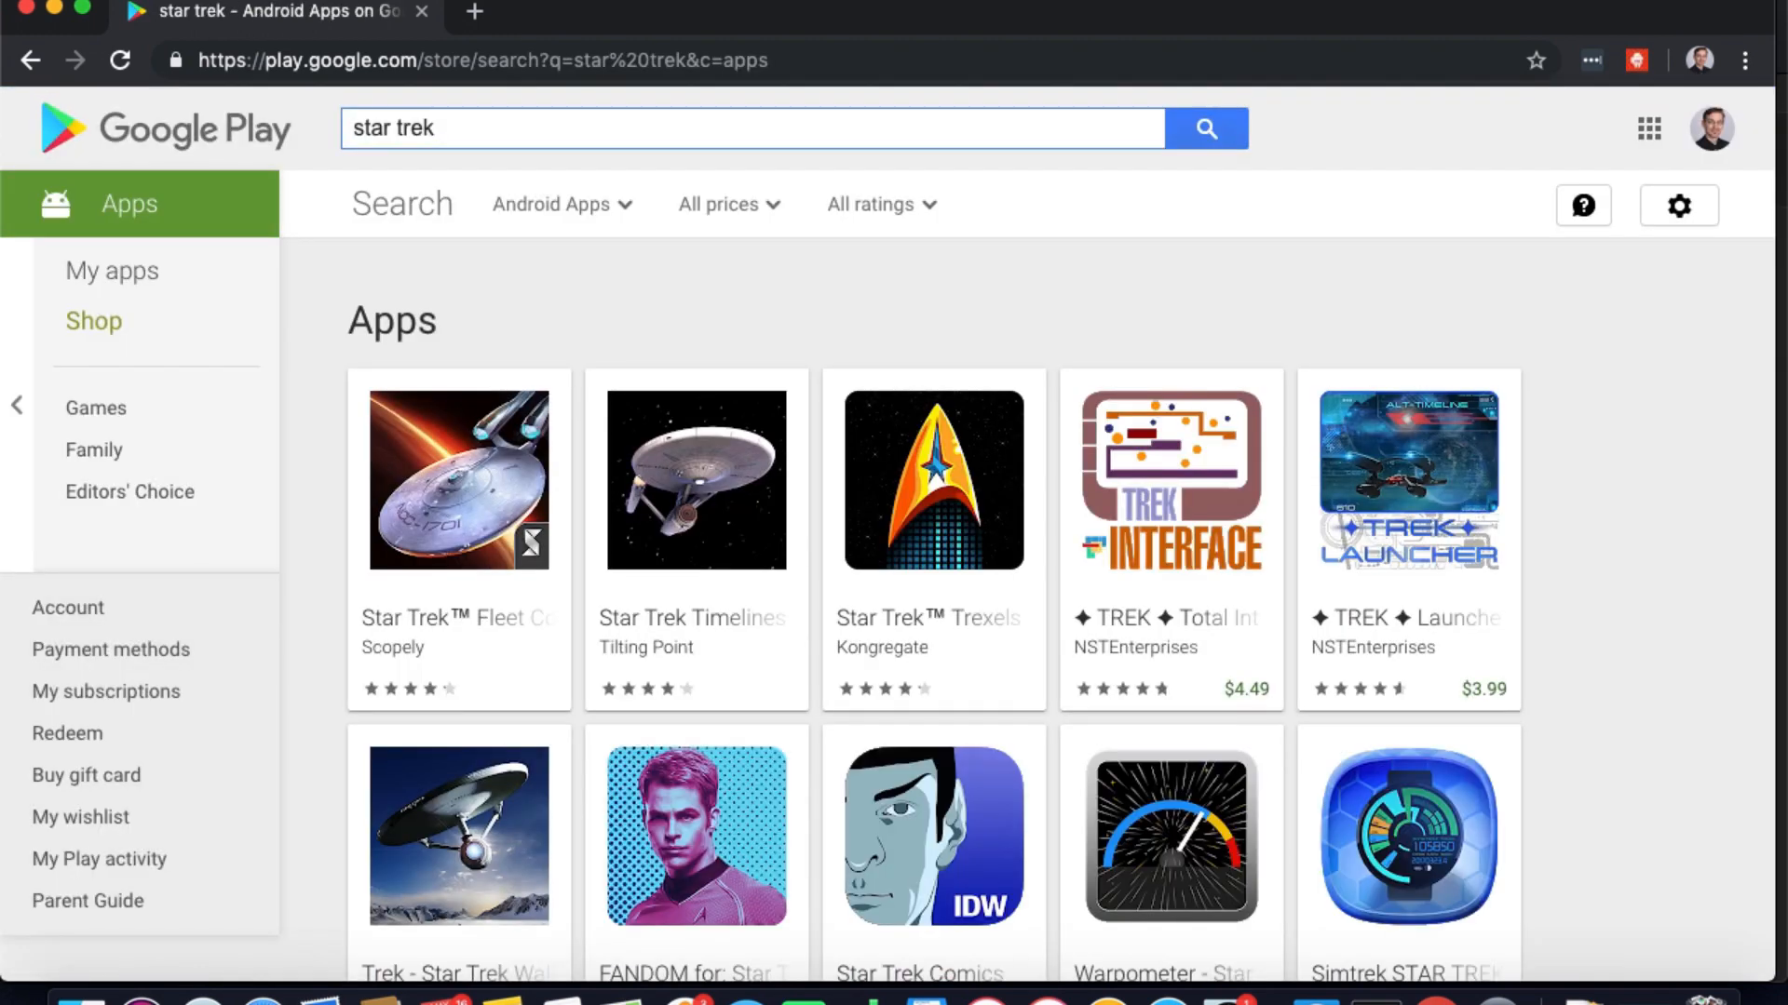
click(933, 479)
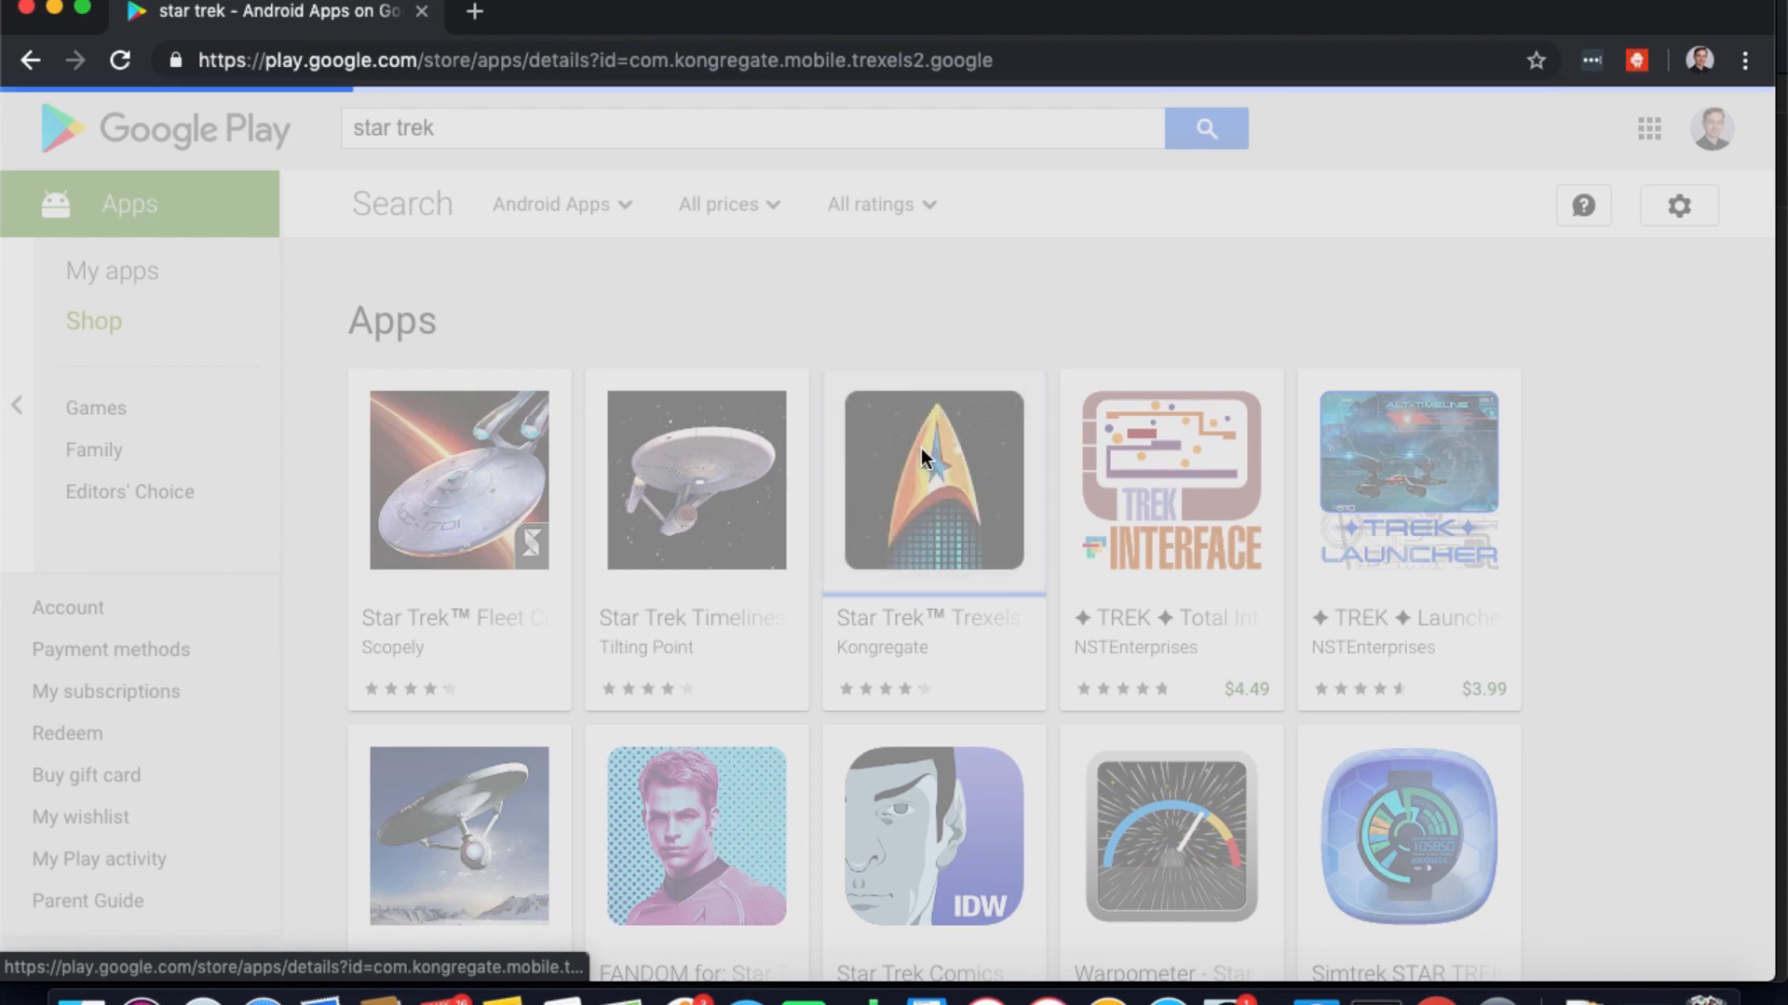
click(933, 479)
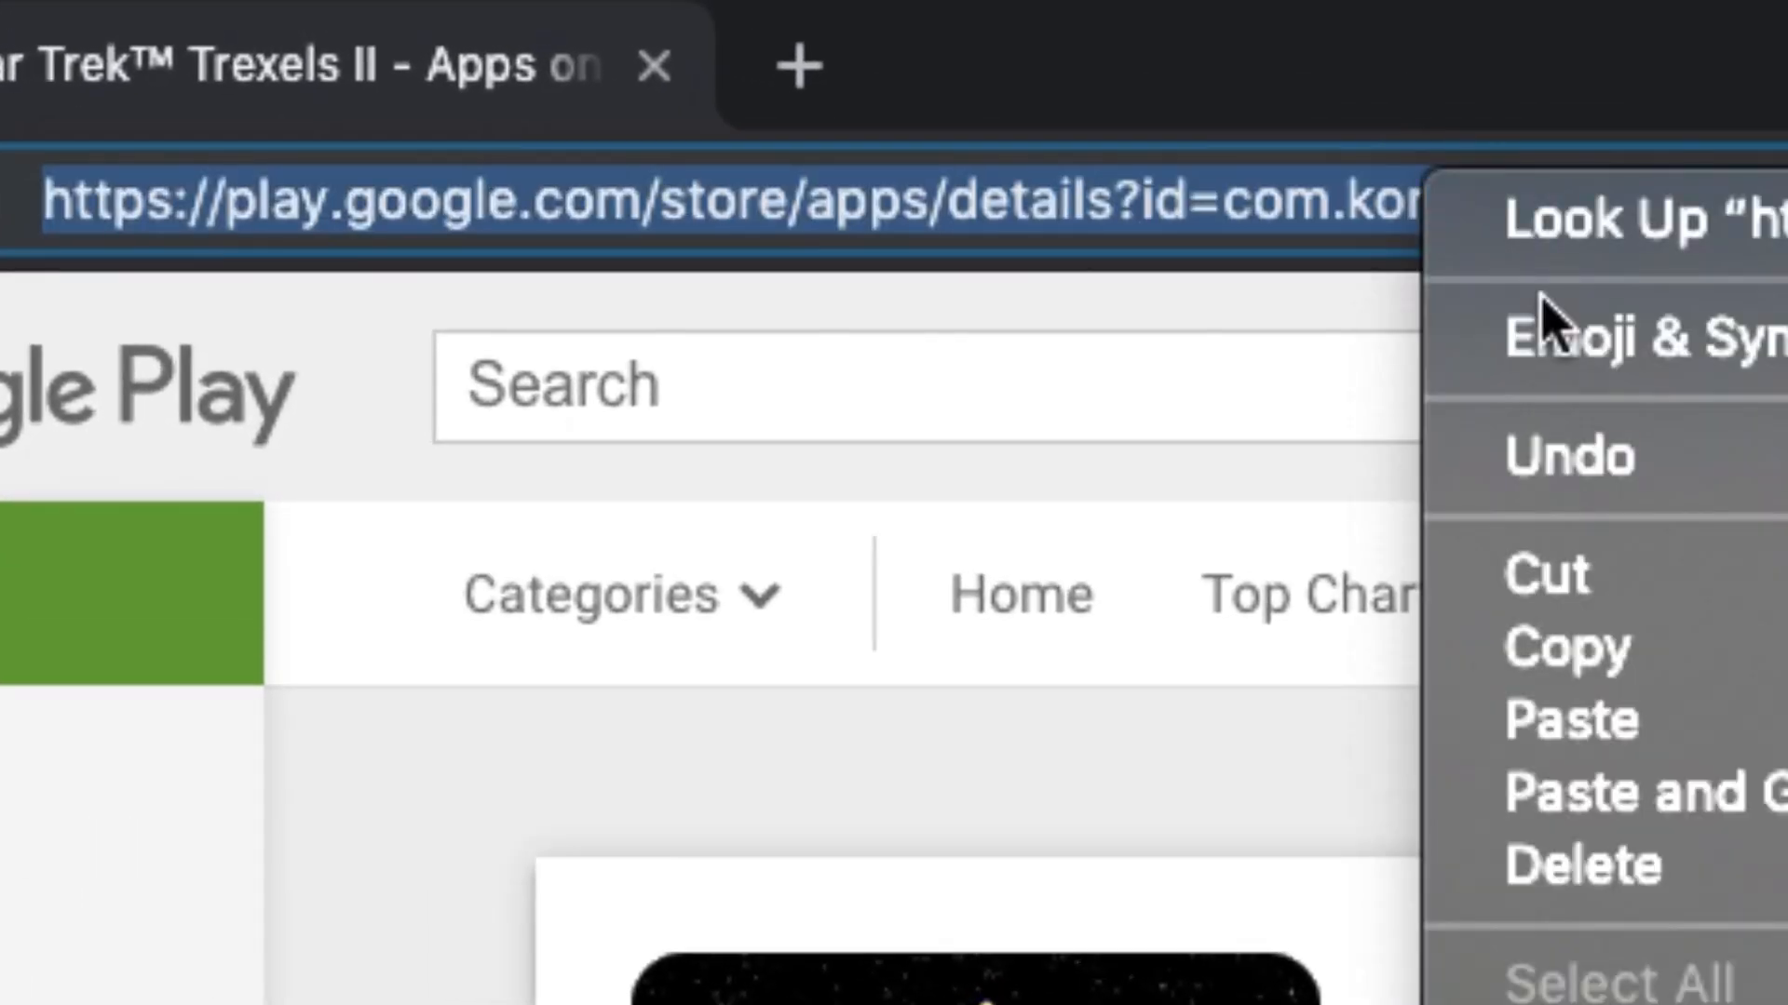
mouse_move(1551, 646)
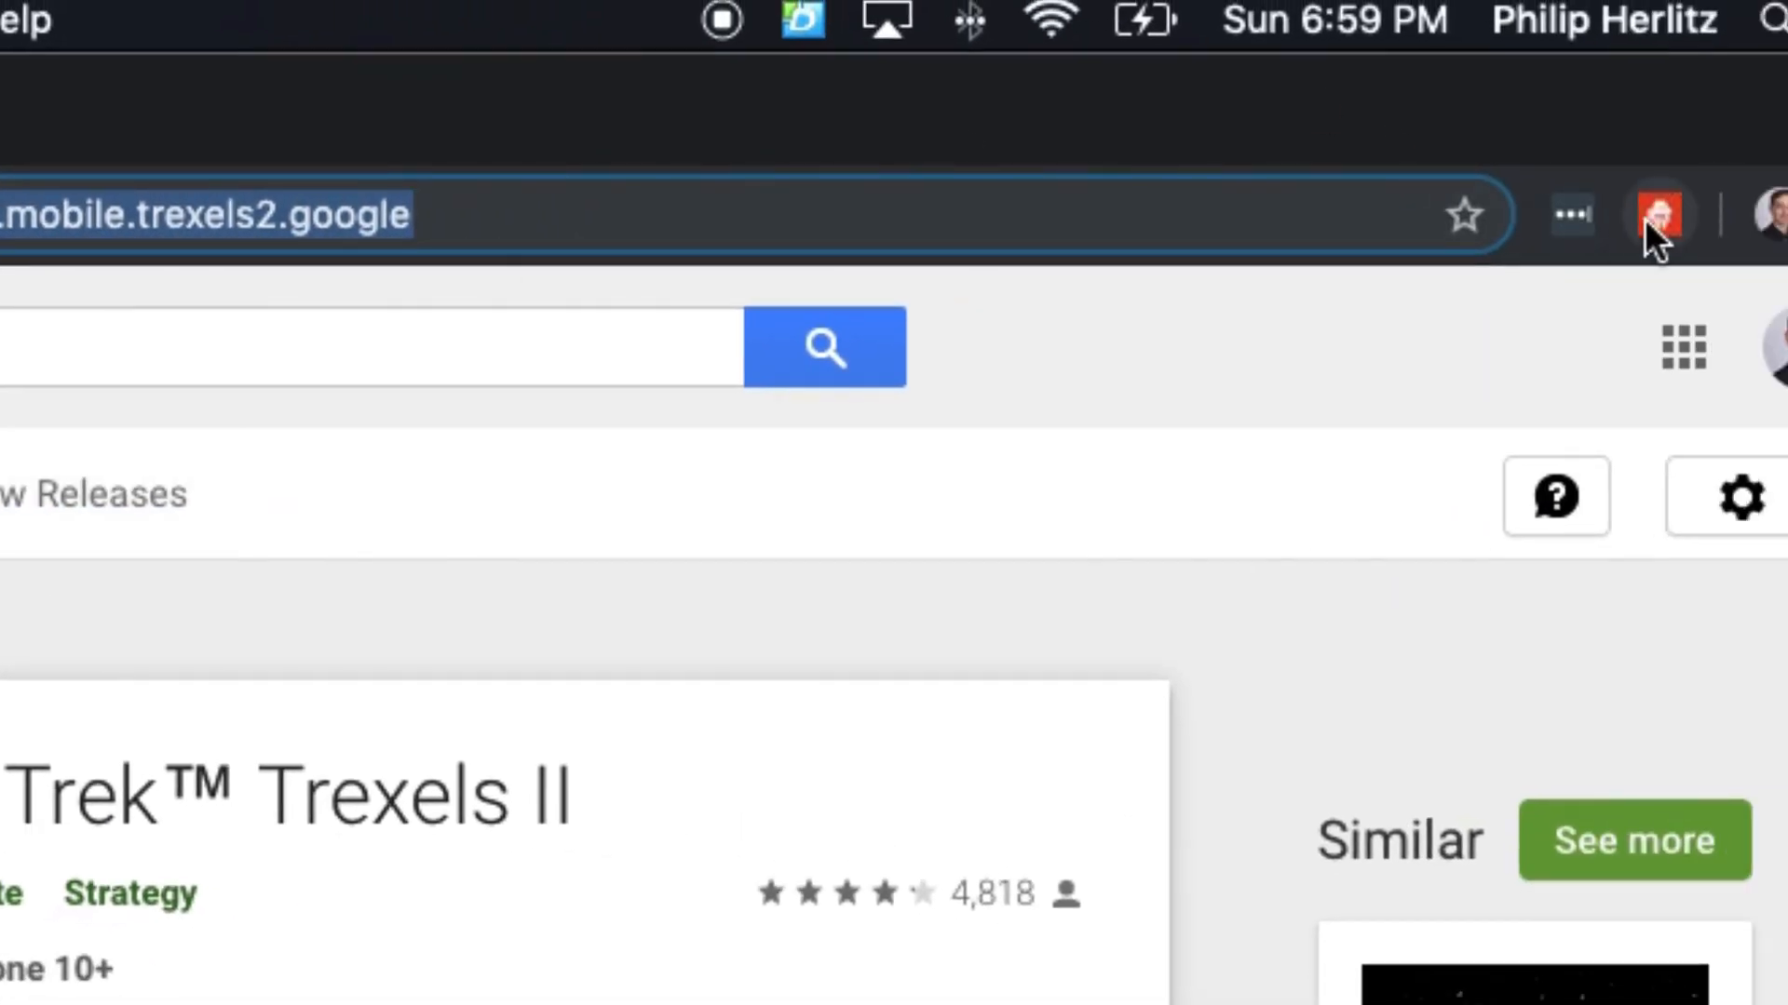
Launch APK Downloader from the browser extension menu
click(1659, 216)
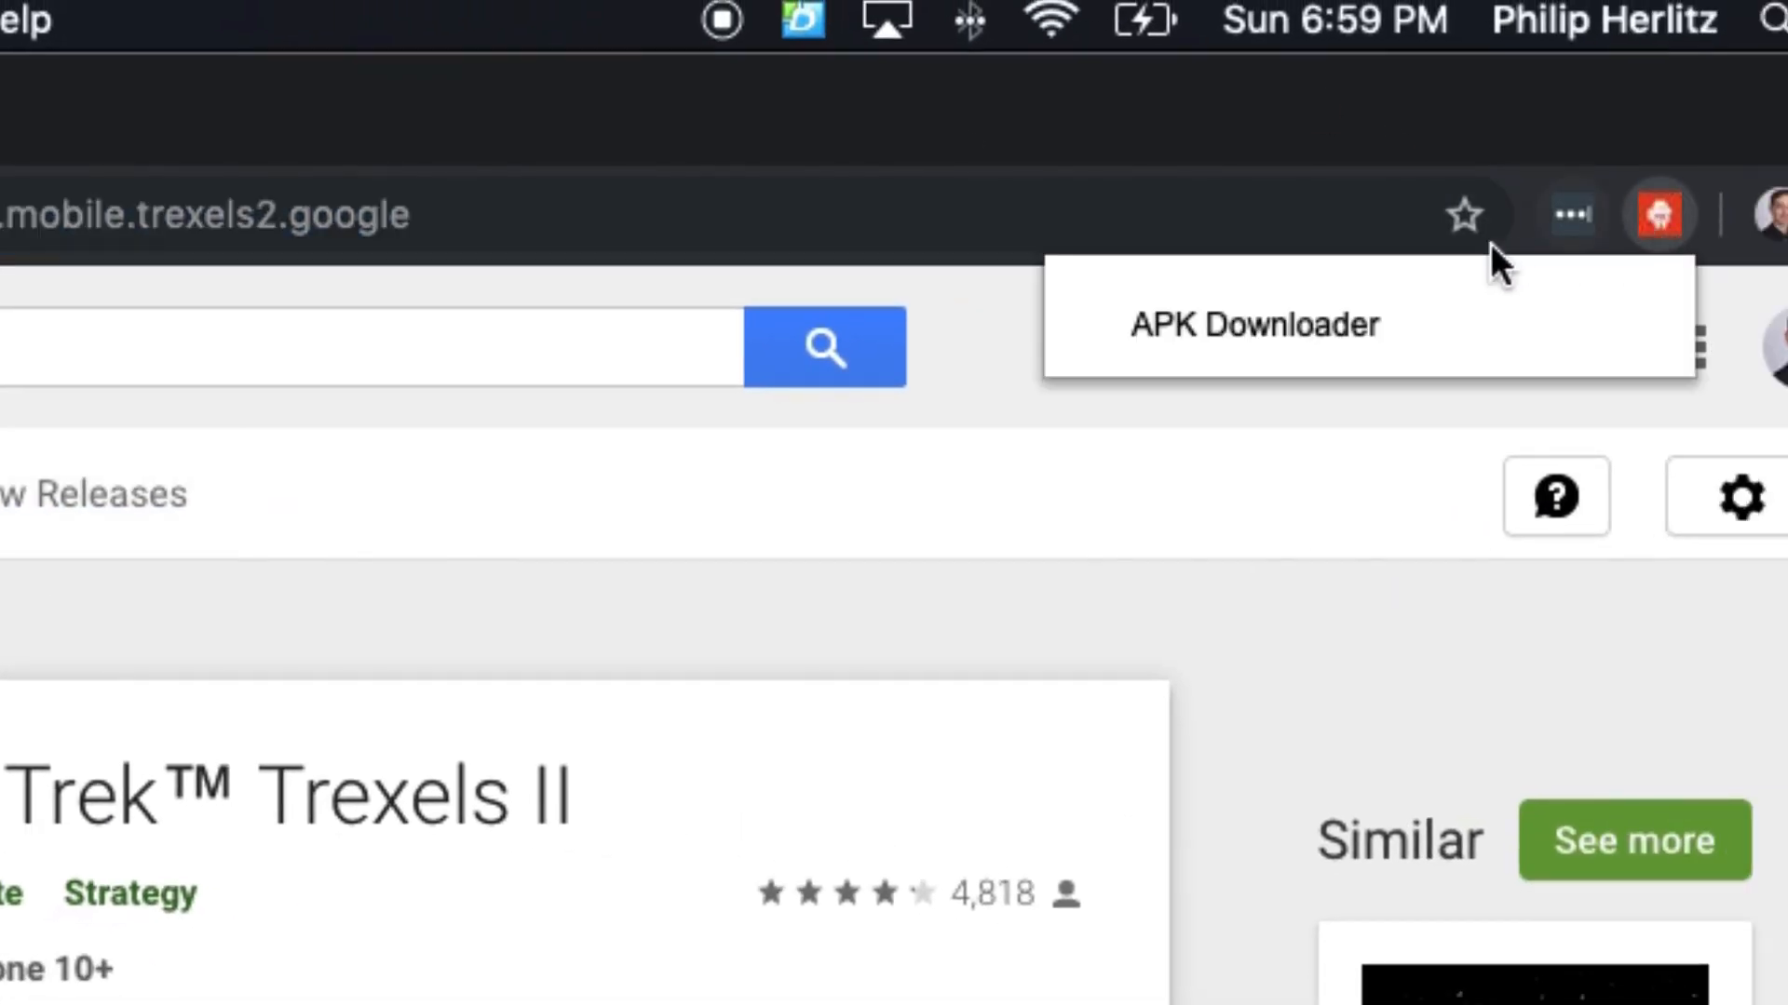
click(1253, 324)
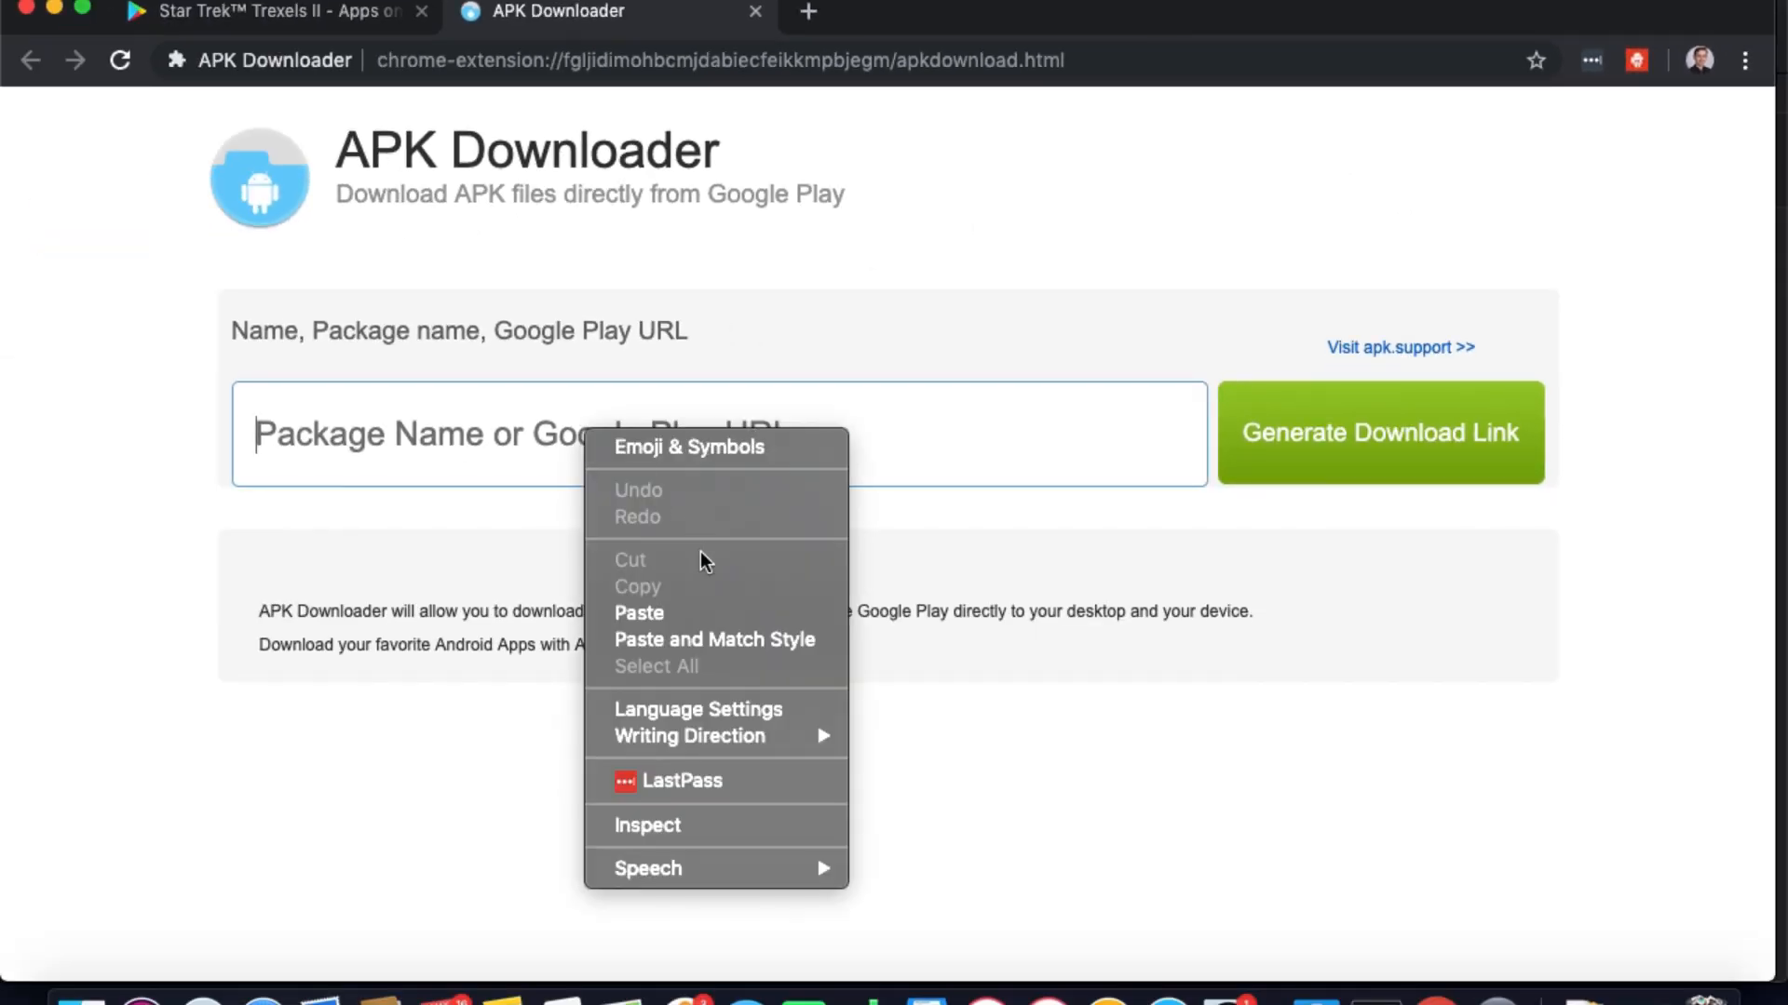
Paste the Trexels II Play address, generate the download link and download the APK
click(639, 612)
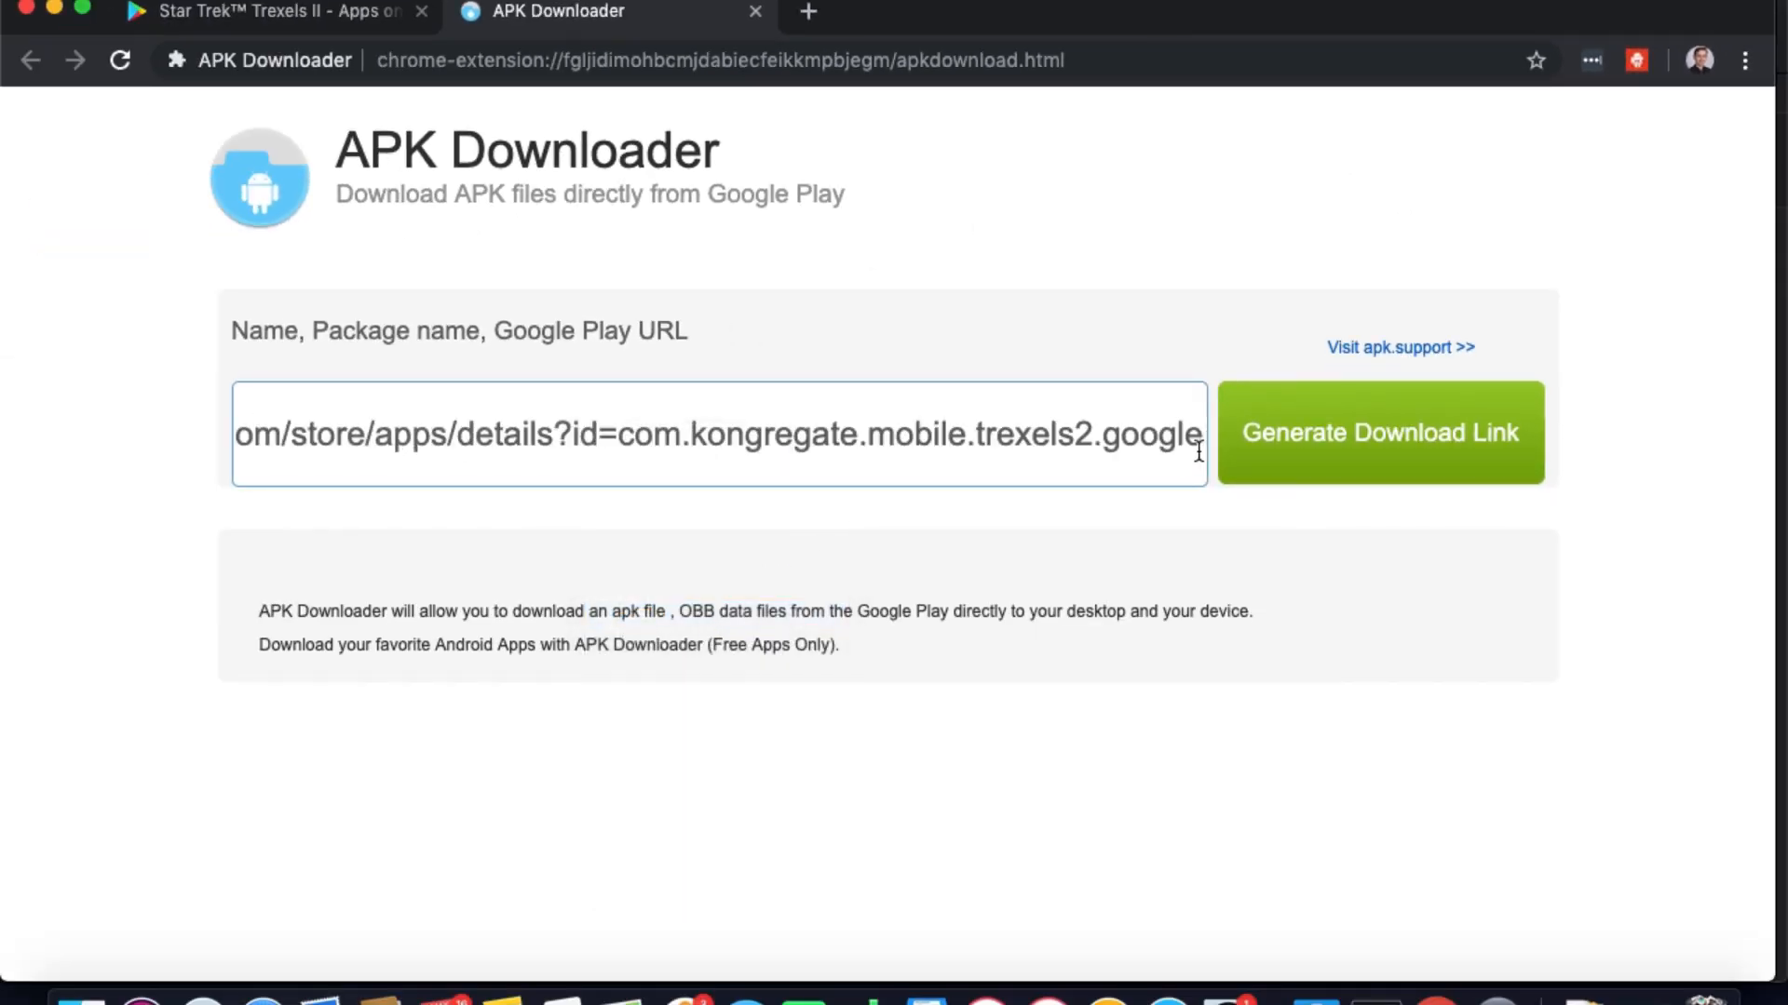
click(1378, 432)
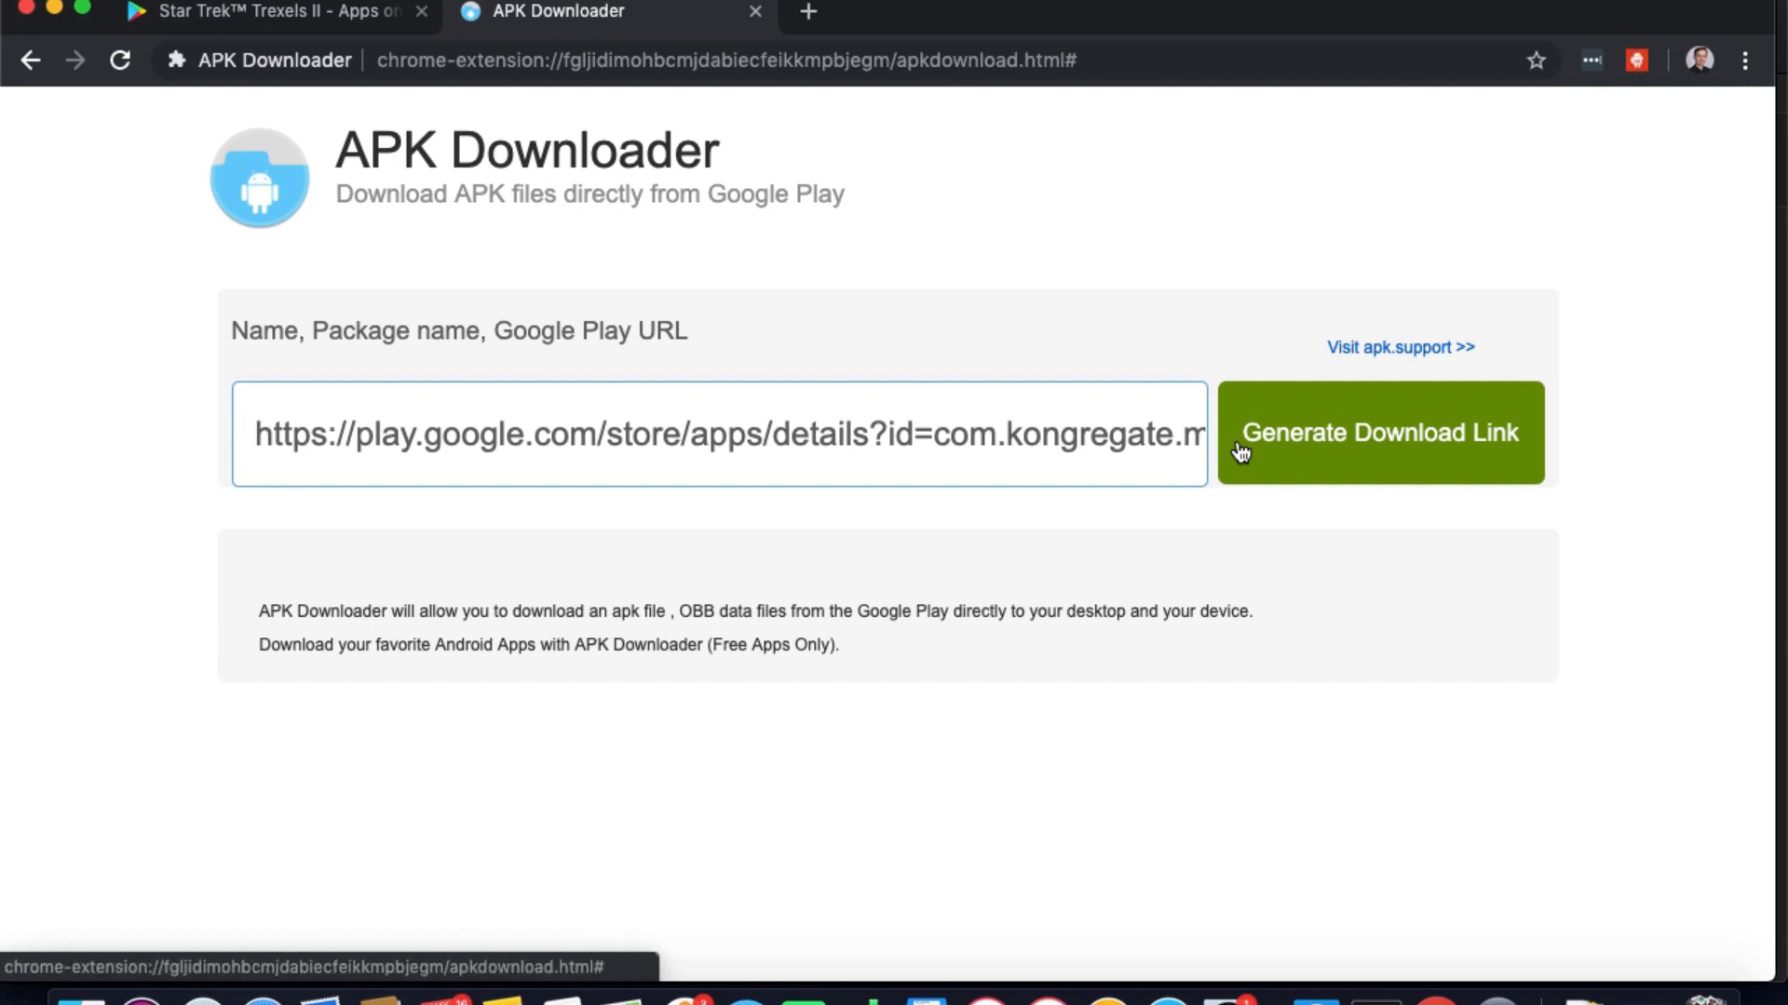
click(1378, 432)
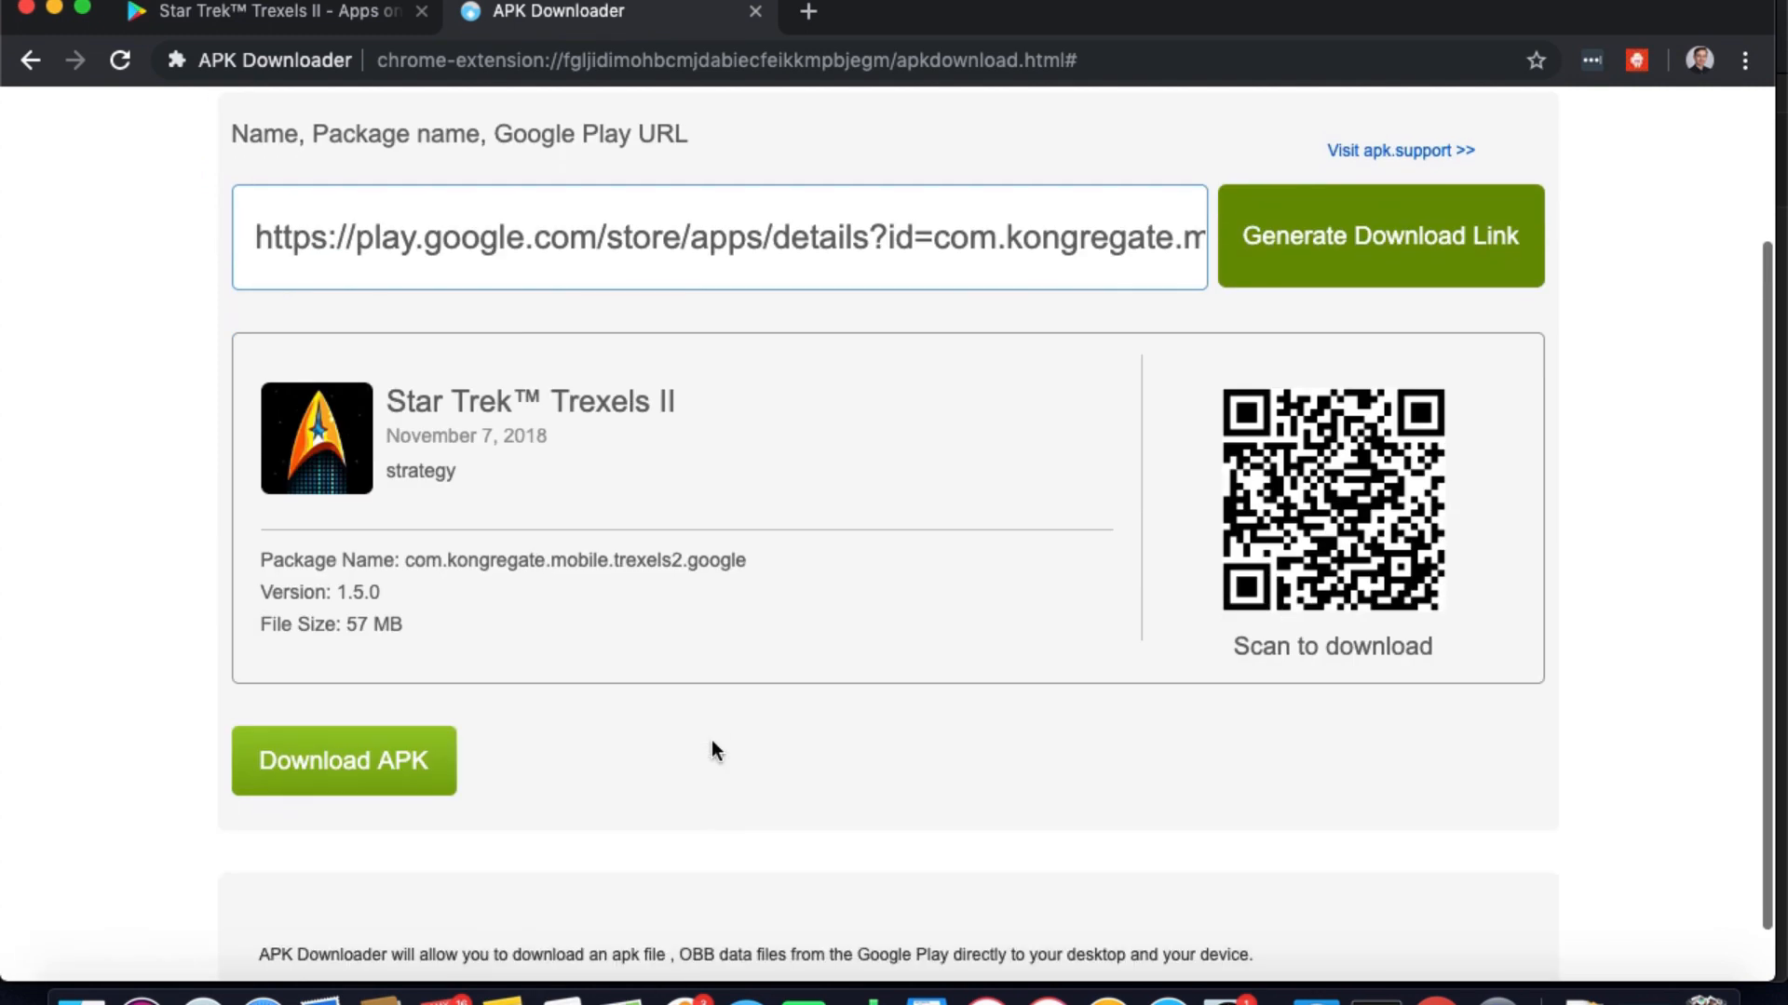
mouse_move(287, 784)
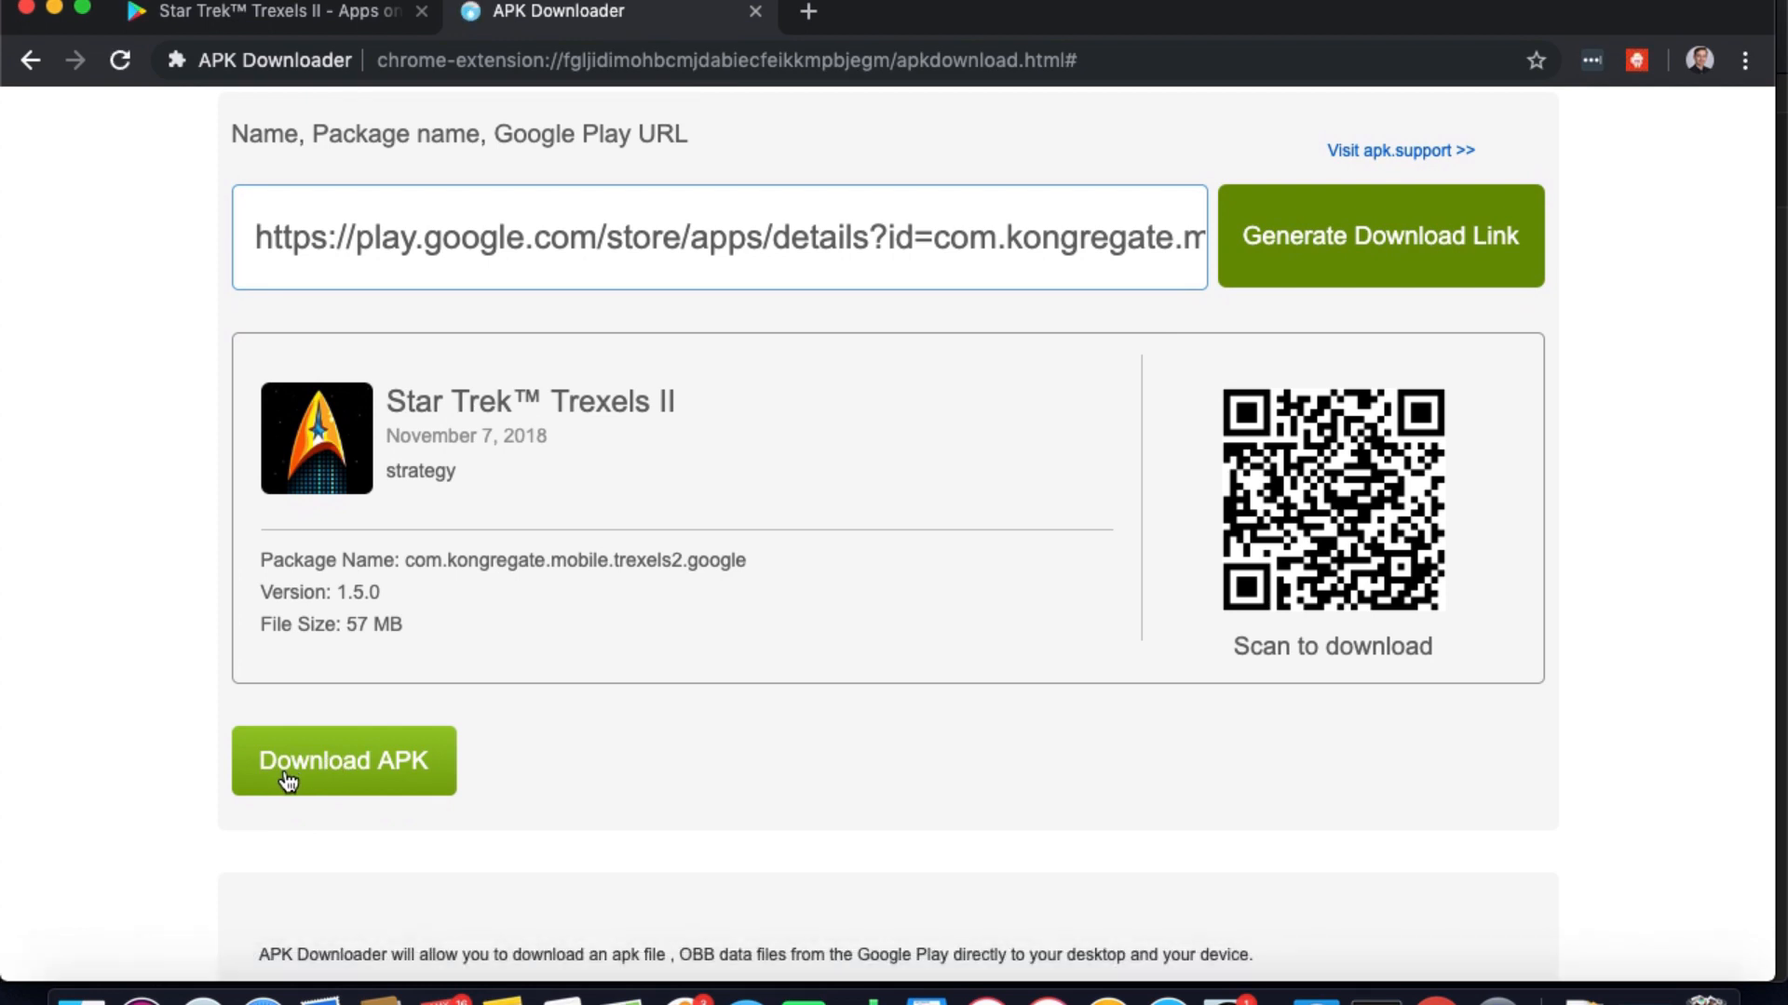
click(342, 760)
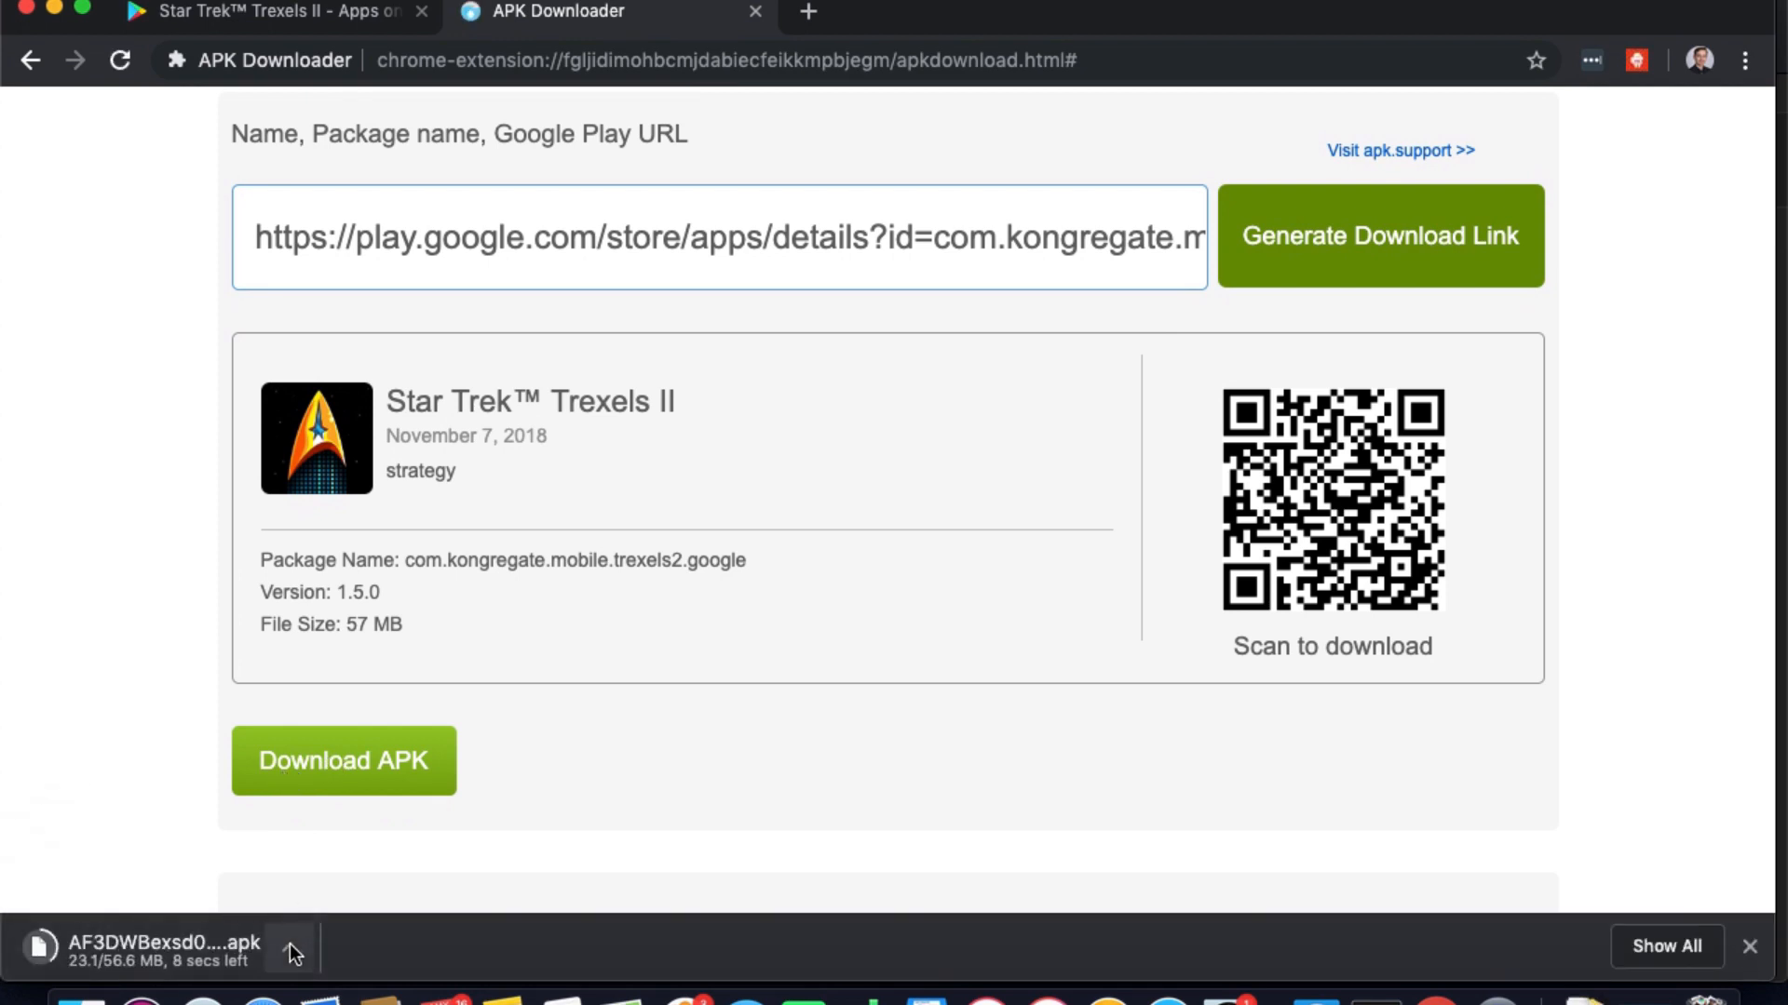
mouse_move(332, 916)
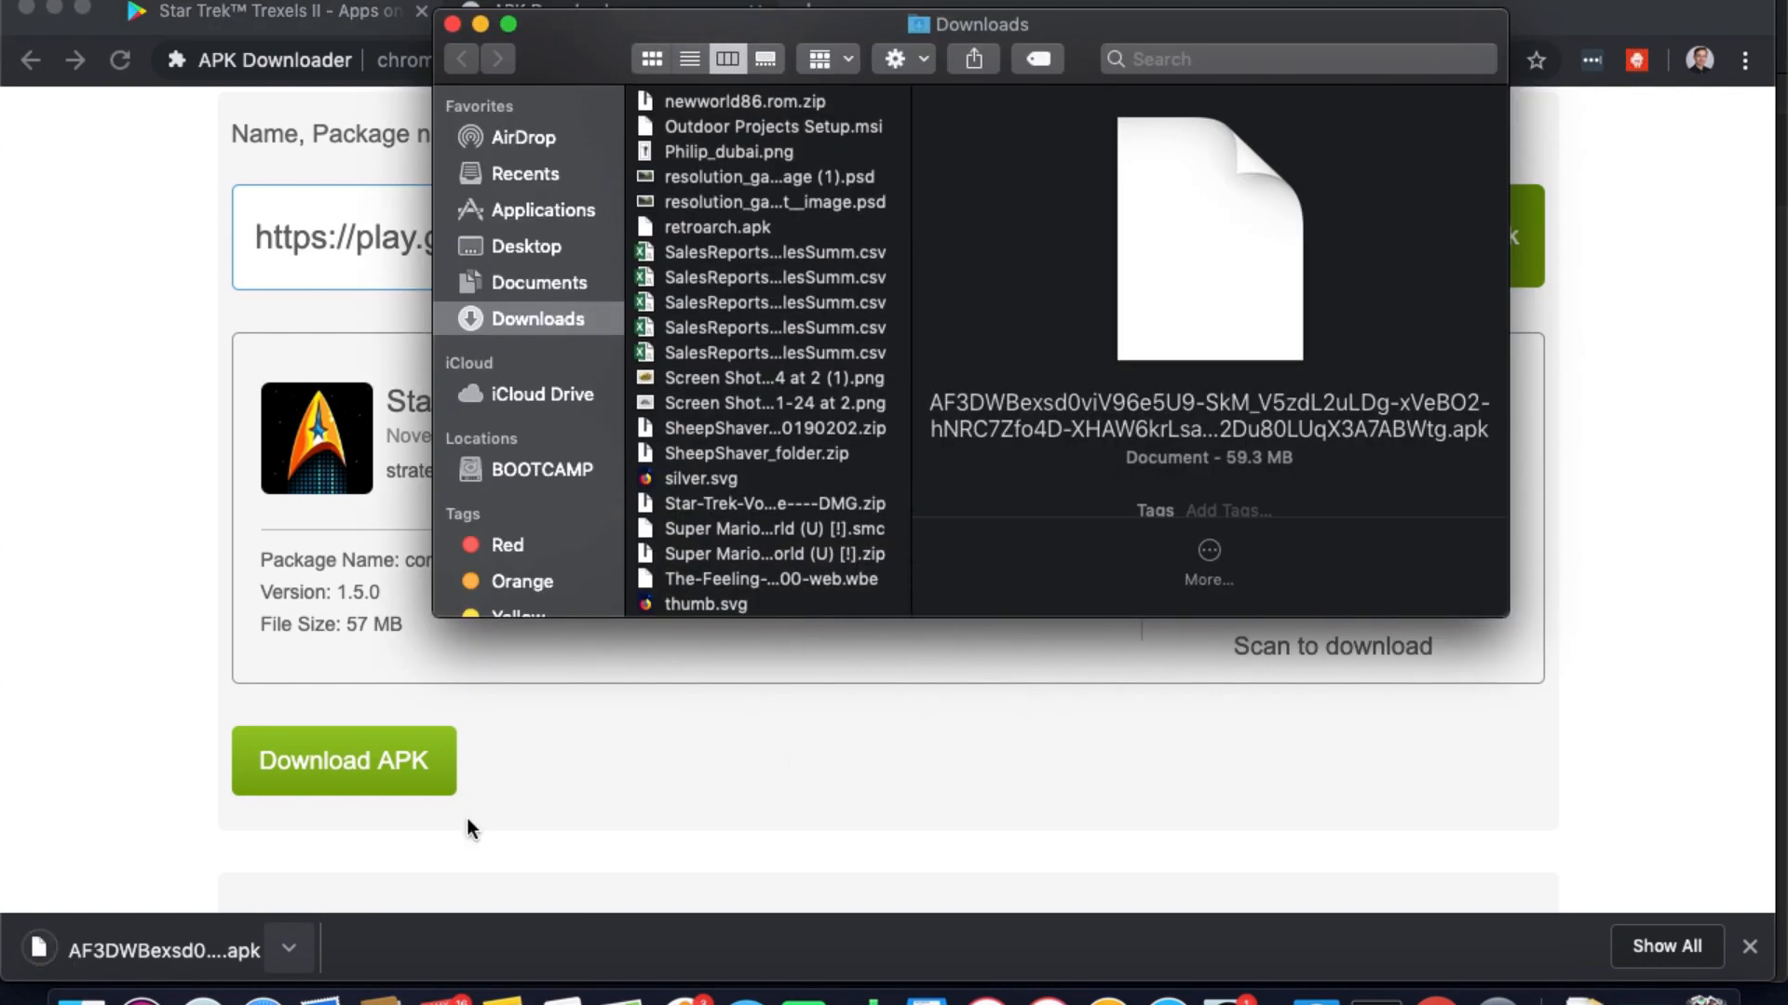
Rename the downloaded APK in Downloads to a short 'star' name
click(775, 149)
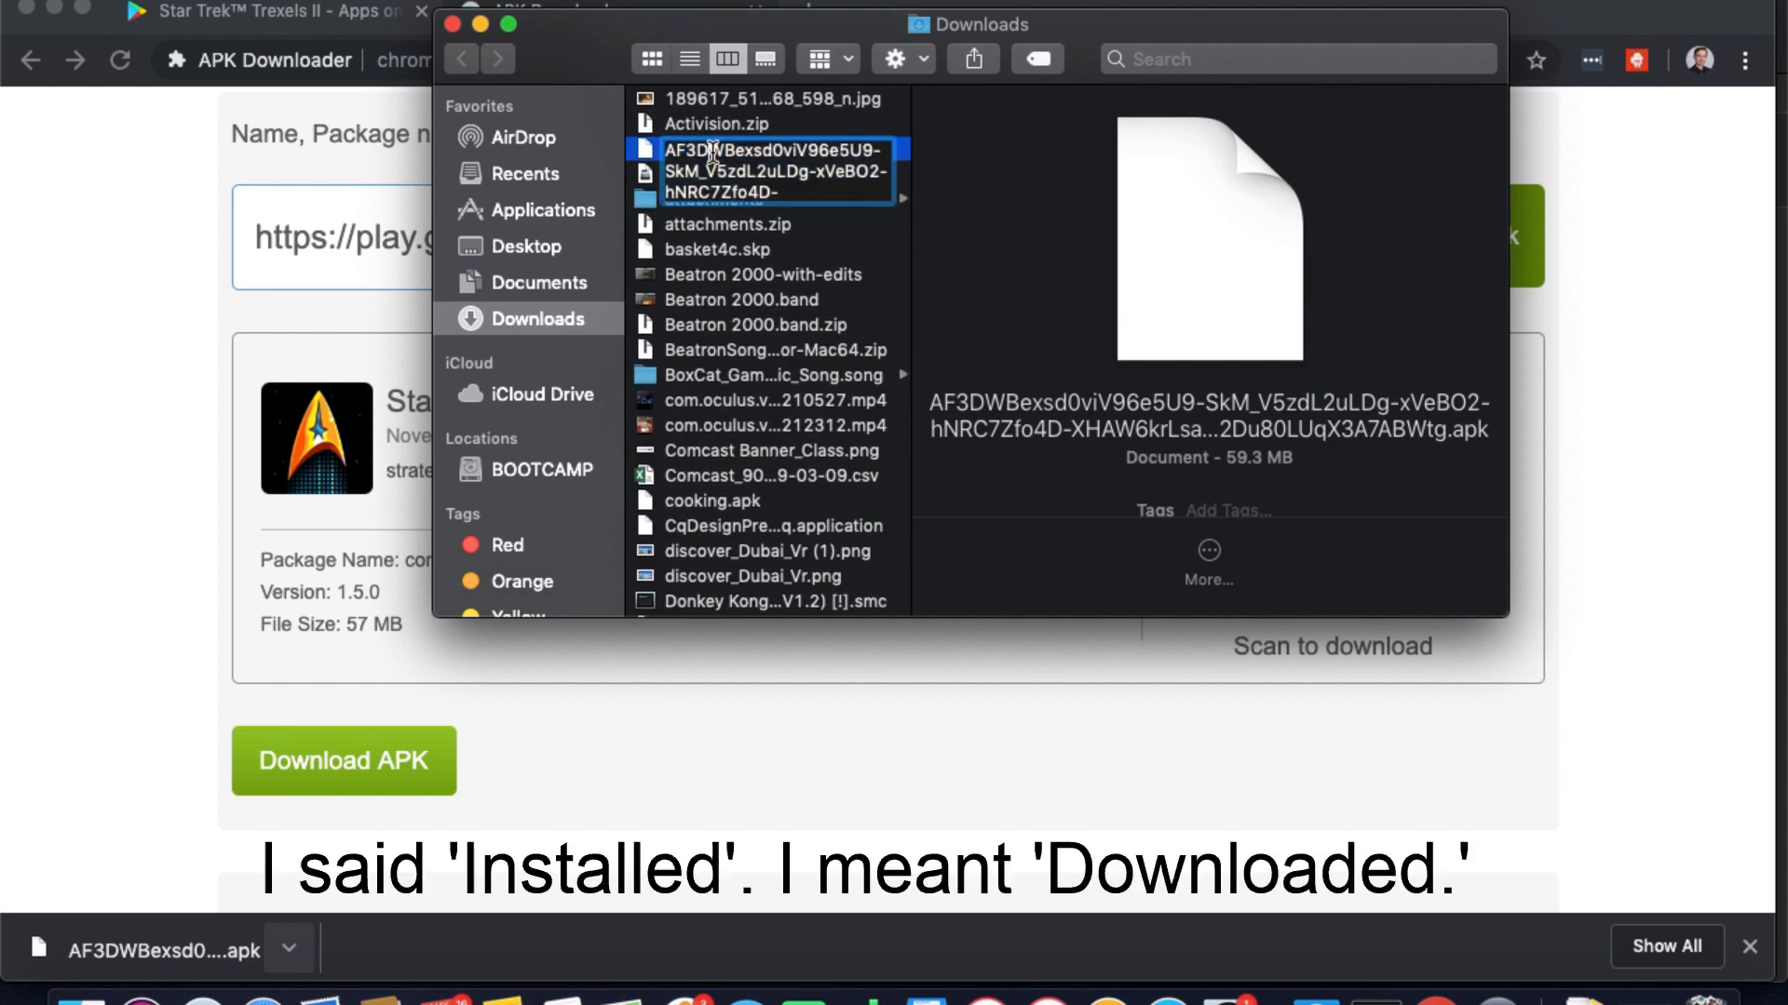
text(te)
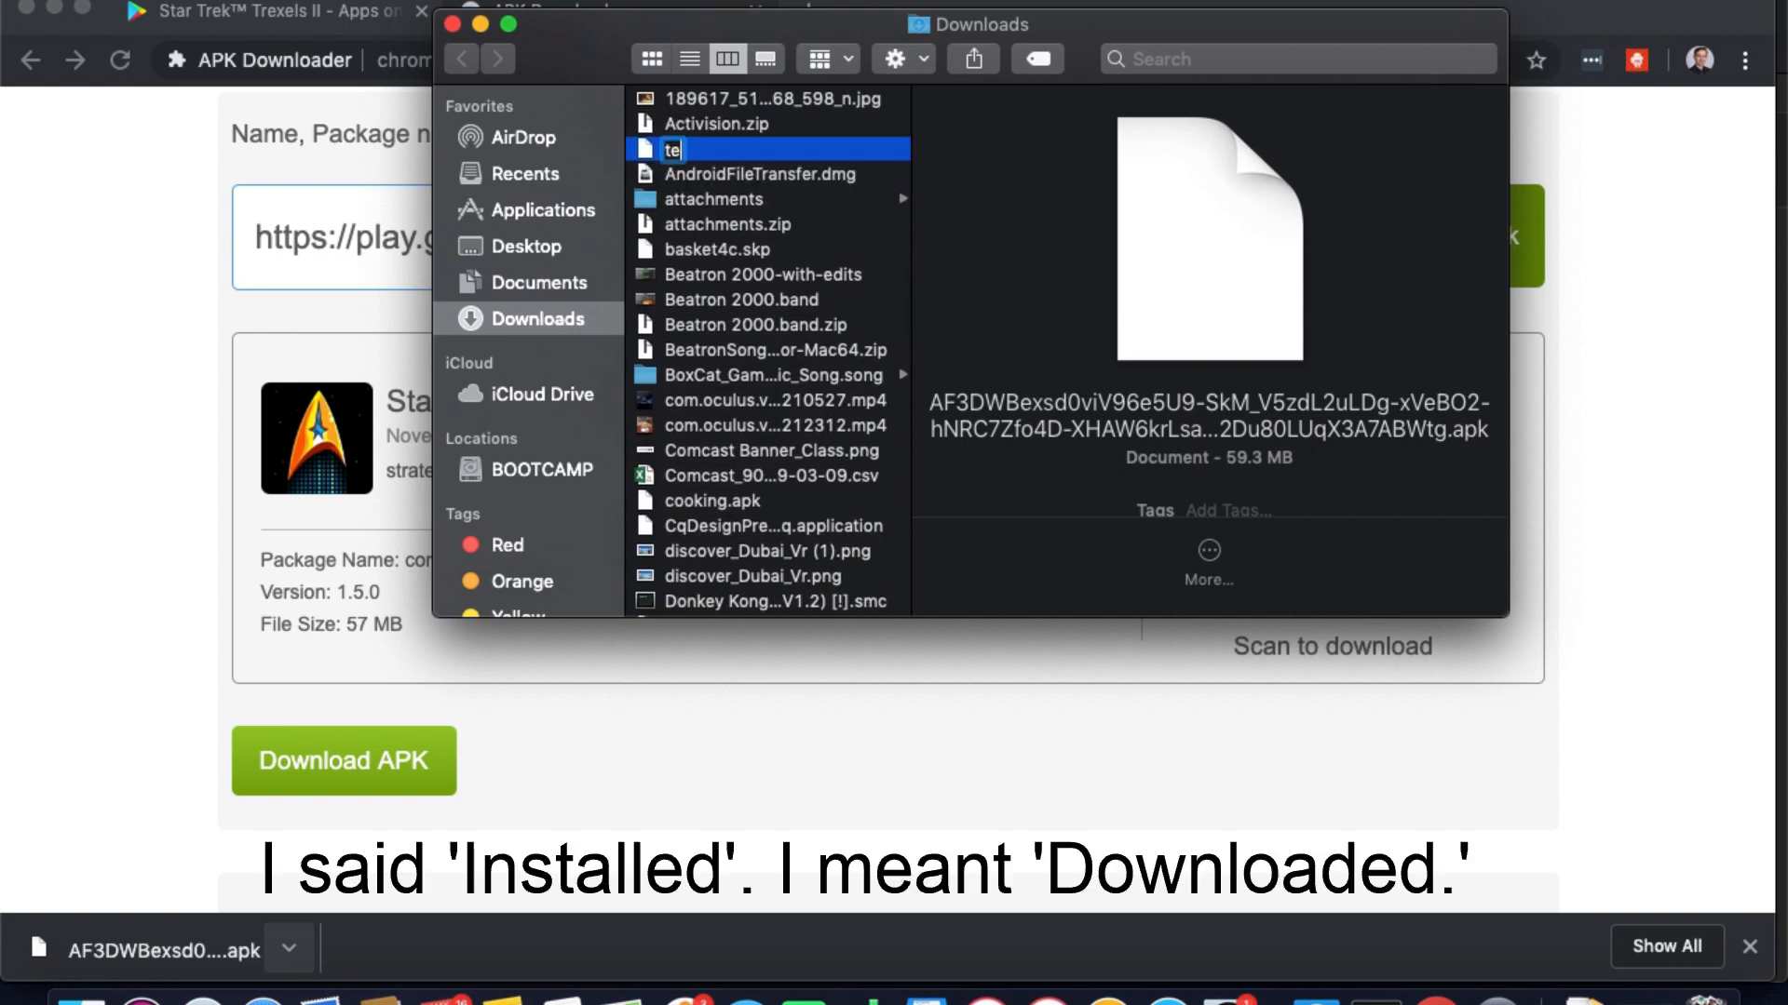
text(star)
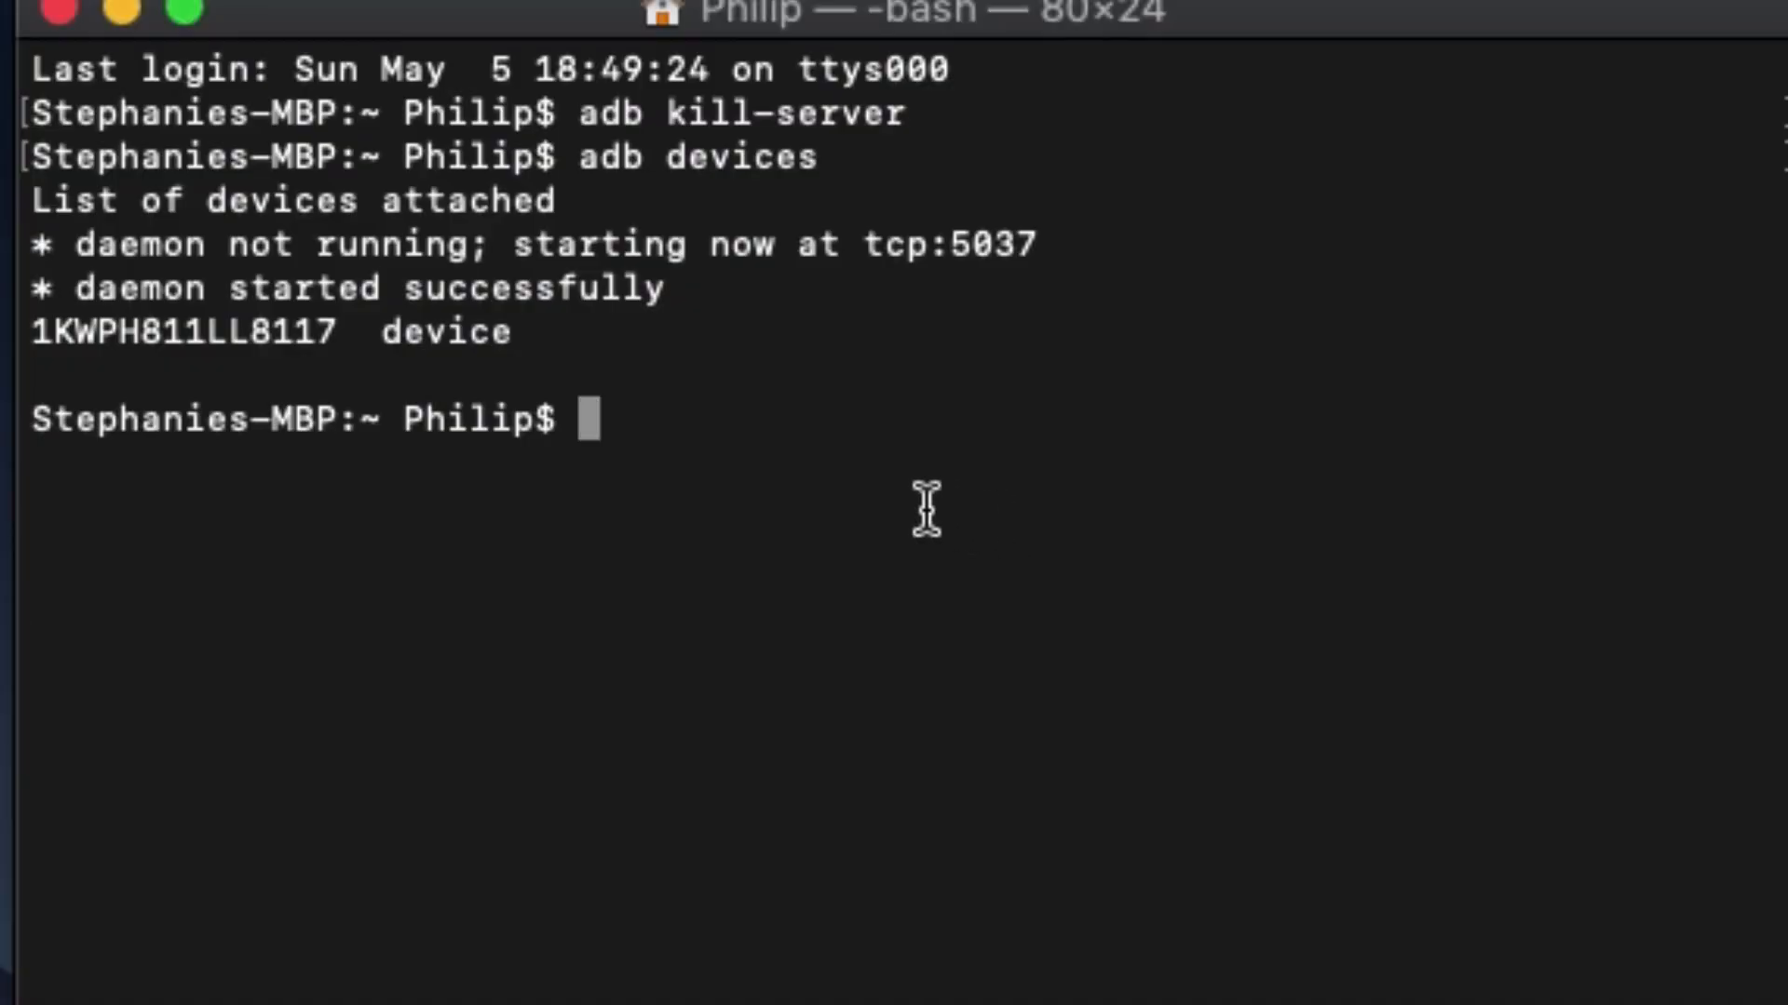
Change into downloads and begin 'adb install starTrekTre…' for the renamed APK
text(cd downloads)
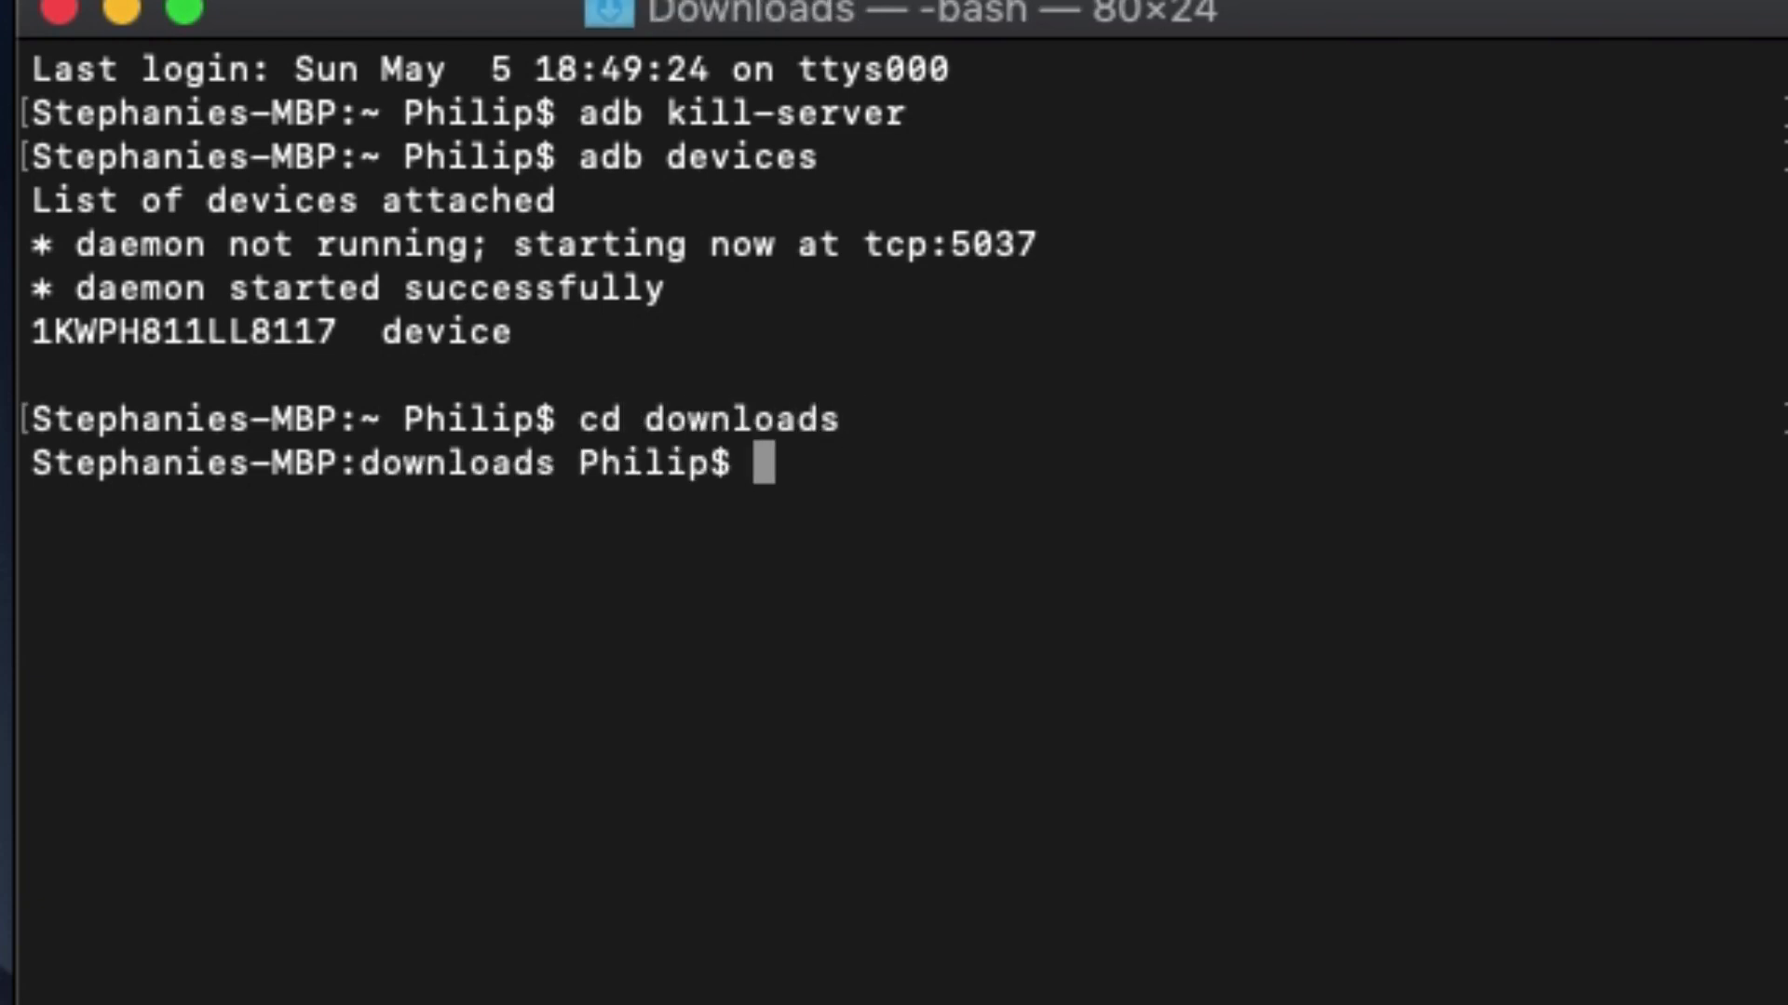
text(adb install)
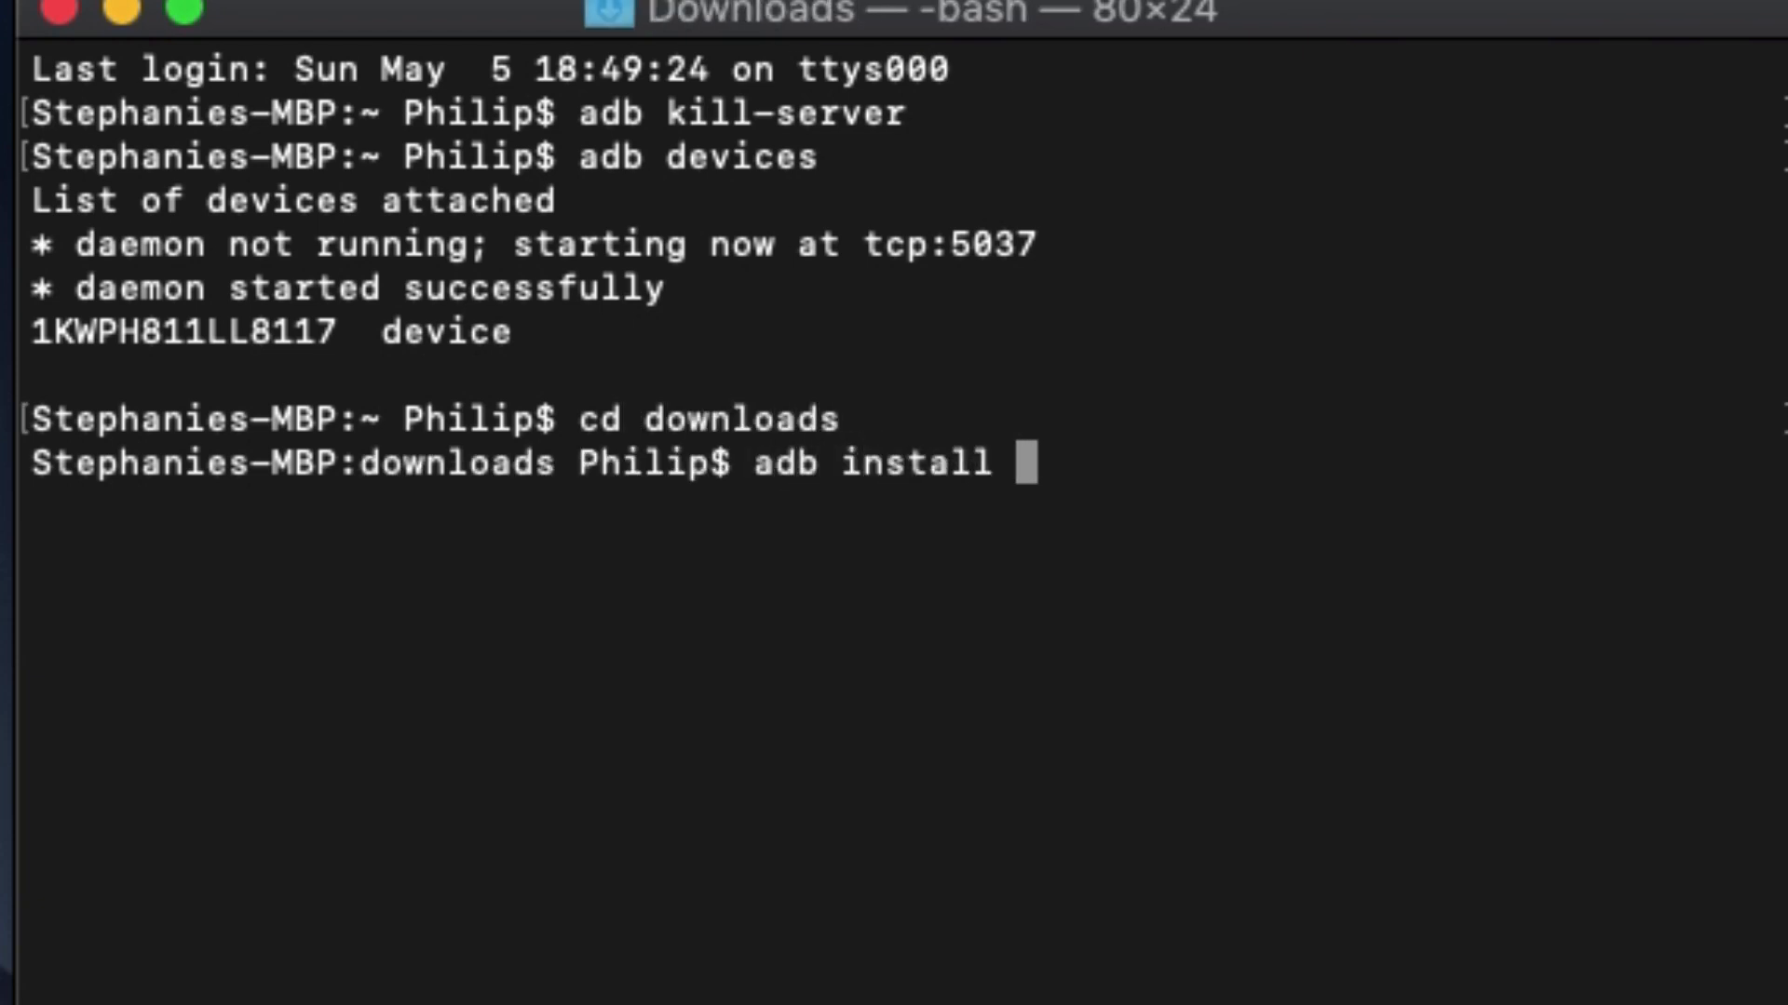
text(s)
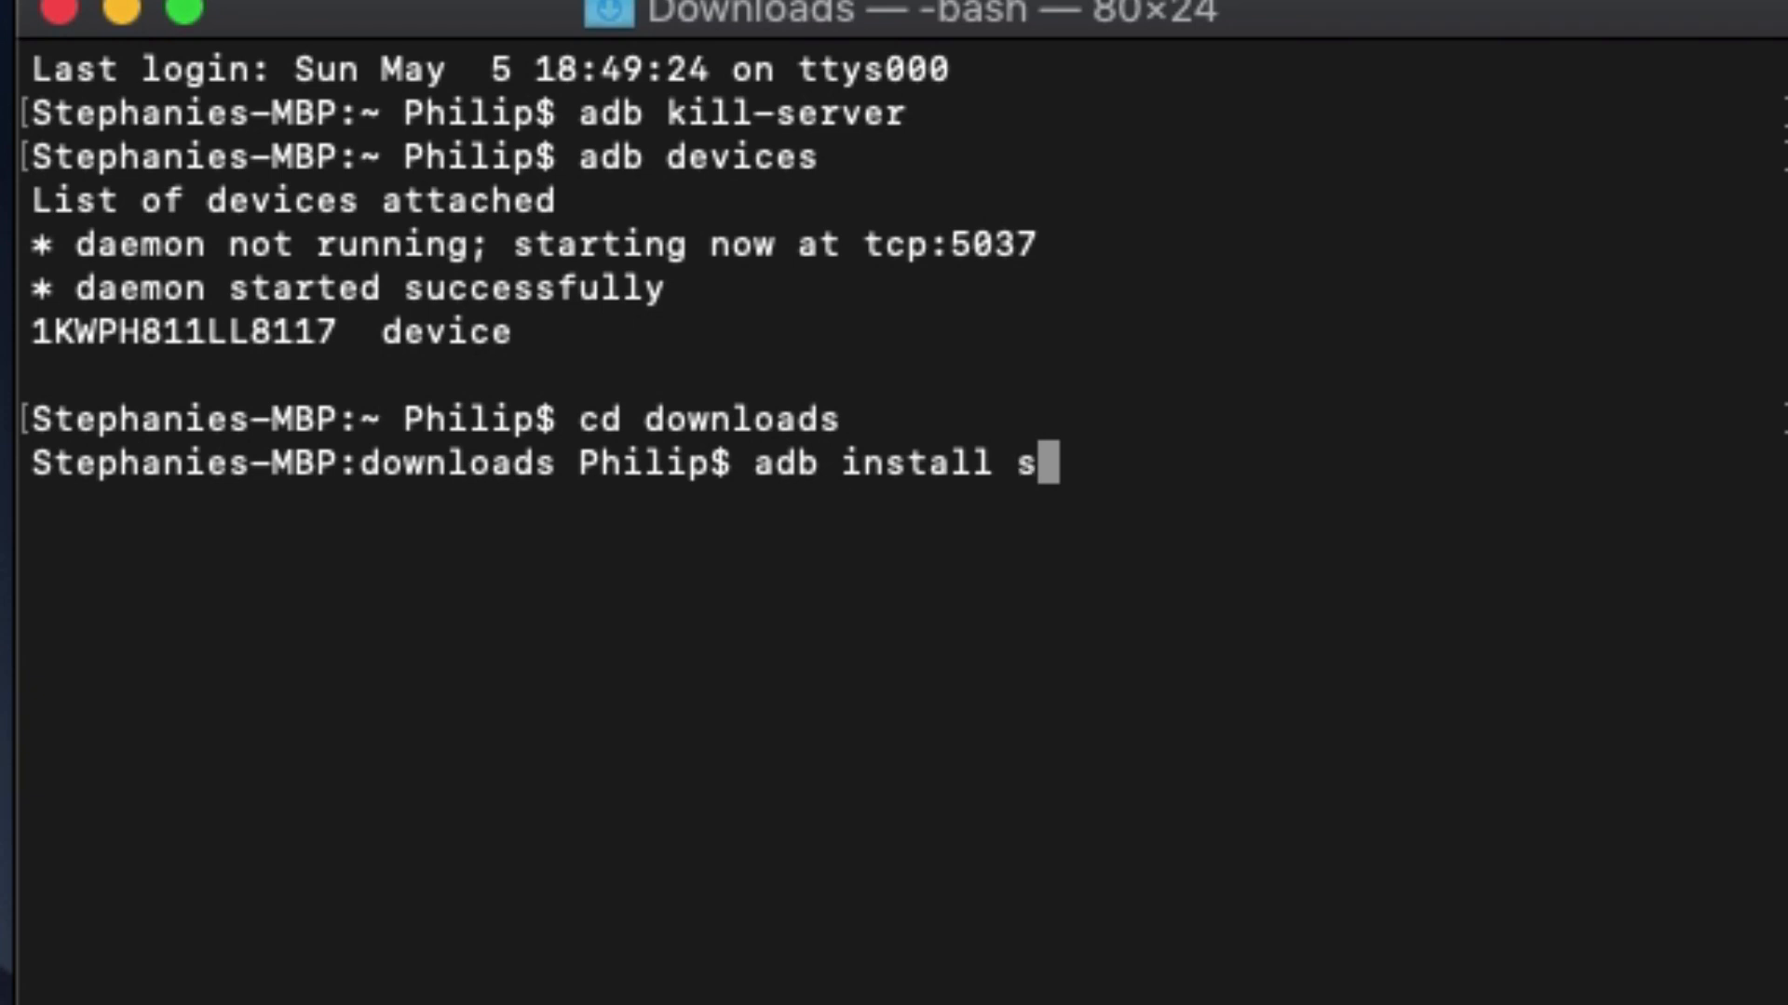
text(tarTrekTre)
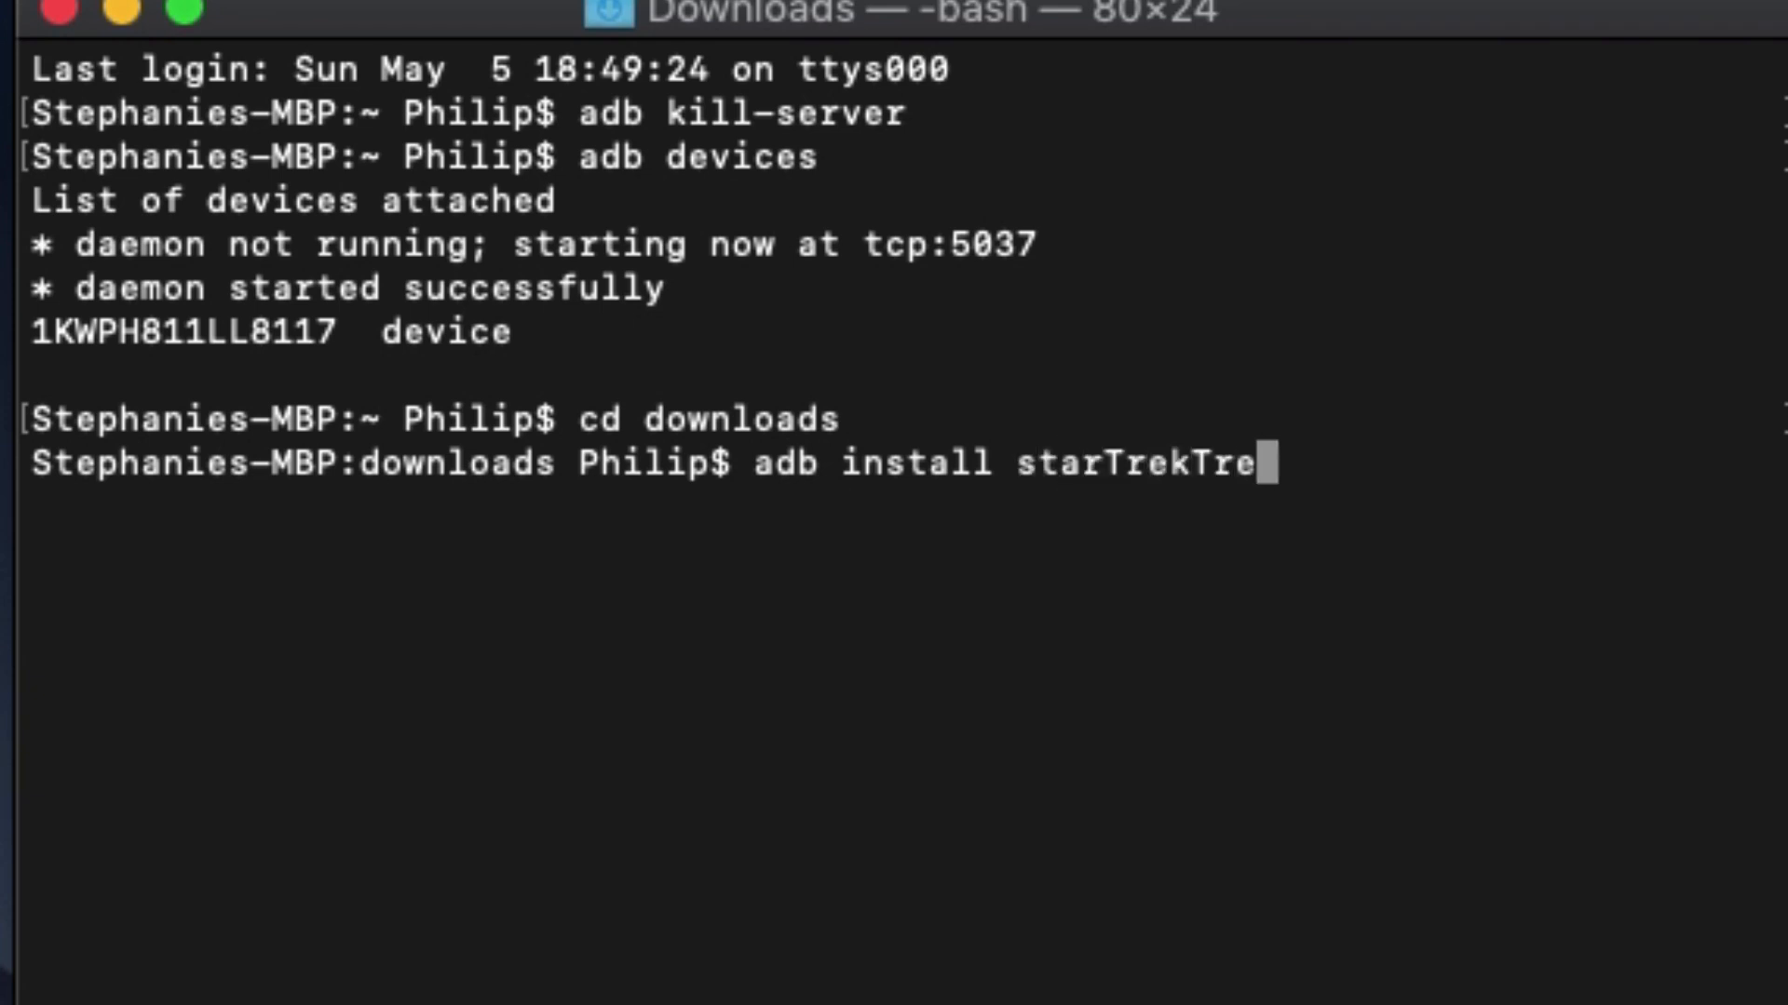